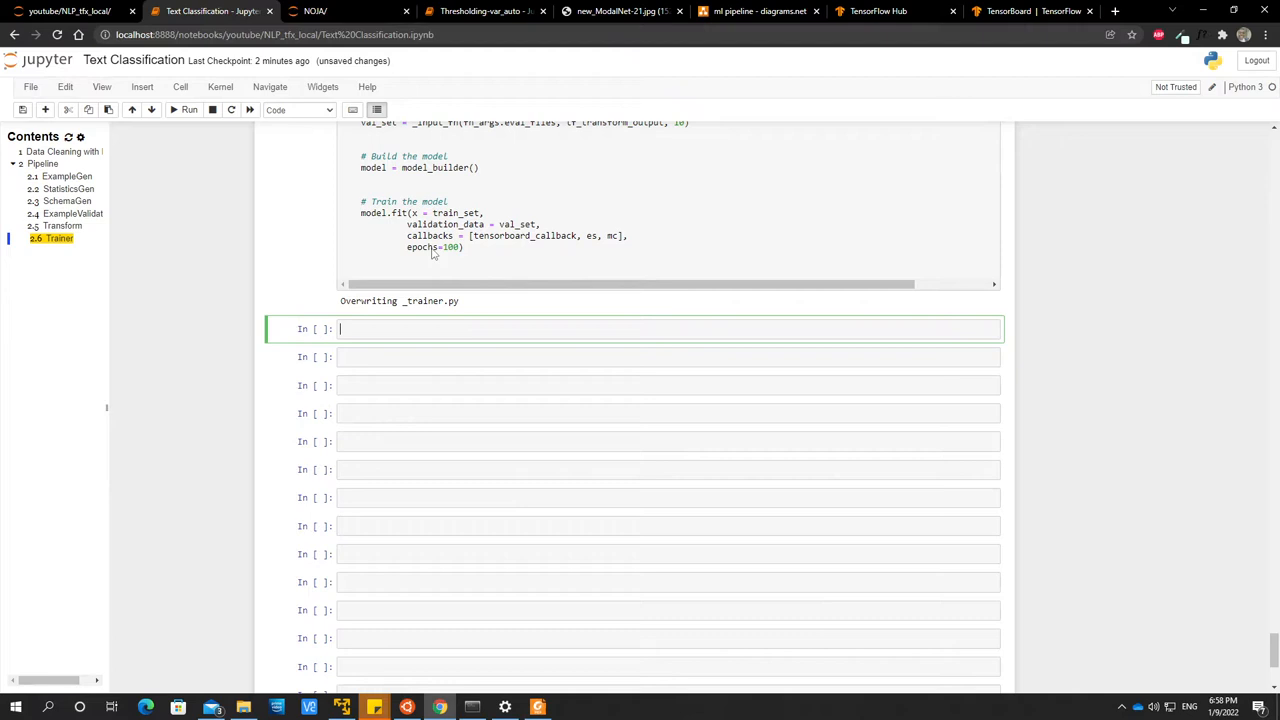
pyautogui.moveTo(430, 256)
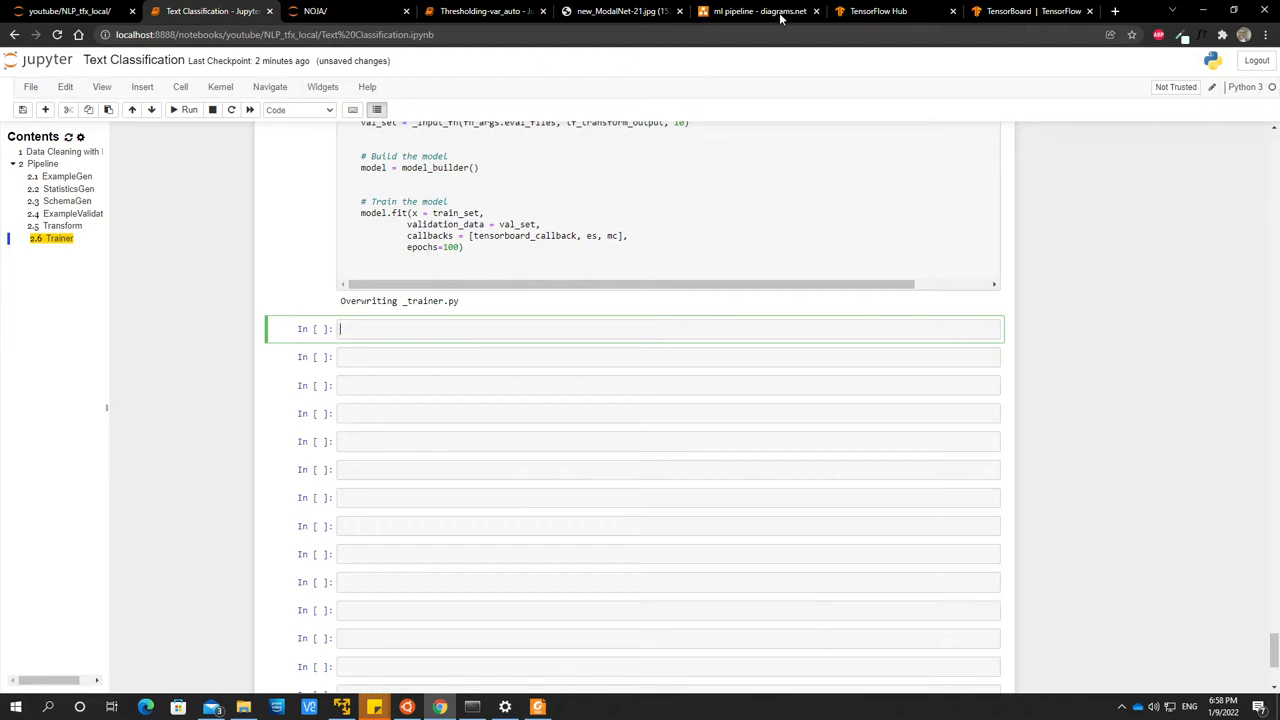
# Switch to the diagrams.net tab showing the Trainer component and its helper functions.
pyautogui.click(756, 12)
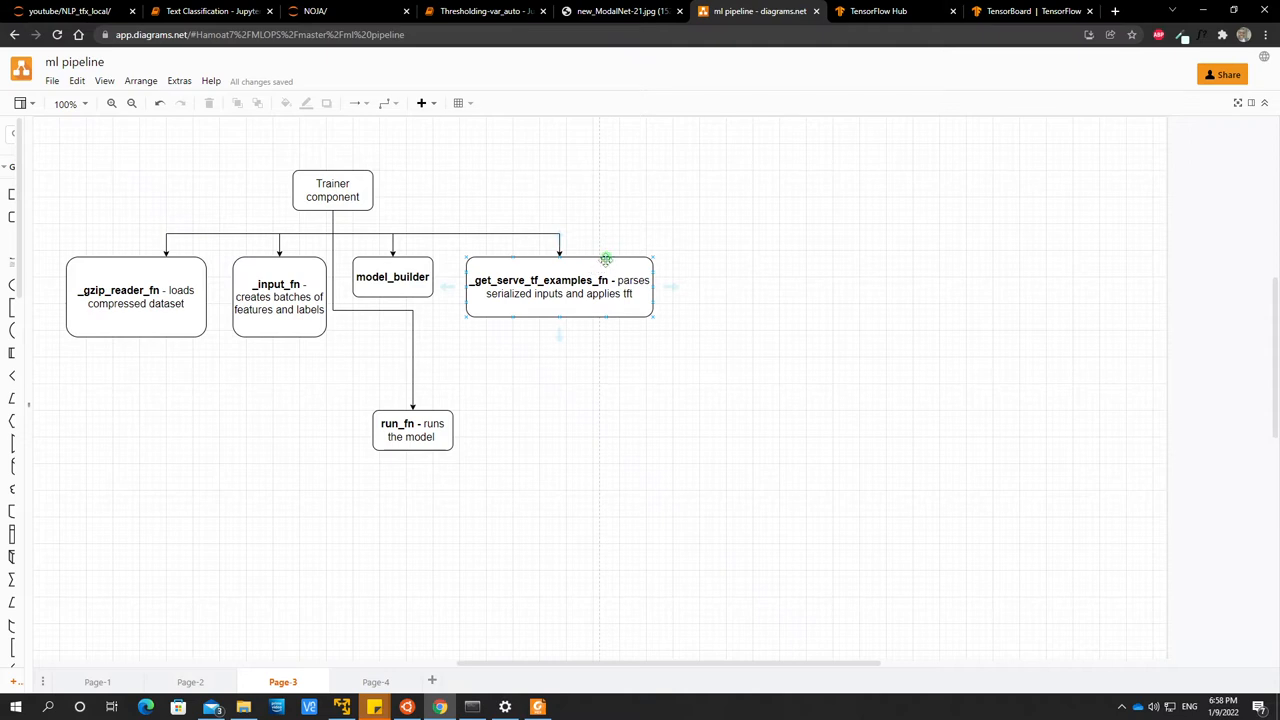
pyautogui.moveTo(584, 310)
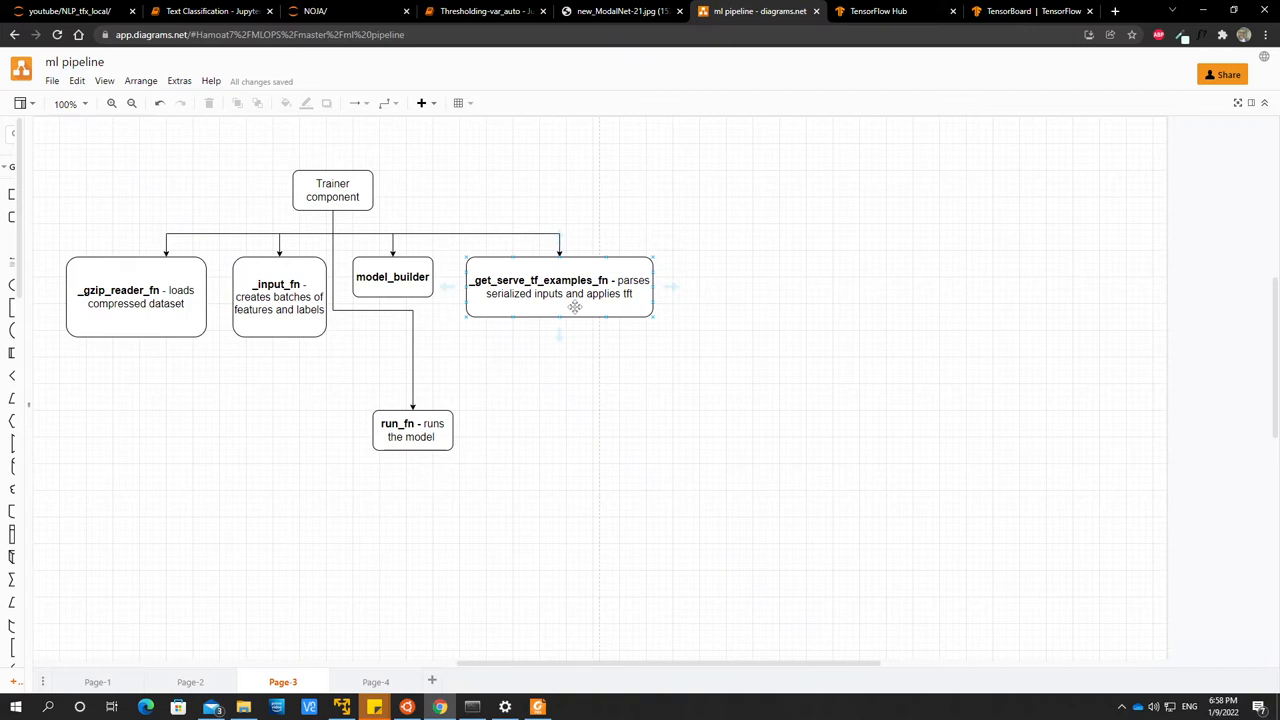
pyautogui.moveTo(558, 304)
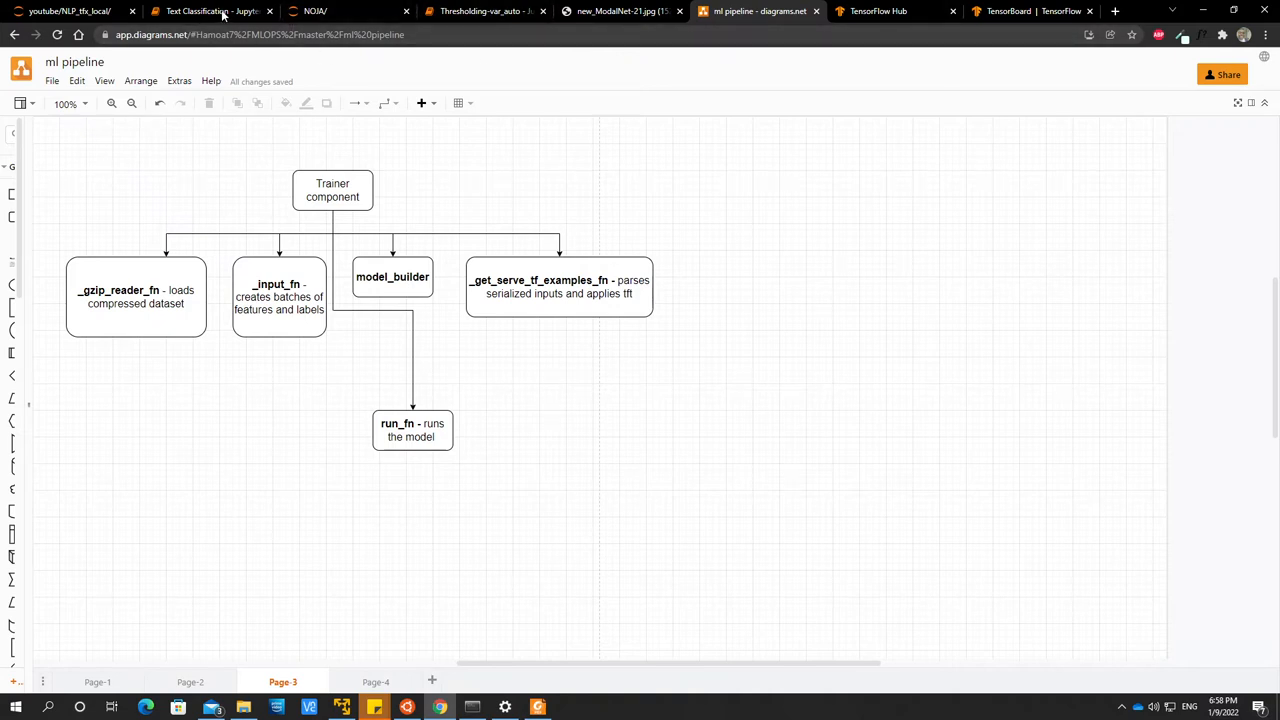
# In the notebook, add 'from tfx.components import Trainer' to a new cell.
pyautogui.click(204, 12)
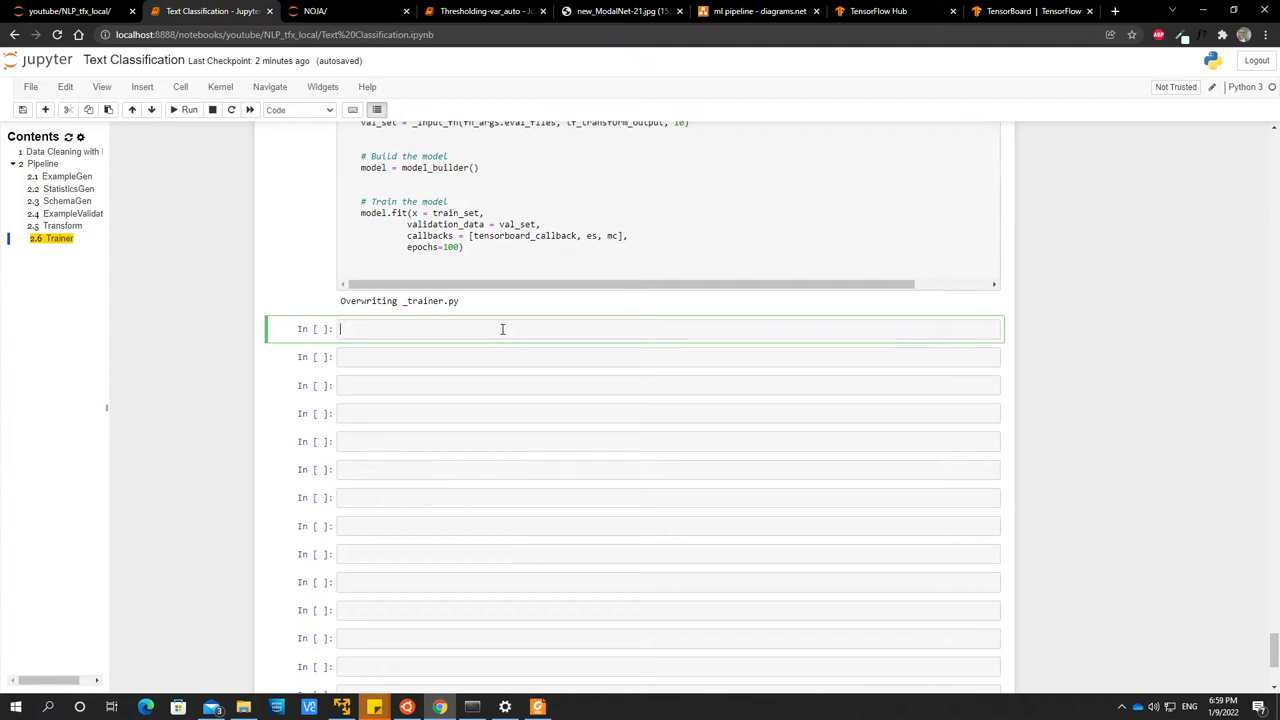
pyautogui.write('from t')
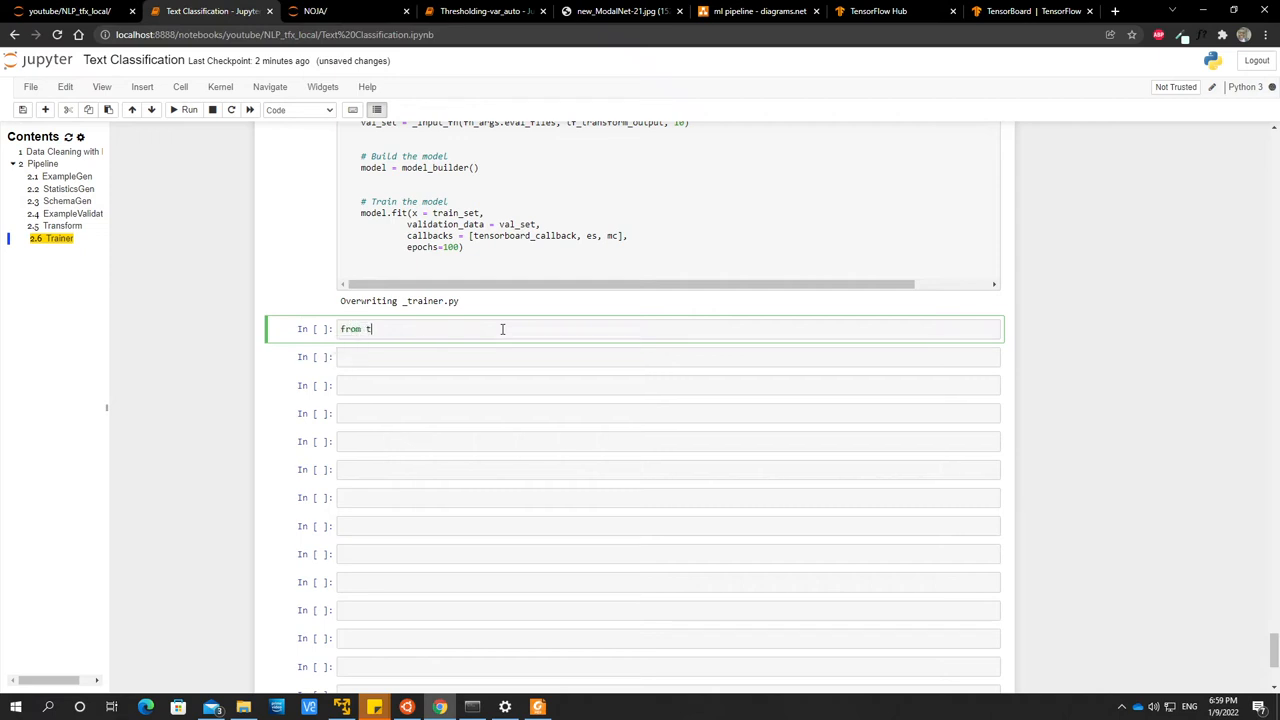
pyautogui.write('fx.components impo')
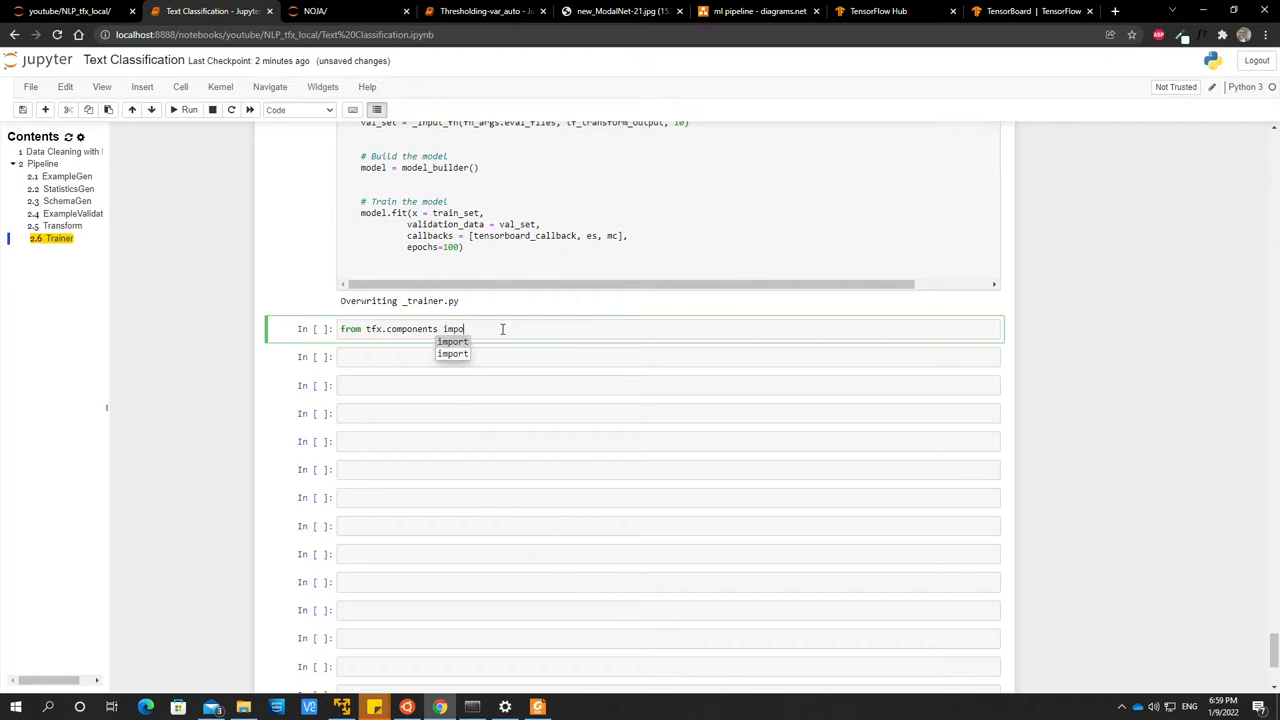
pyautogui.write('Tra')
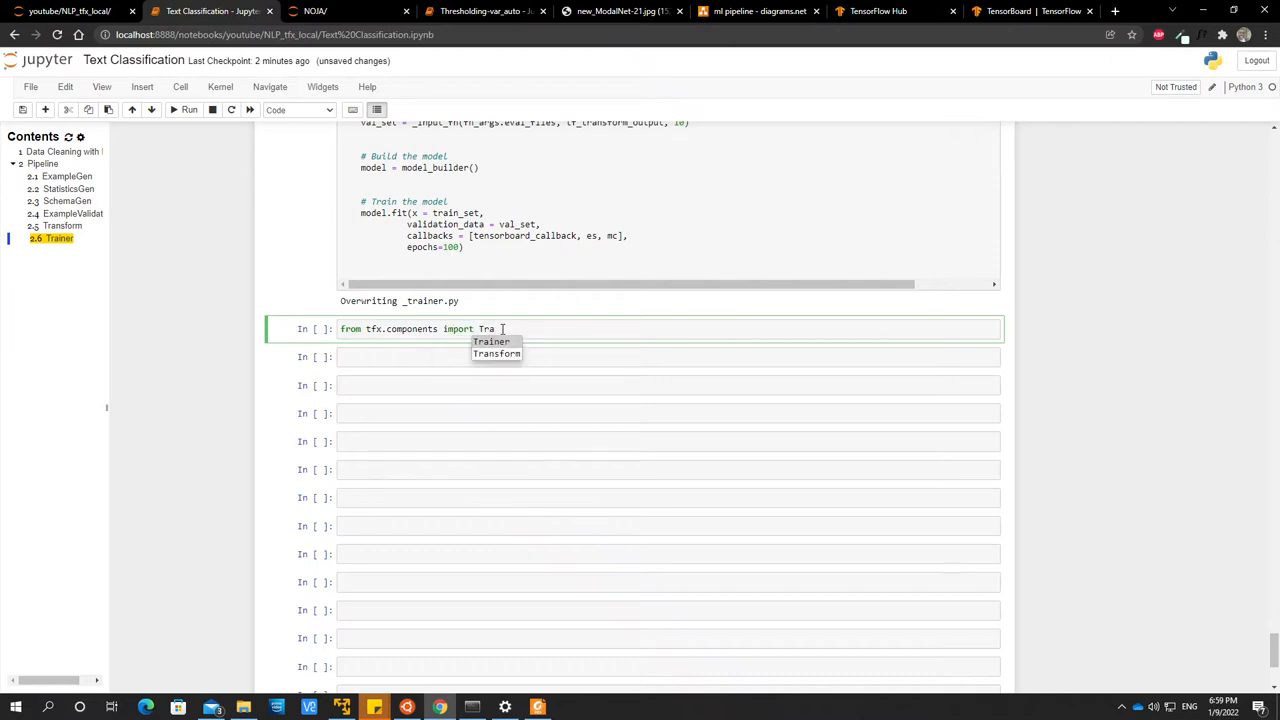
pyautogui.click(490, 340)
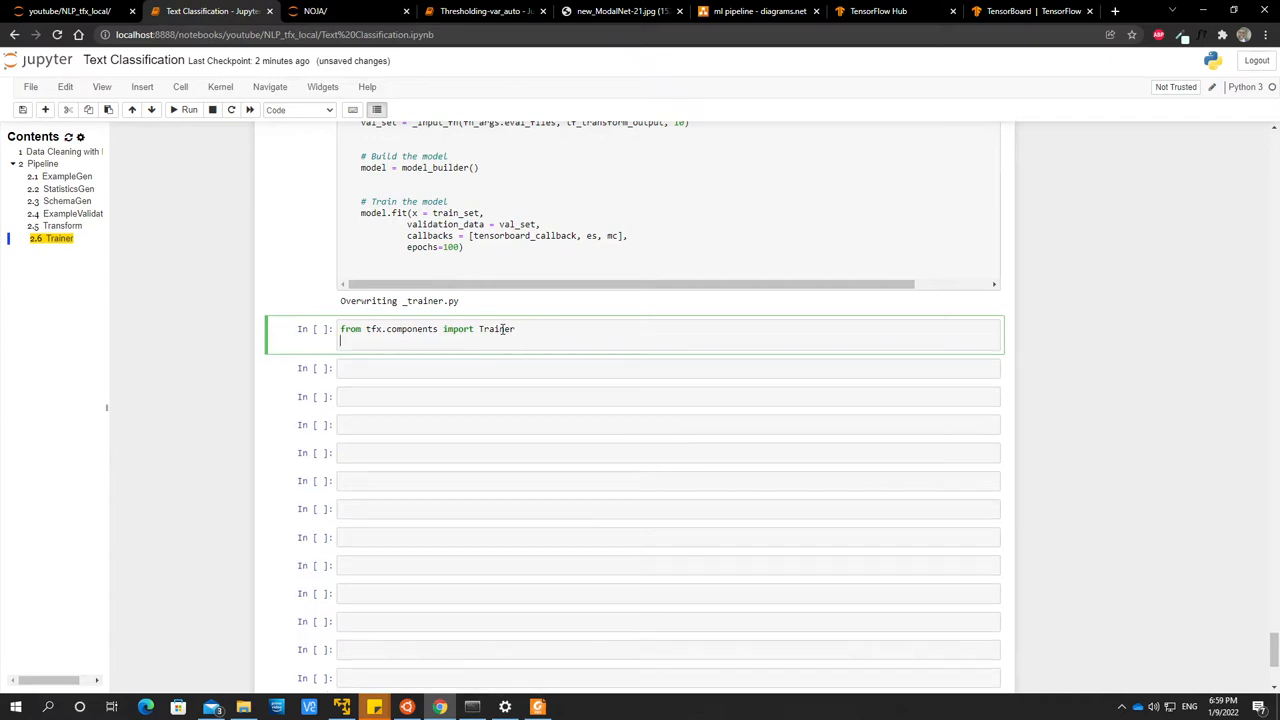
# Add 'from tfx.proto import trainer_pb2' and begin the trainer assignment.
pyautogui.write('from')
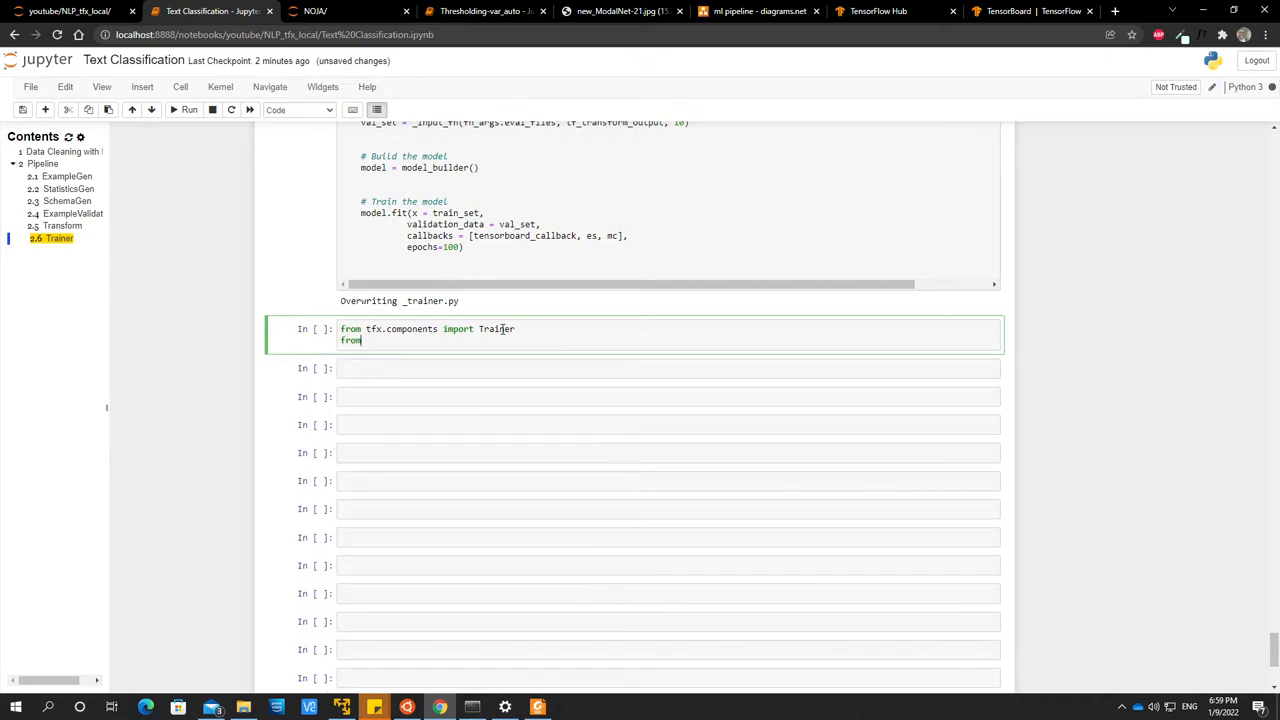
pyautogui.write('f')
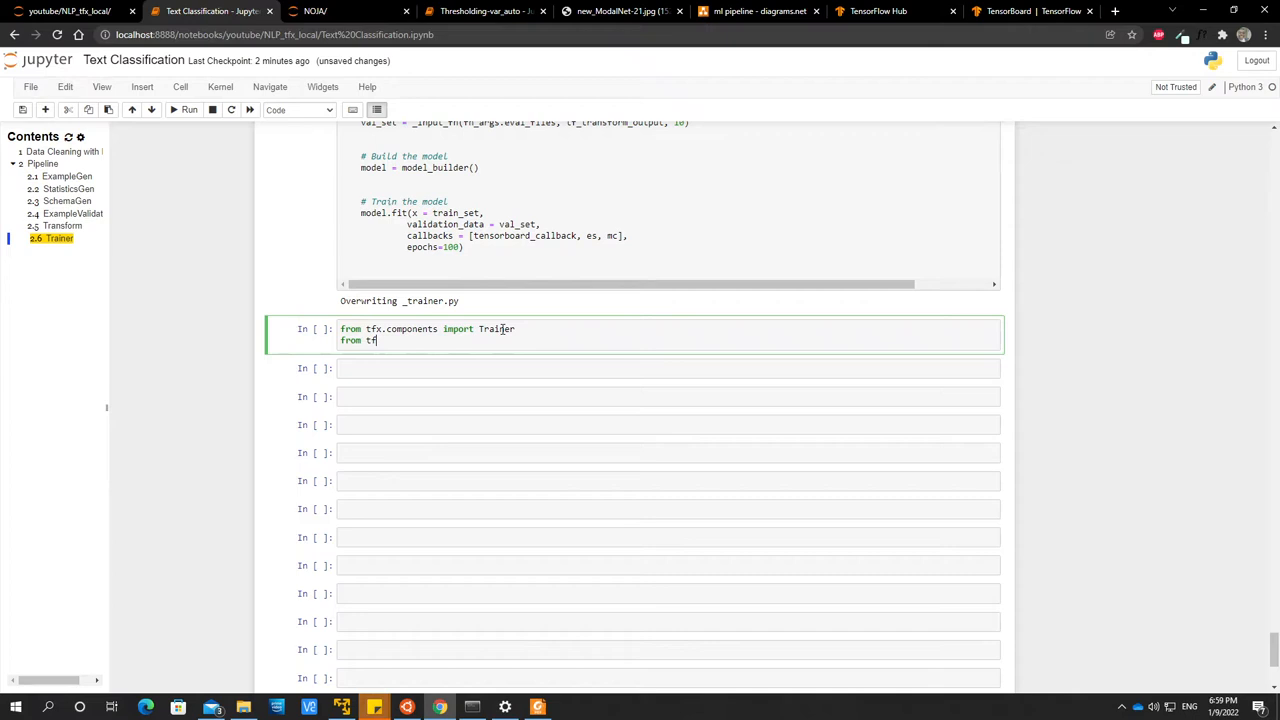
pyautogui.write('x.proto')
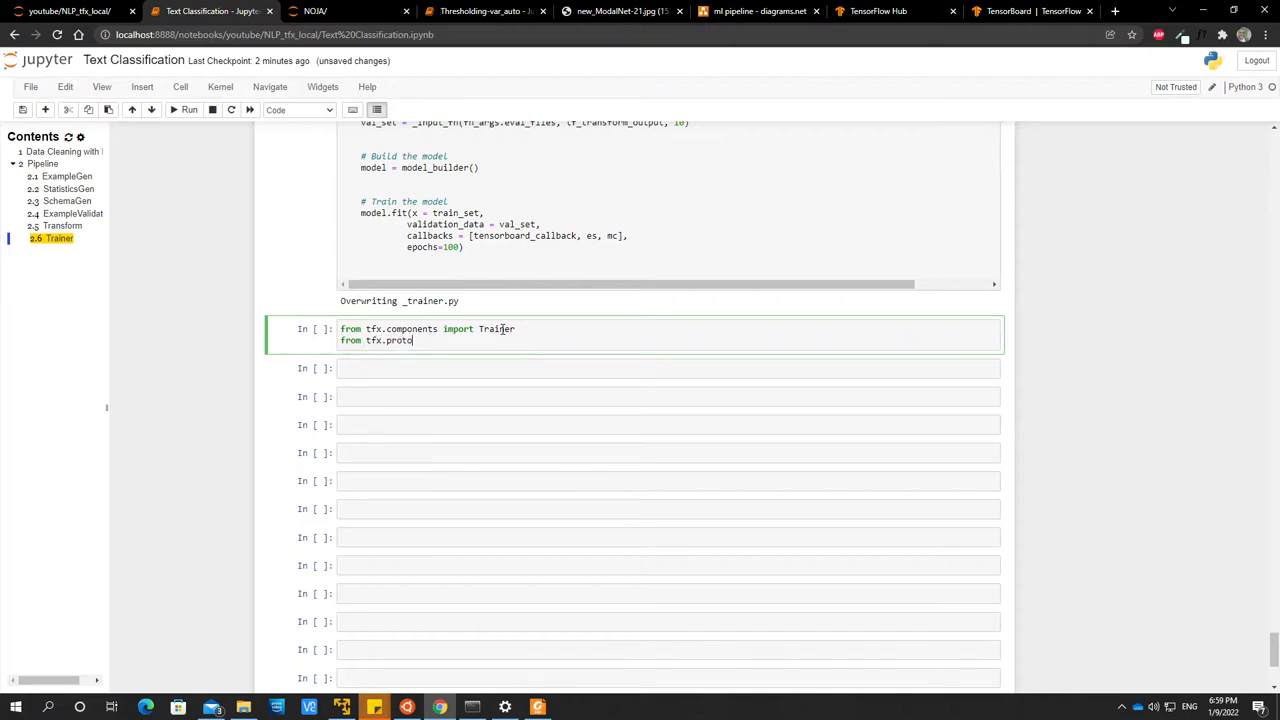
pyautogui.write('import')
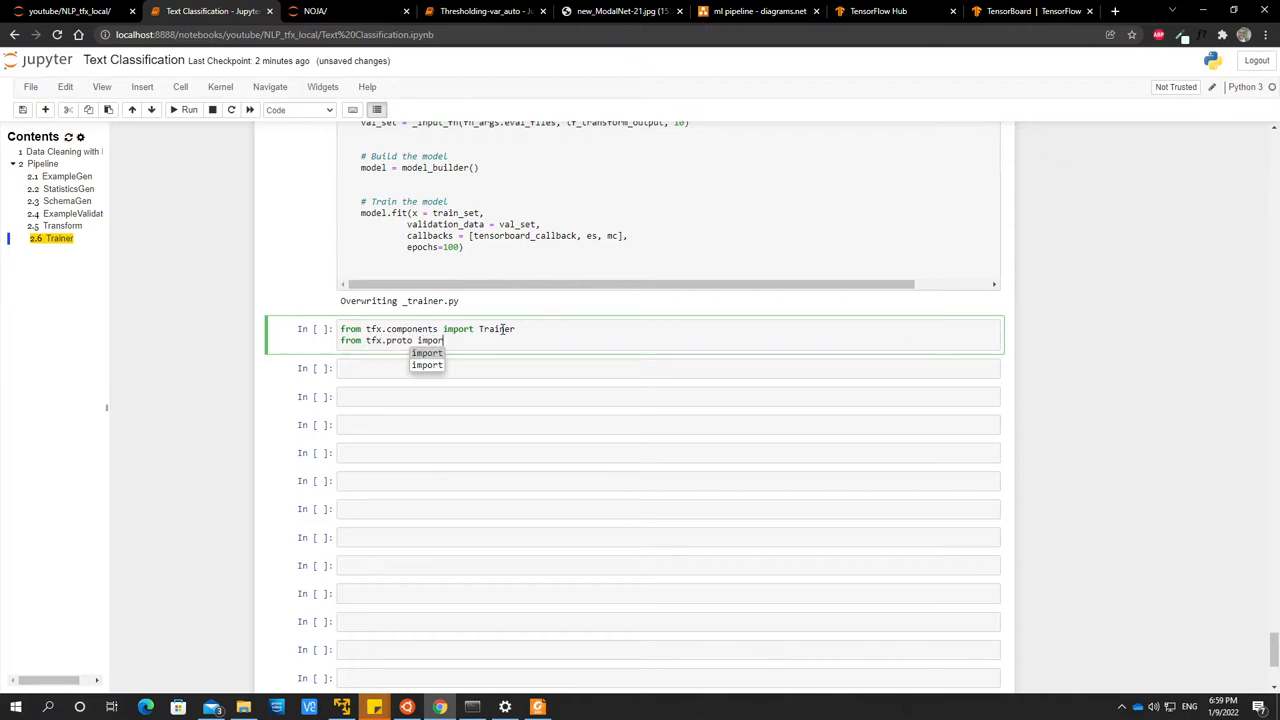
pyautogui.write('tra')
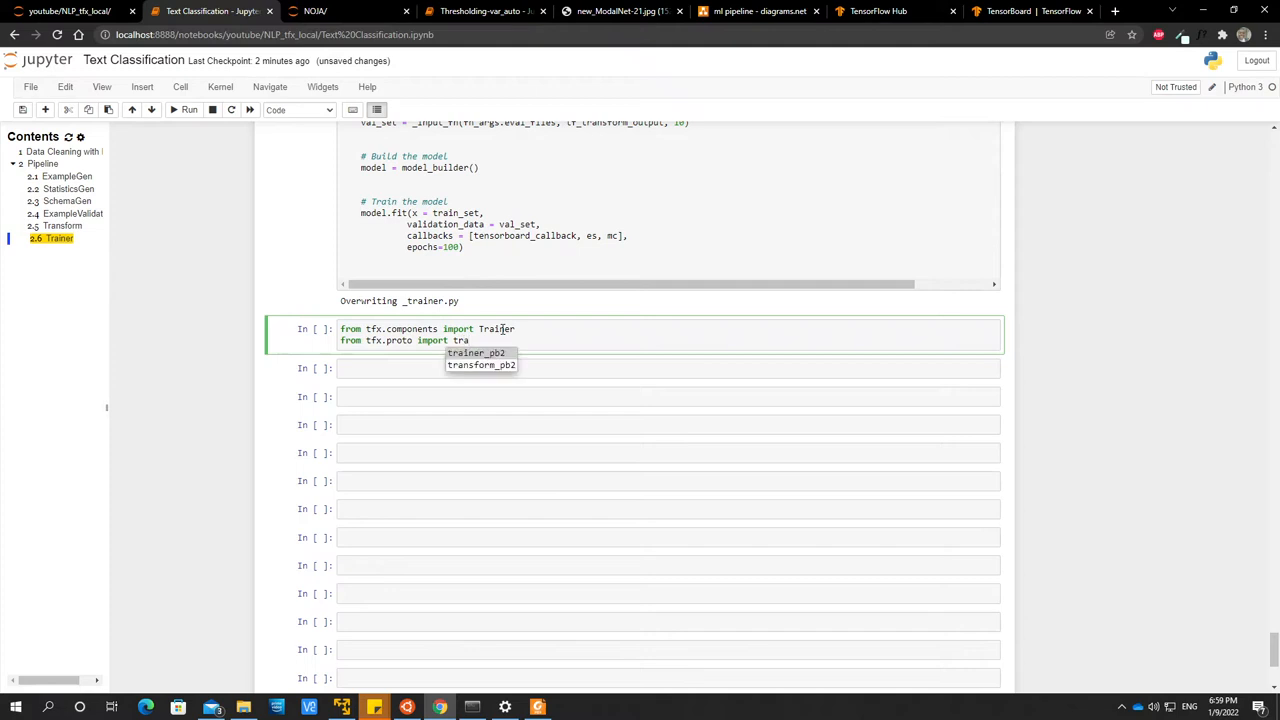
pyautogui.write('trainer_pb2')
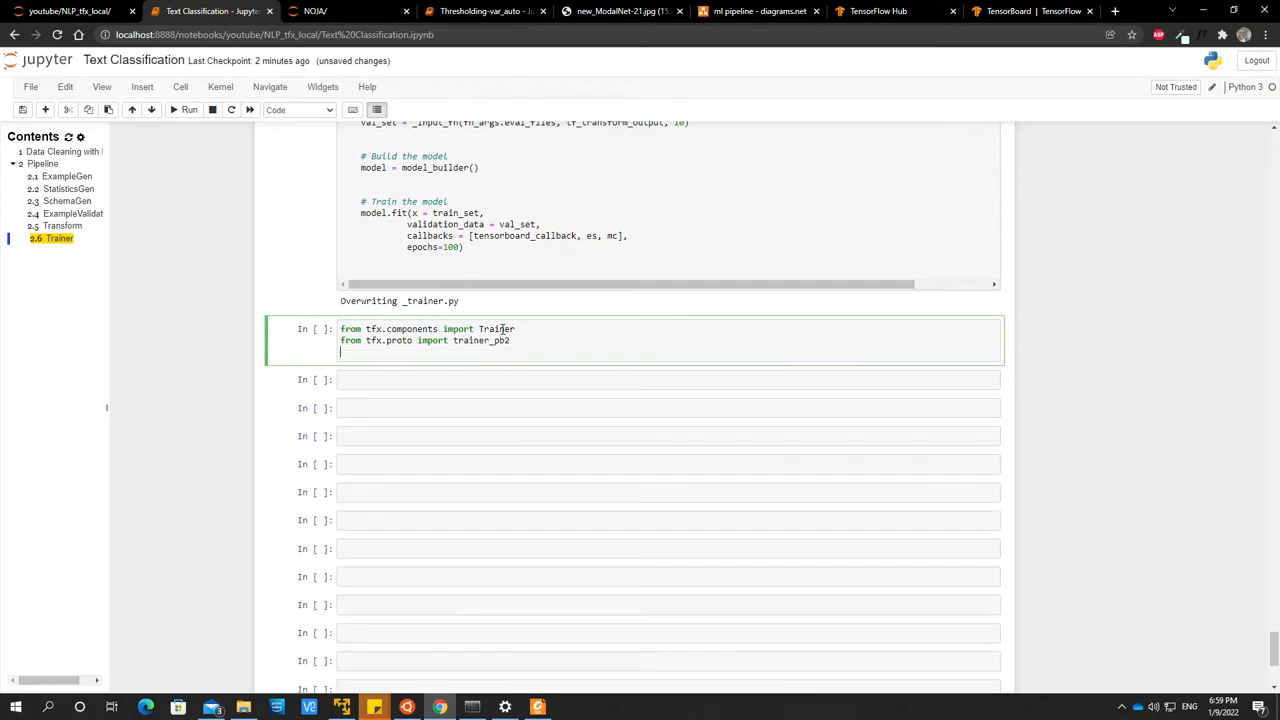
pyautogui.write('trainer  =')
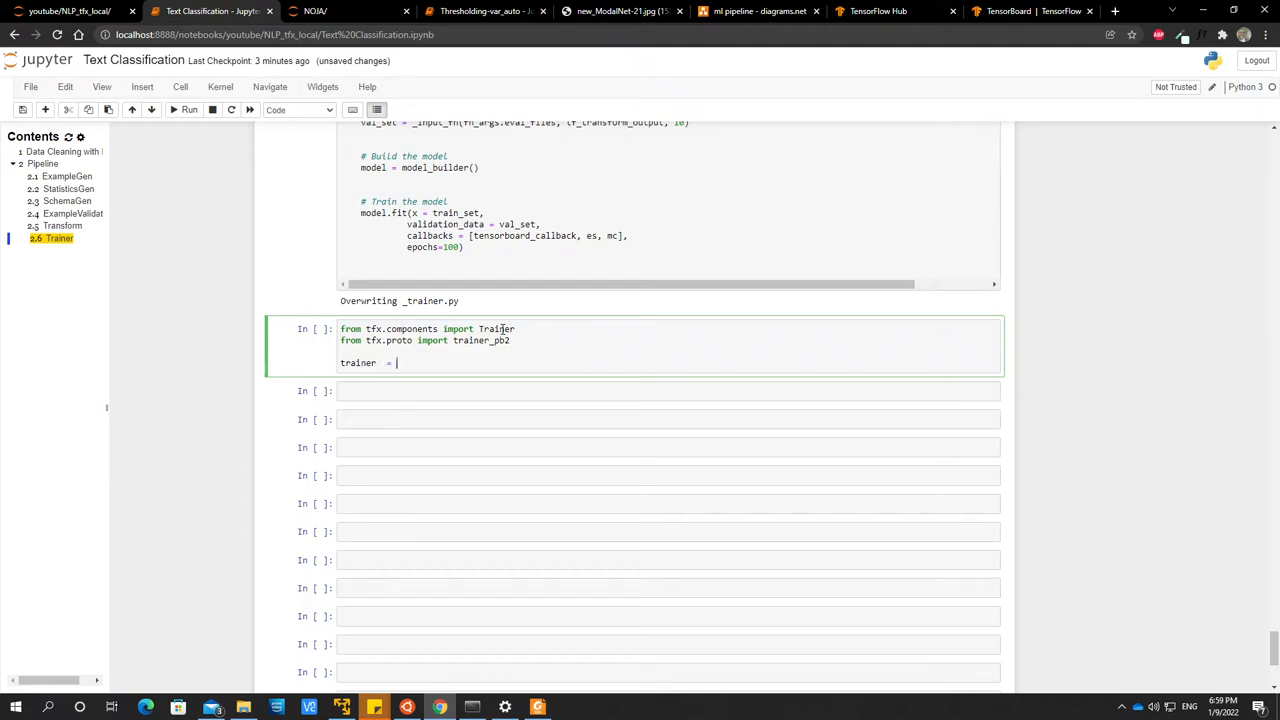
# Write trainer = Trainer( with module_file=_trainer_module_file.
pyautogui.write('Trainer')
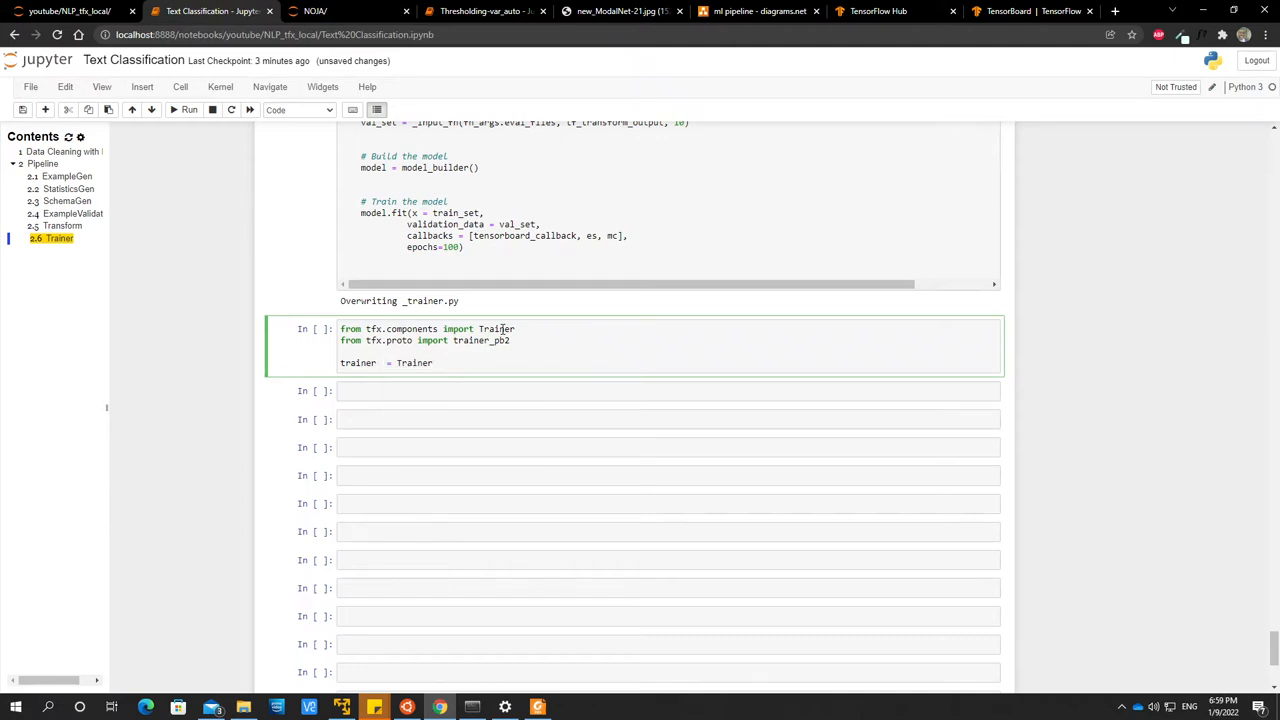
pyautogui.write('(')
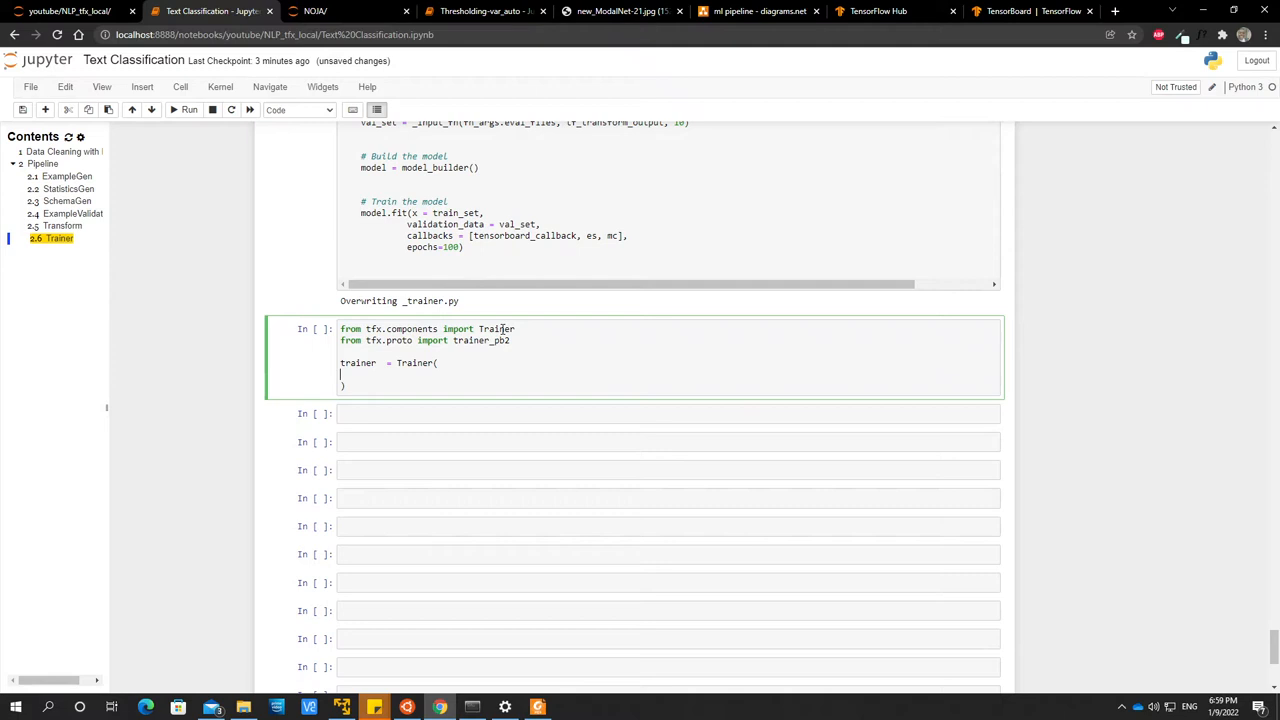
pyautogui.write('module_file=')
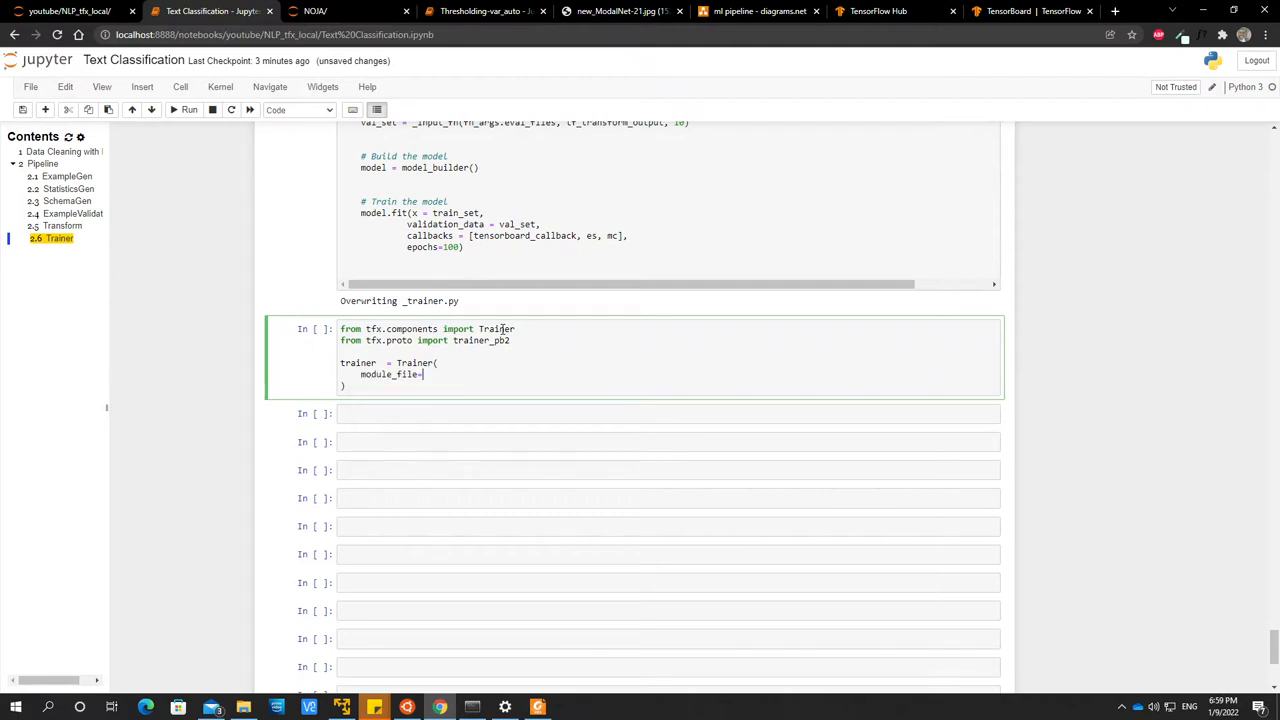
pyautogui.write('_trainer_module_file,')
pyautogui.write('exam')
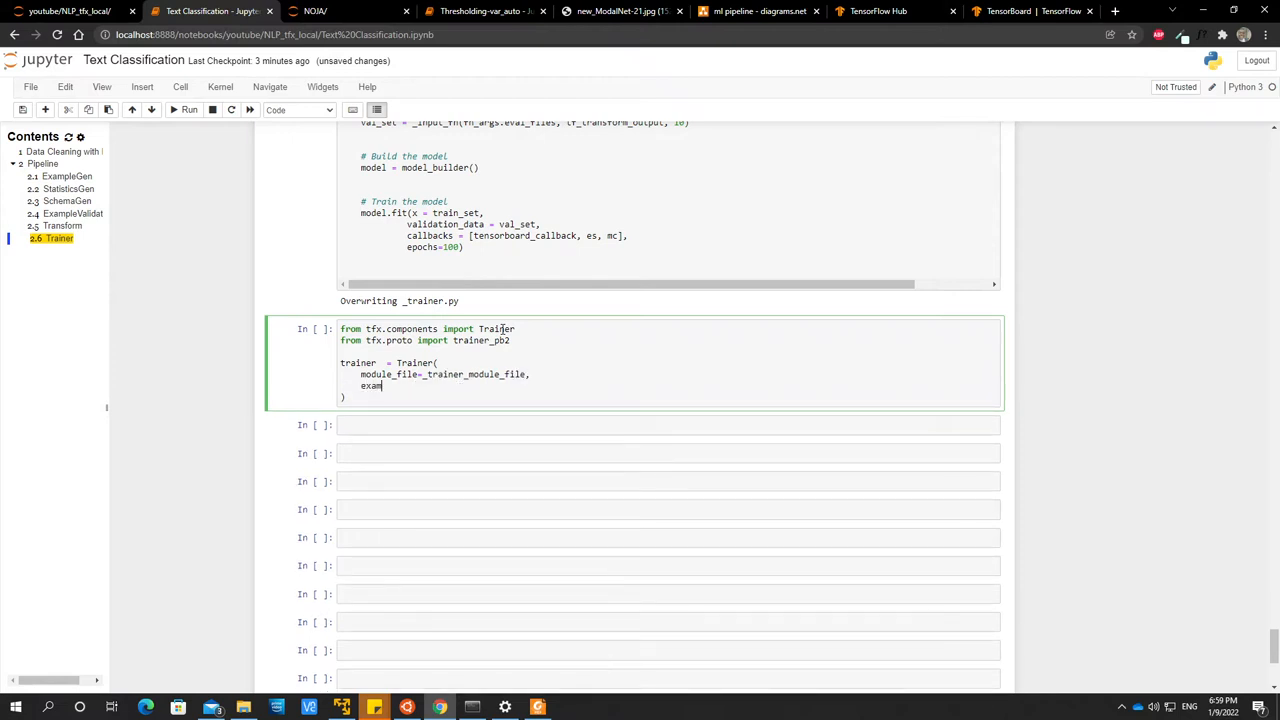
pyautogui.write('ples =')
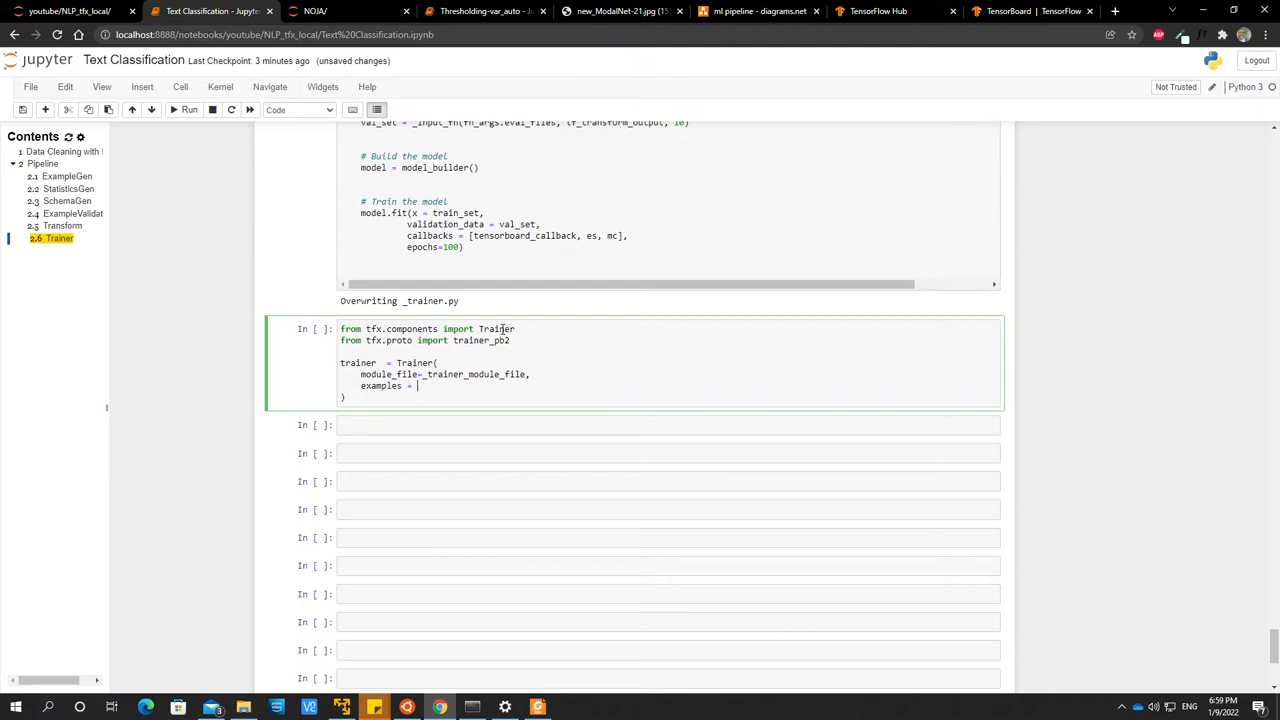
# Pass examples=transform.outputs['transformed_examples'] to the Trainer.
pyautogui.write('tra')
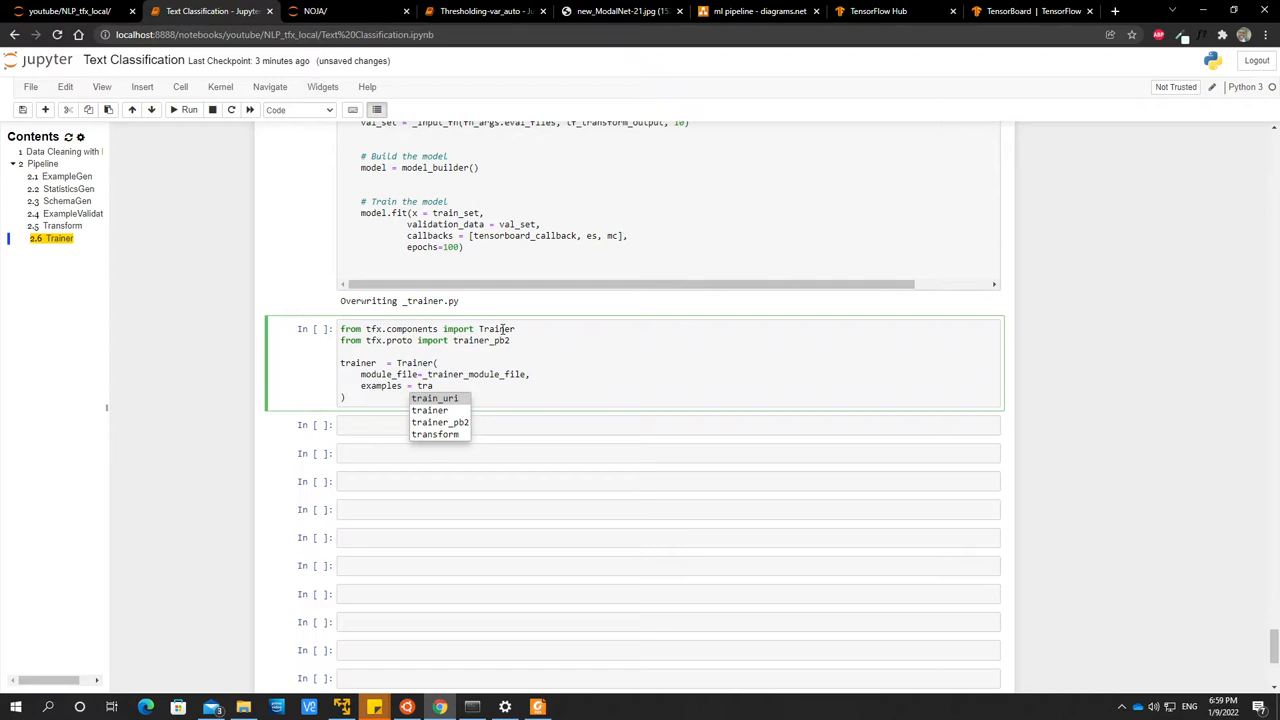
pyautogui.click(434, 434)
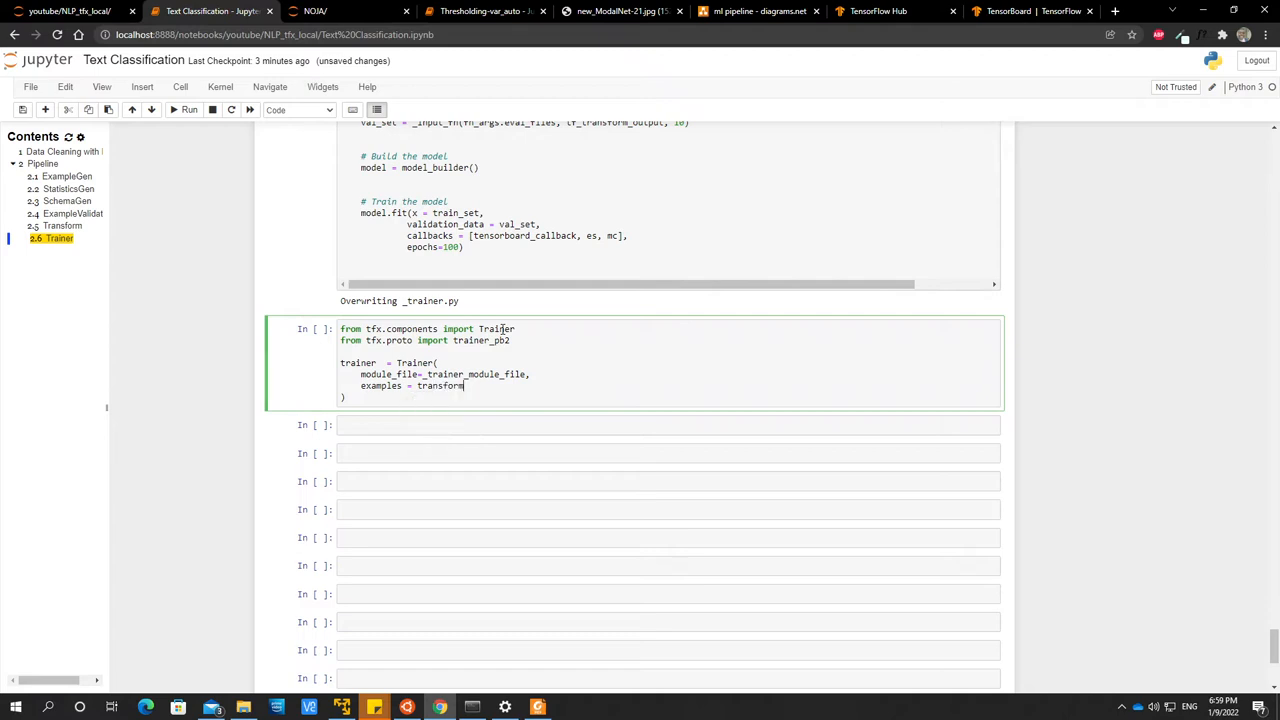
pyautogui.write('.outputs')
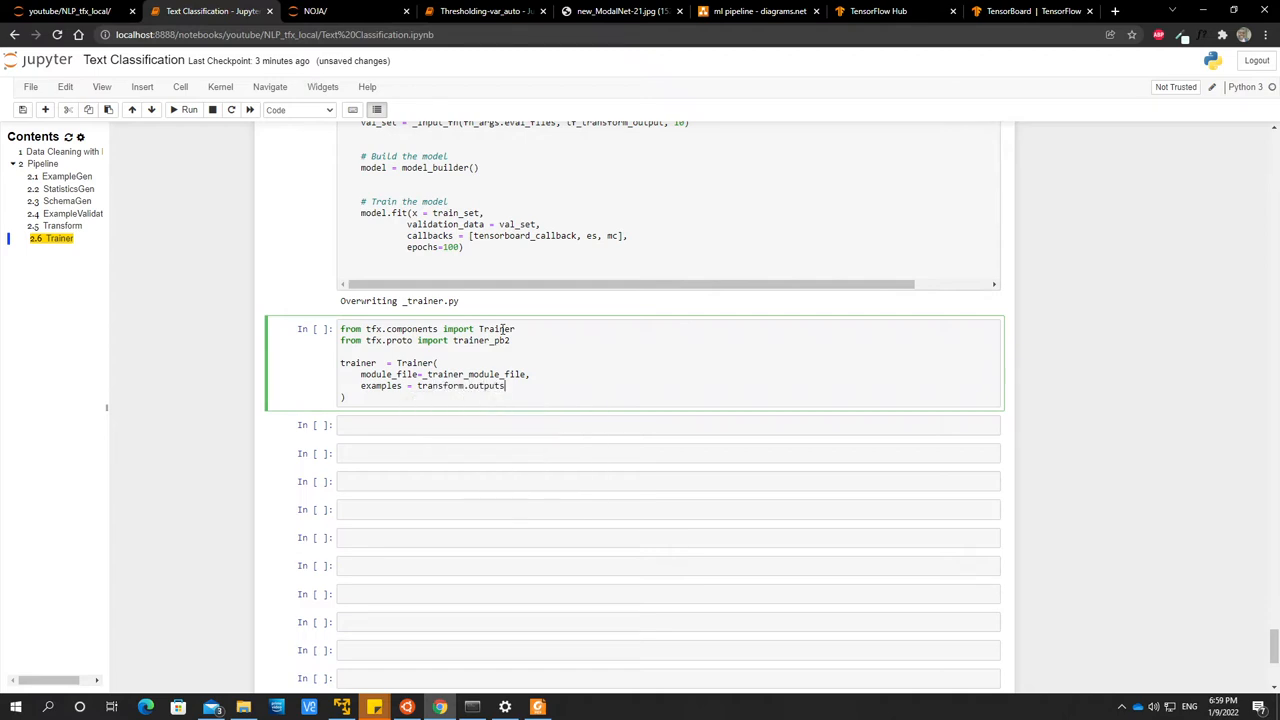
pyautogui.write('[')
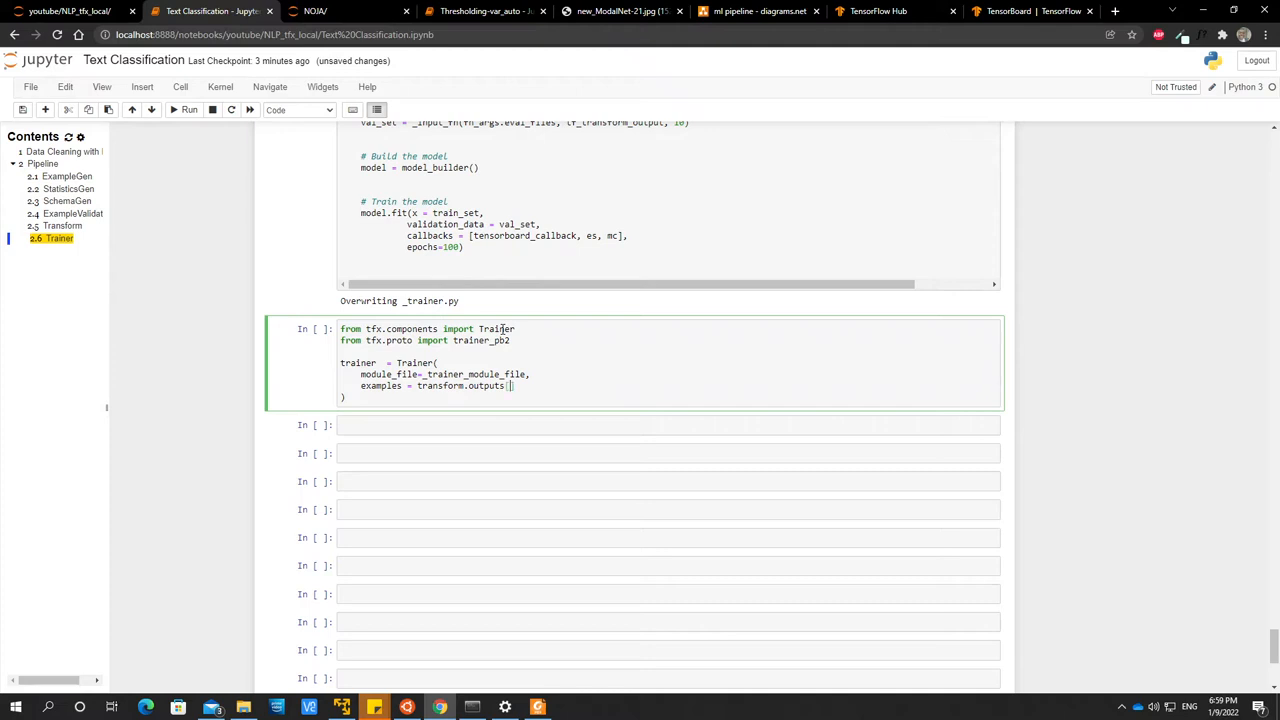
pyautogui.write("transformed_examples'")
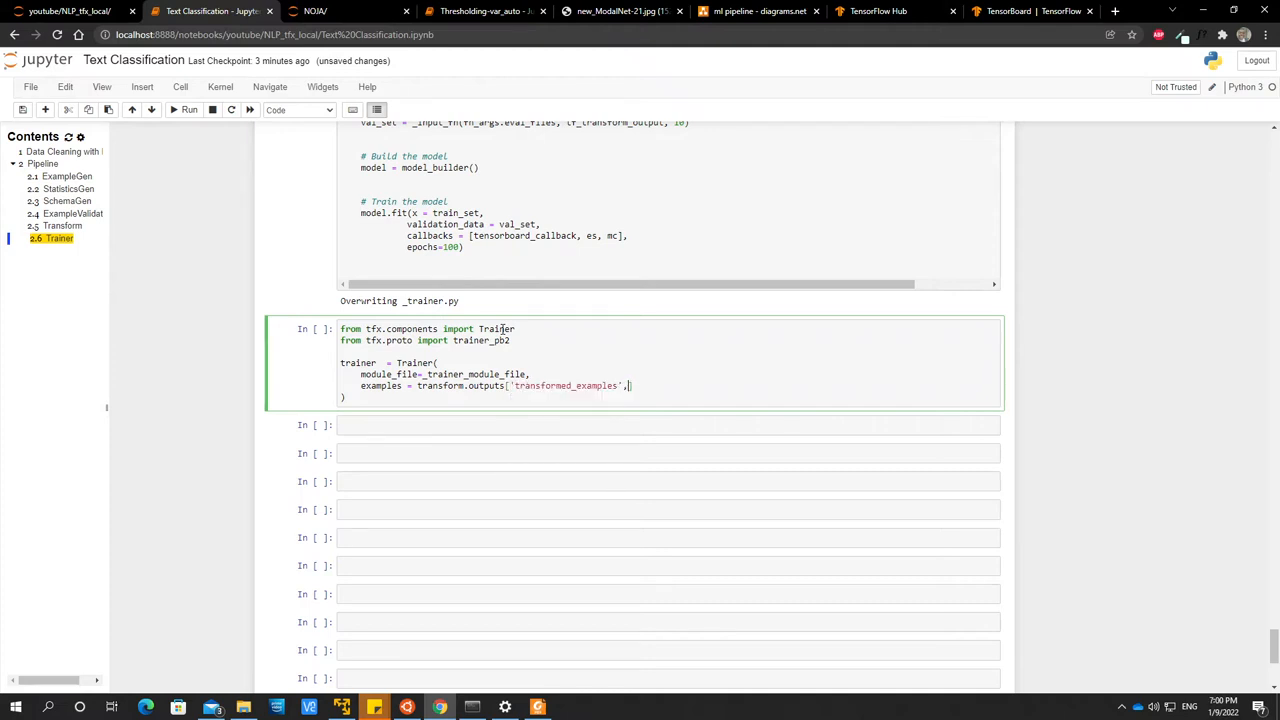
# Add transform_graph=transform.outputs['transform_graph'] to the Trainer call.
pyautogui.press('BackSpace')
pyautogui.write(']')
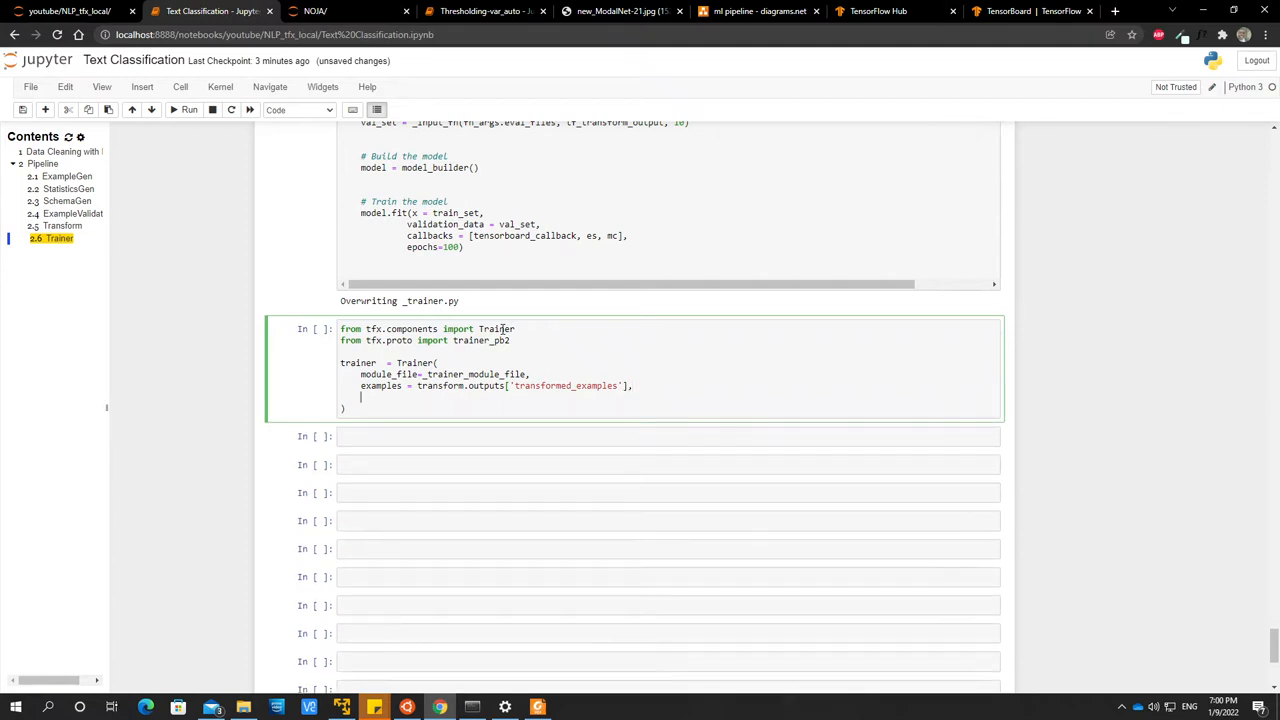
pyautogui.write('tra')
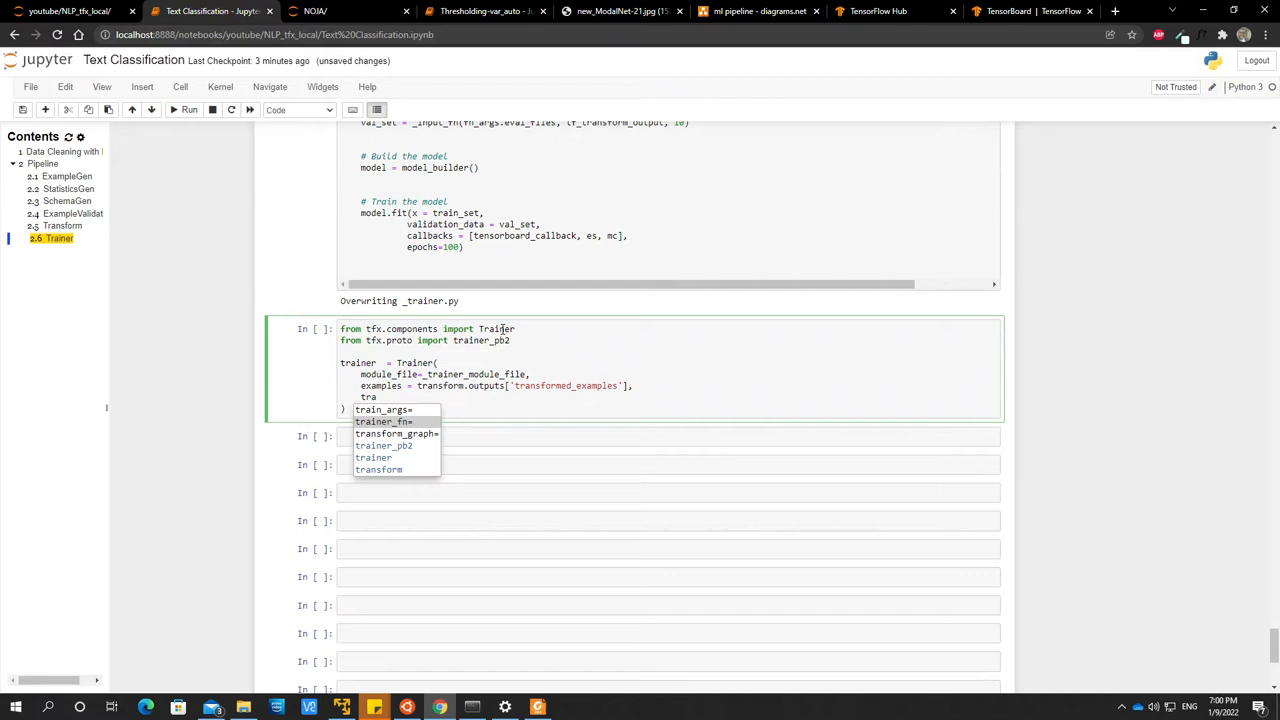
pyautogui.click(396, 432)
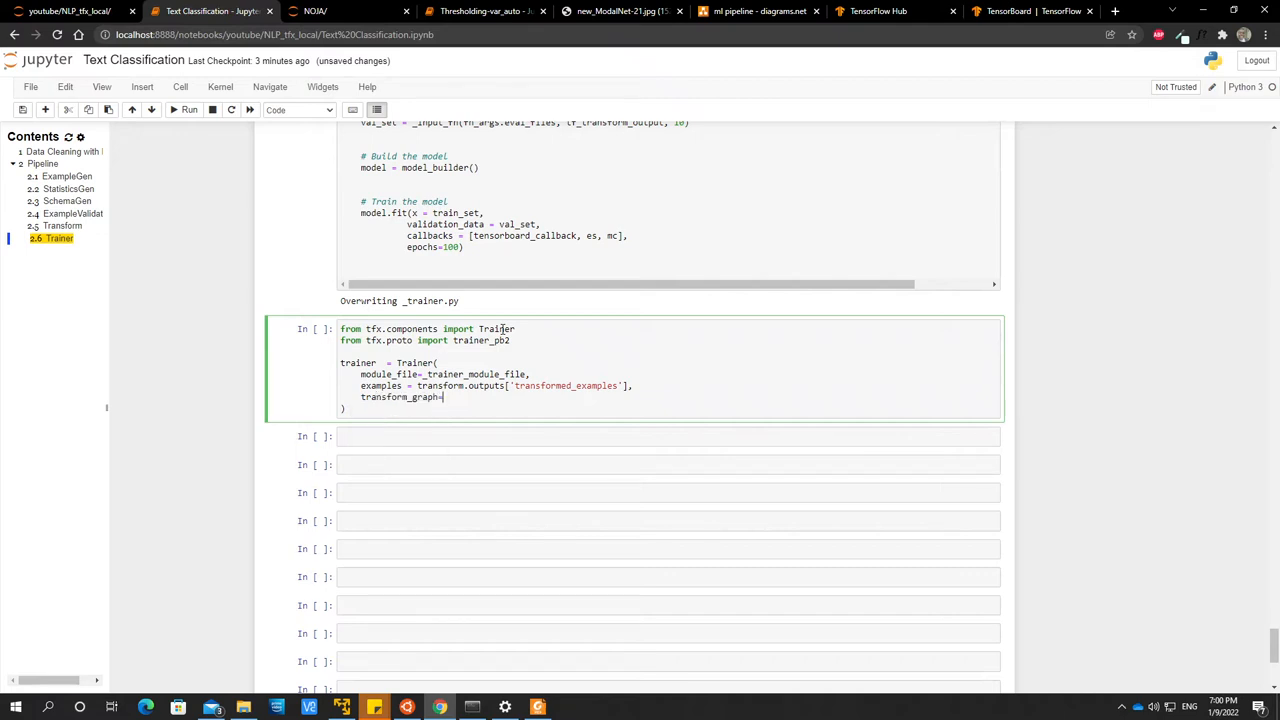
pyautogui.write('transform')
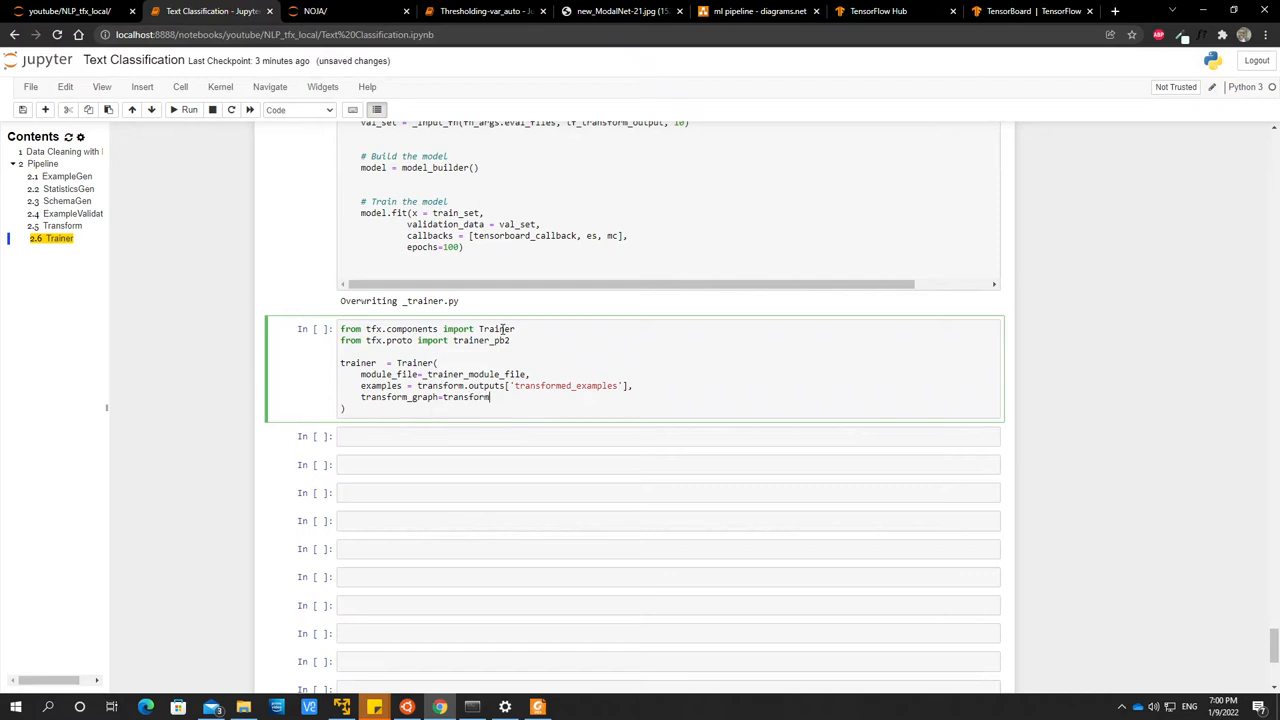
pyautogui.write('.o')
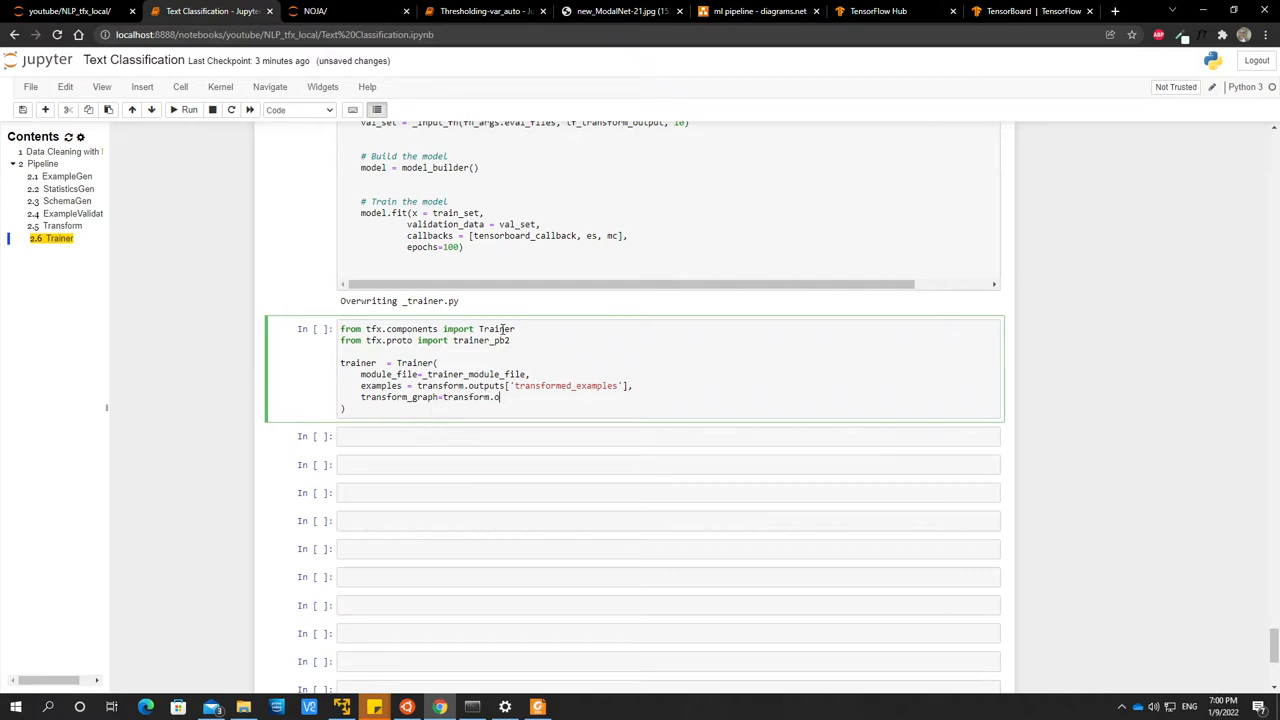
pyautogui.write('utputs')
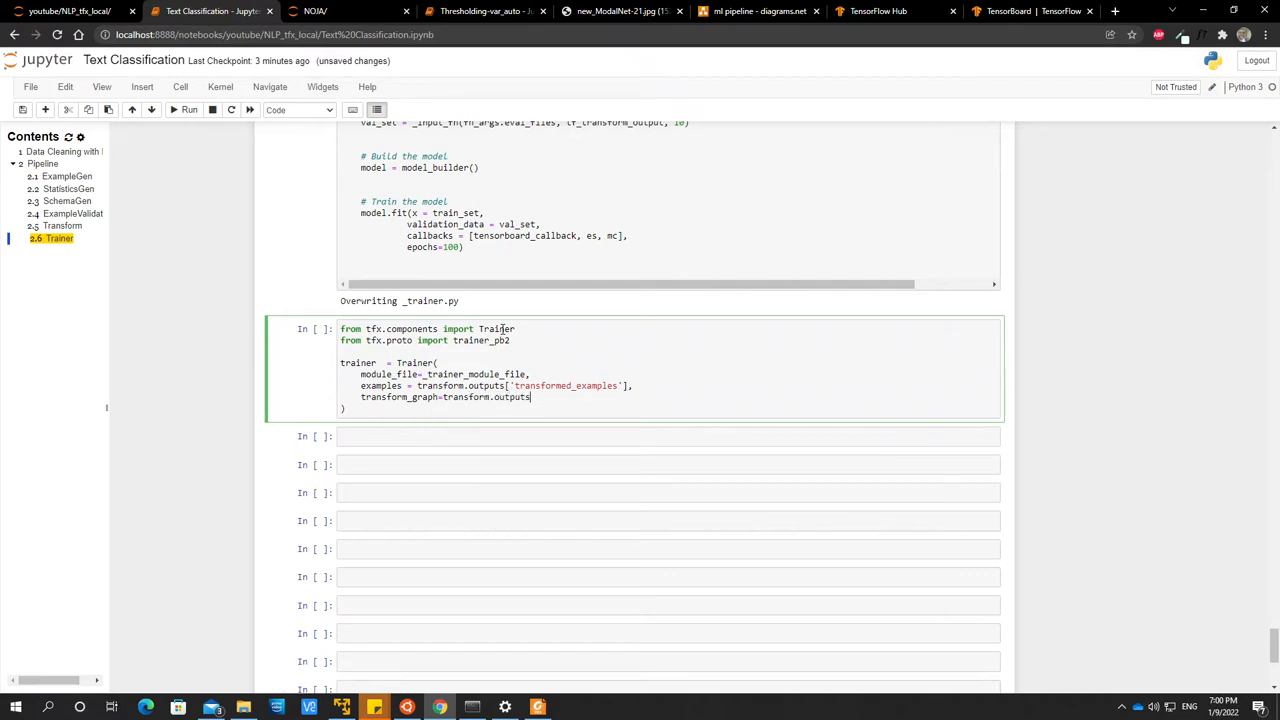
pyautogui.write("['tr'")
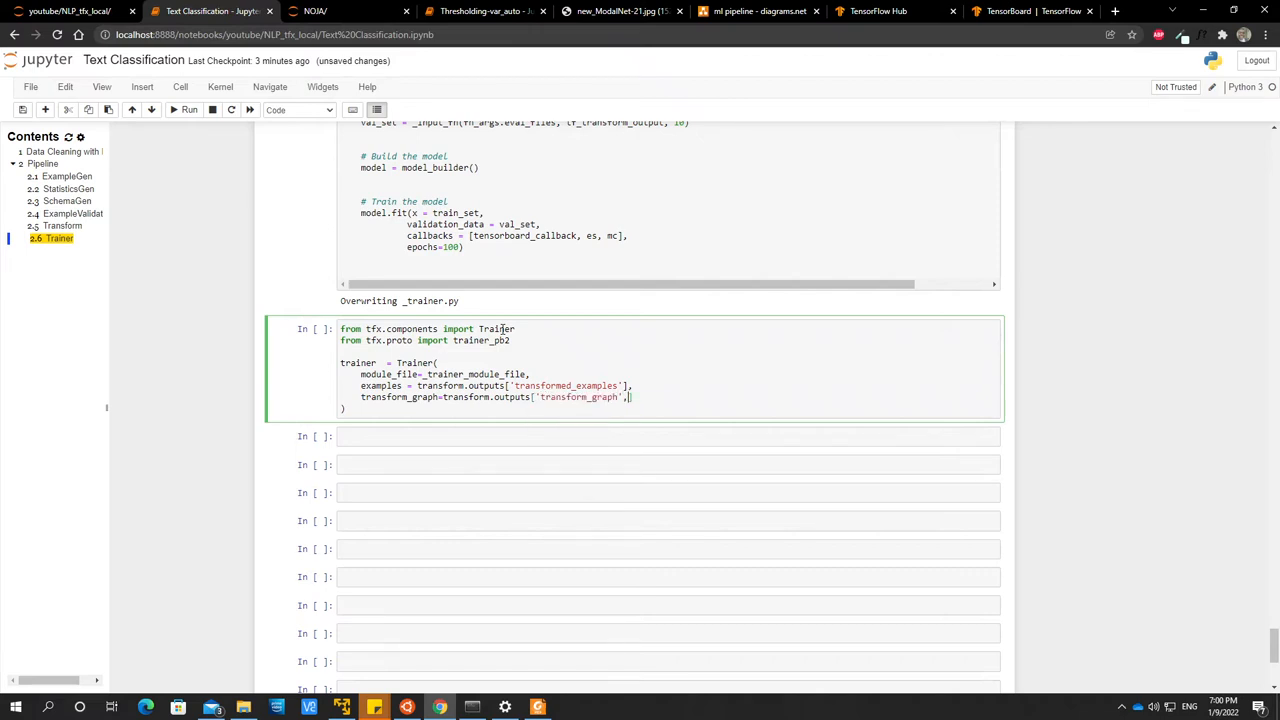
# Add schema=schema_gen.outputs['schema'] to the Trainer call.
pyautogui.press('Backspace')
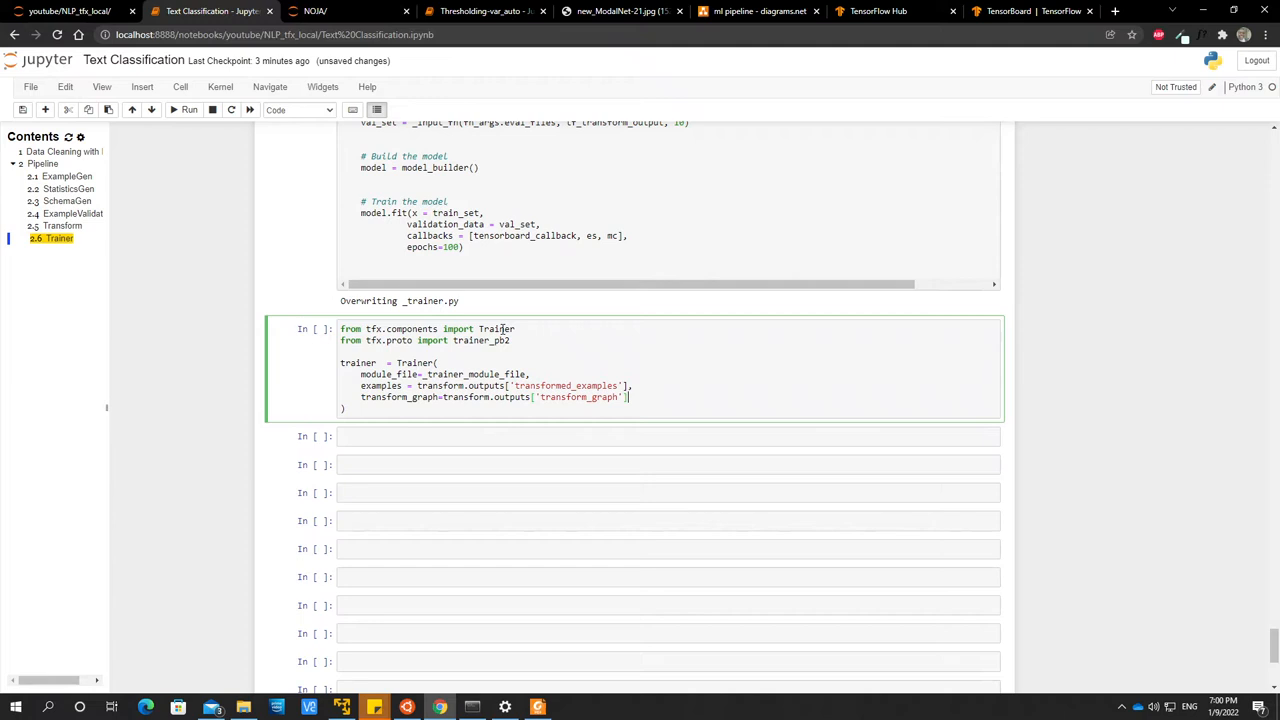
pyautogui.write('schema=schema_gen.')
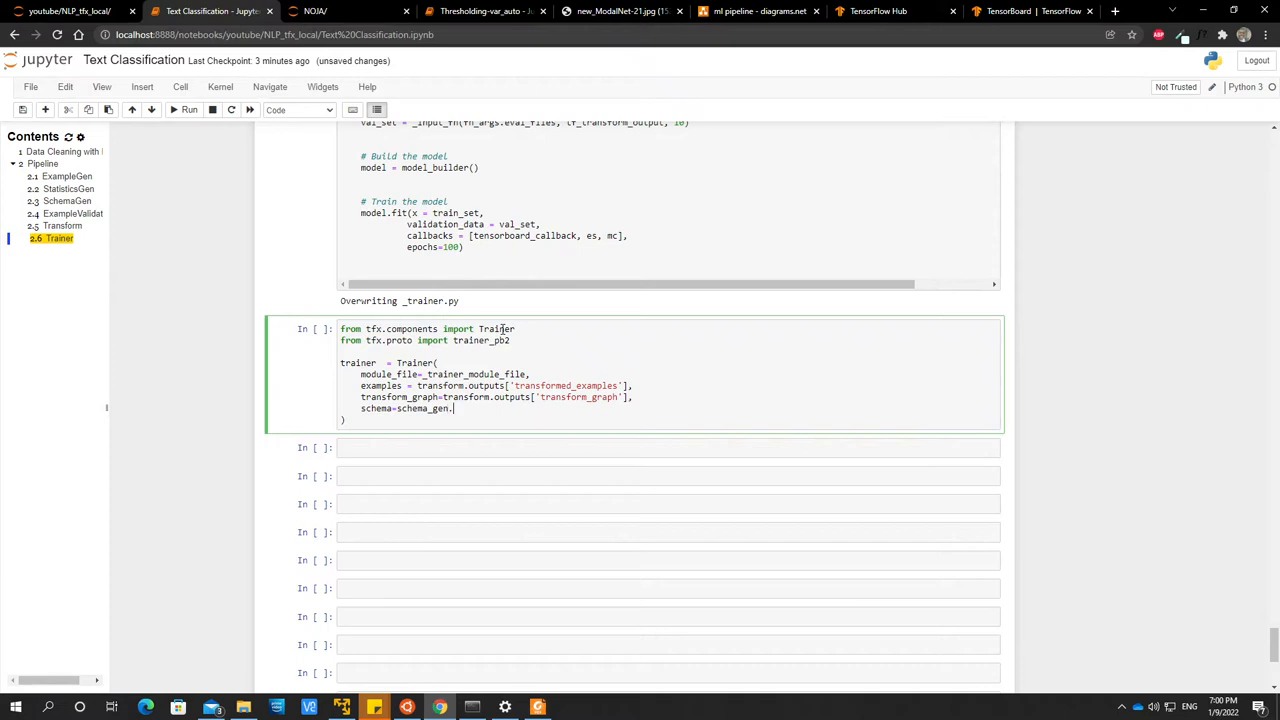
pyautogui.write('outputs')
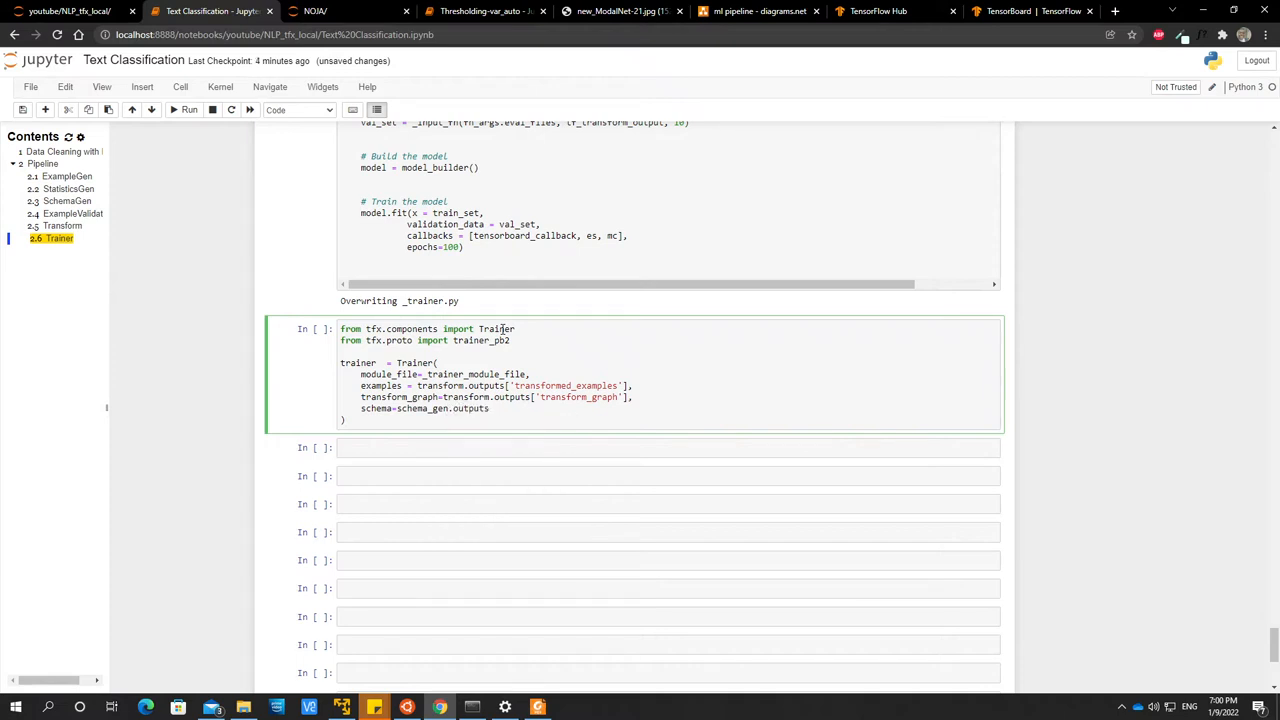
pyautogui.write("['schema']")
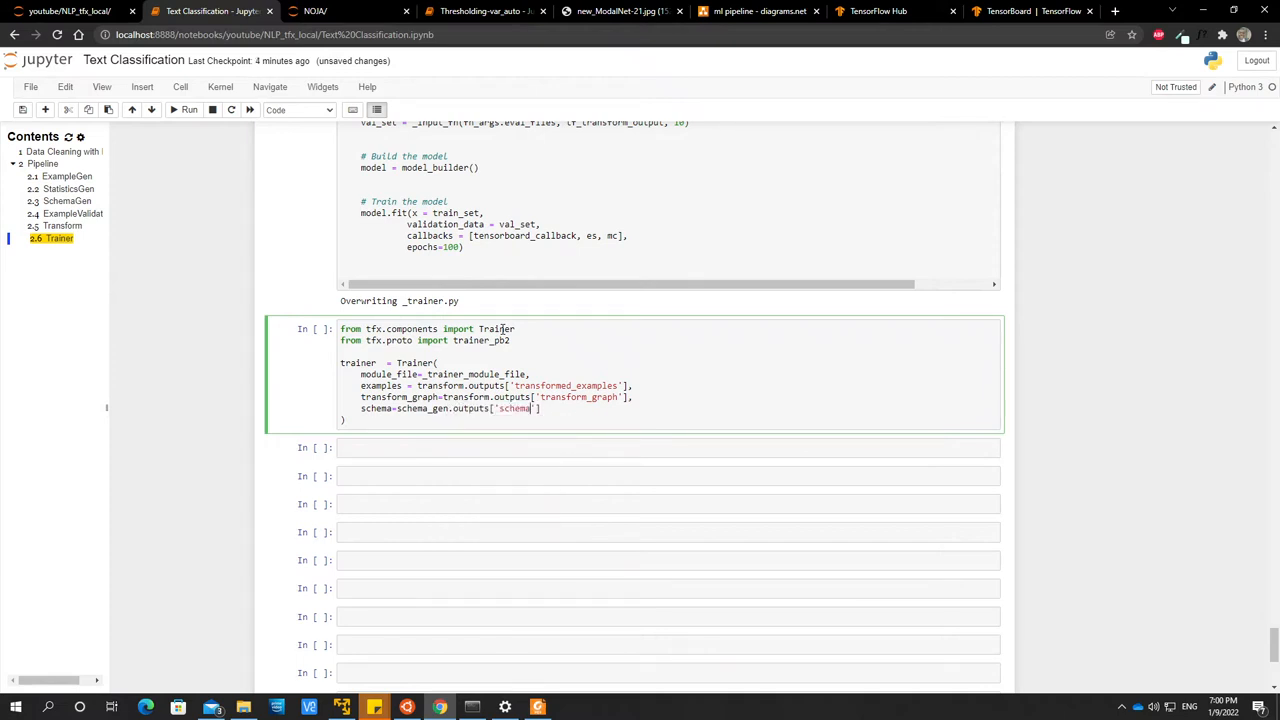
pyautogui.press('enter')
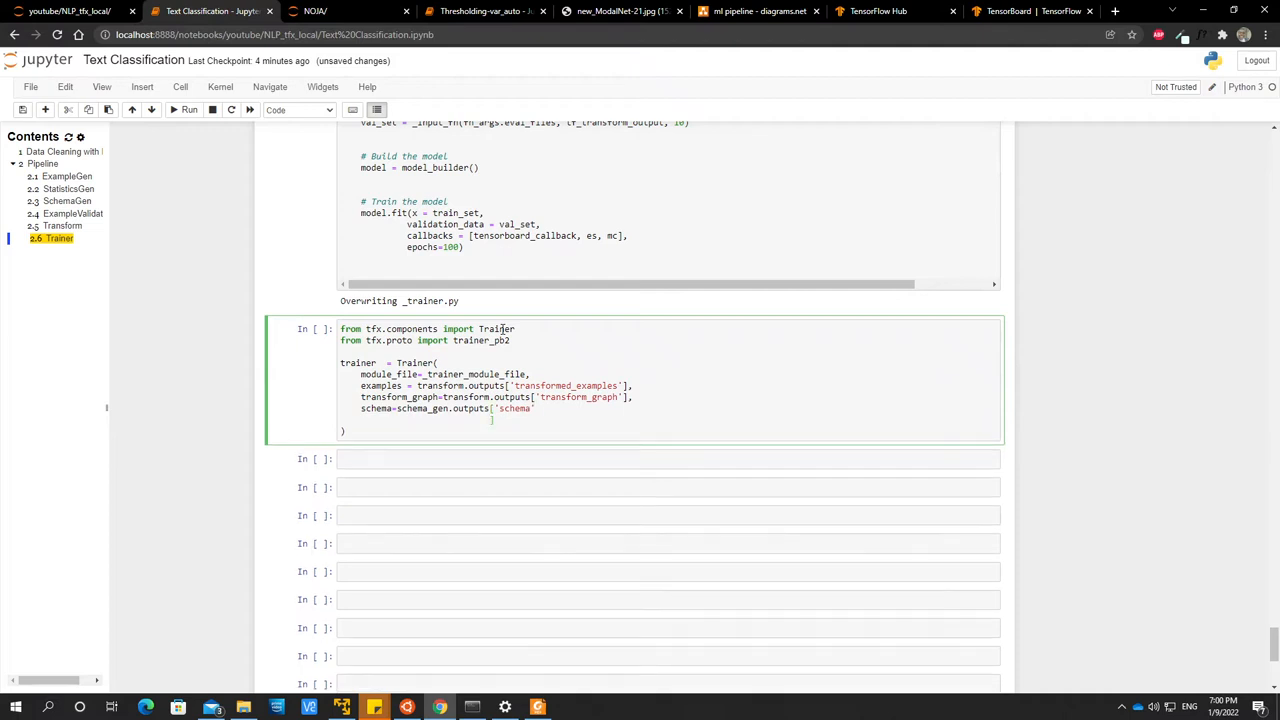
pyautogui.write('],')
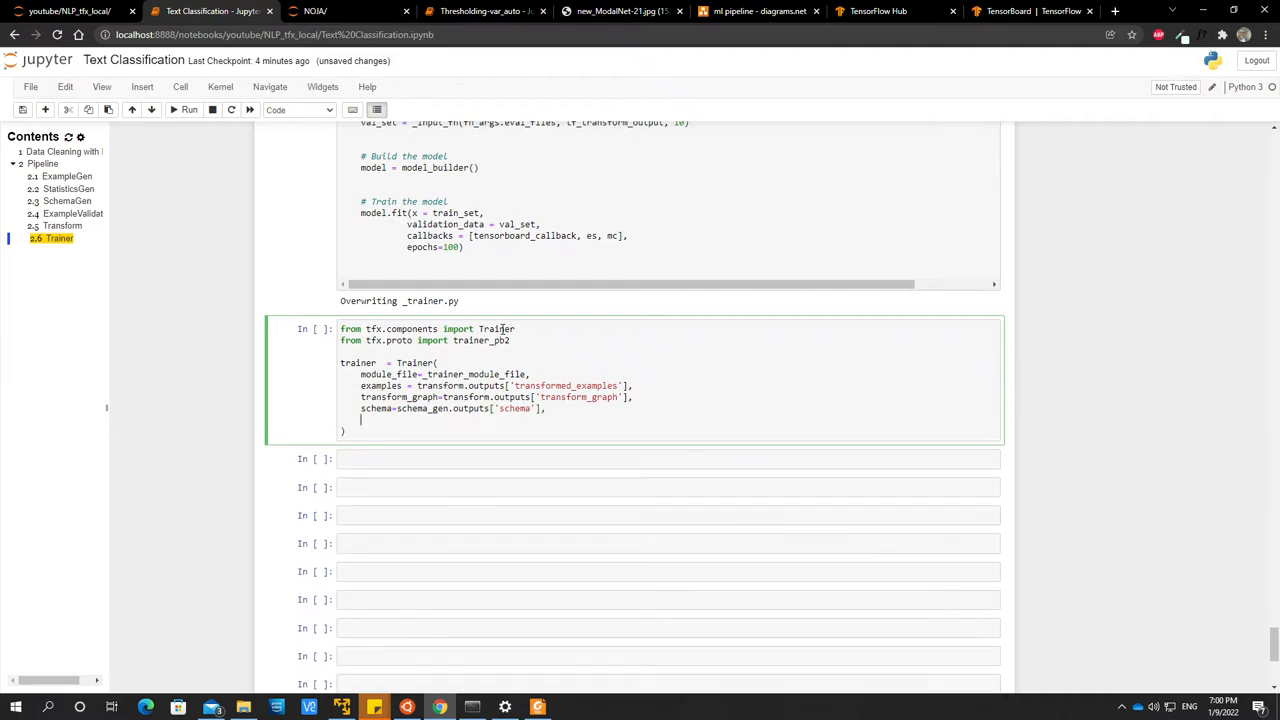
# Add train_args=trainer_pb2.TrainArgs(splits=['train']).
pyautogui.write('train_args=')
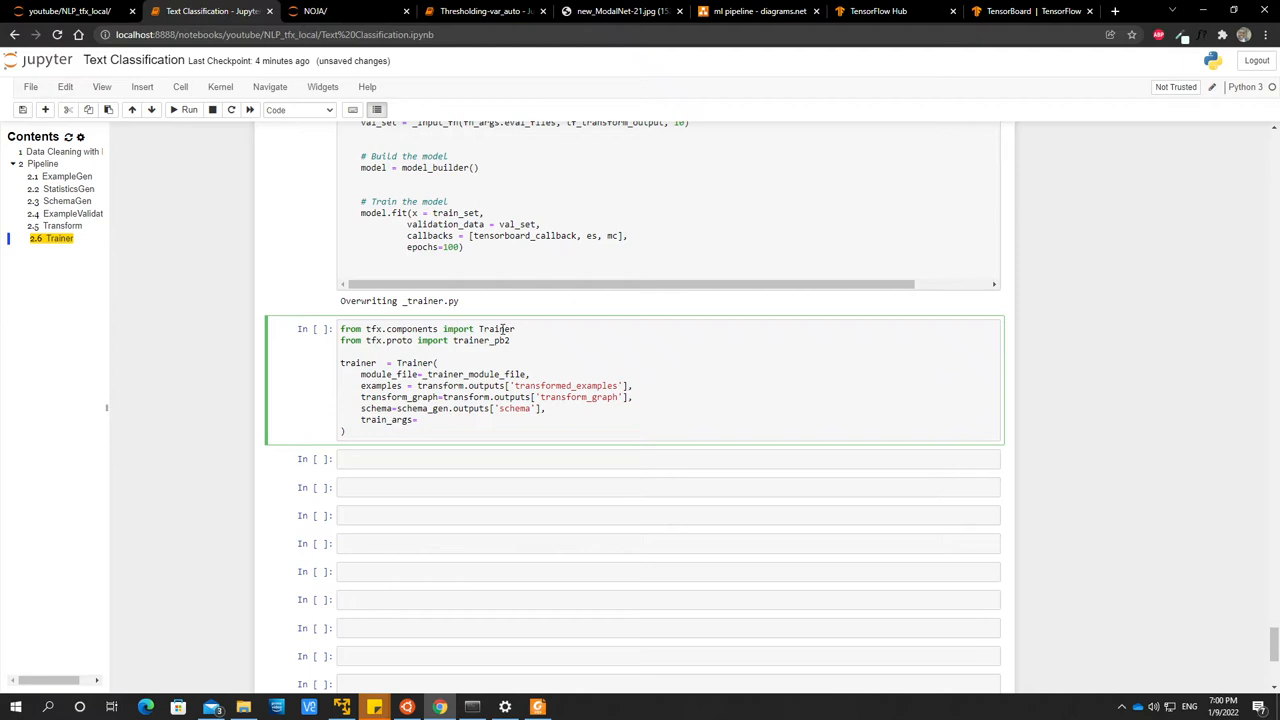
pyautogui.write('trainer_pb2')
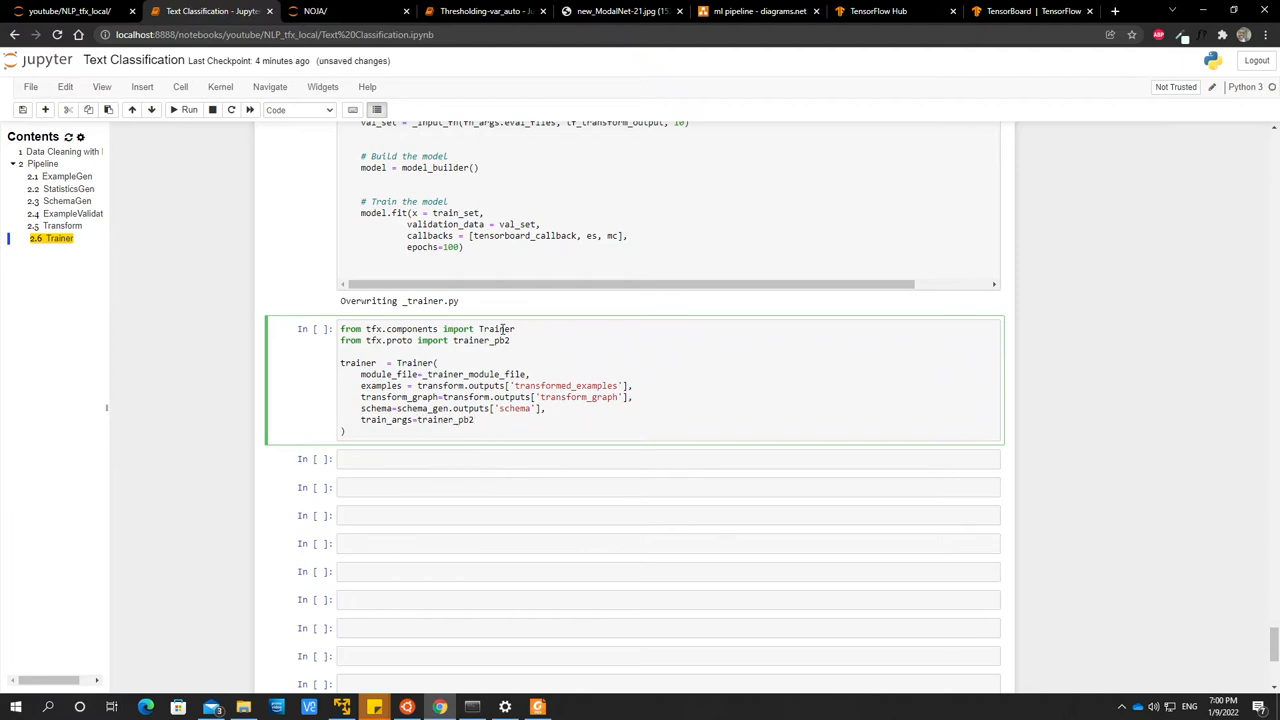
pyautogui.write('.TrainArgs')
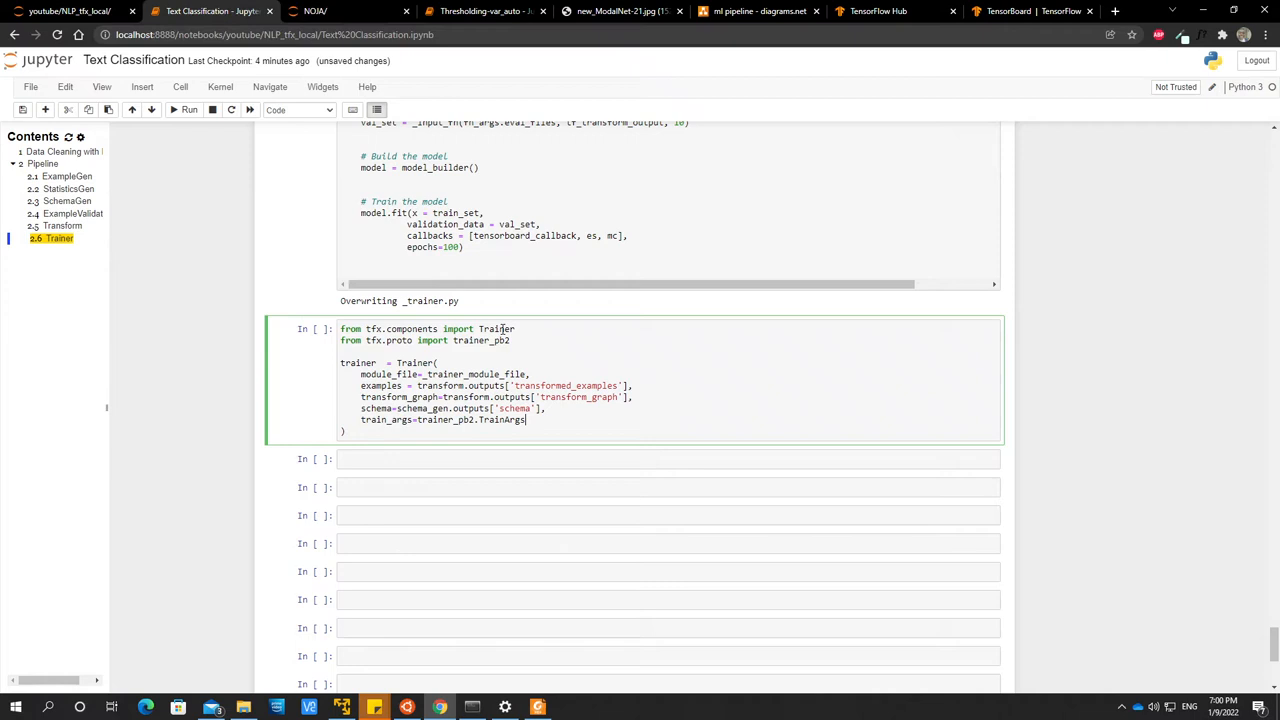
pyautogui.write('[spl')
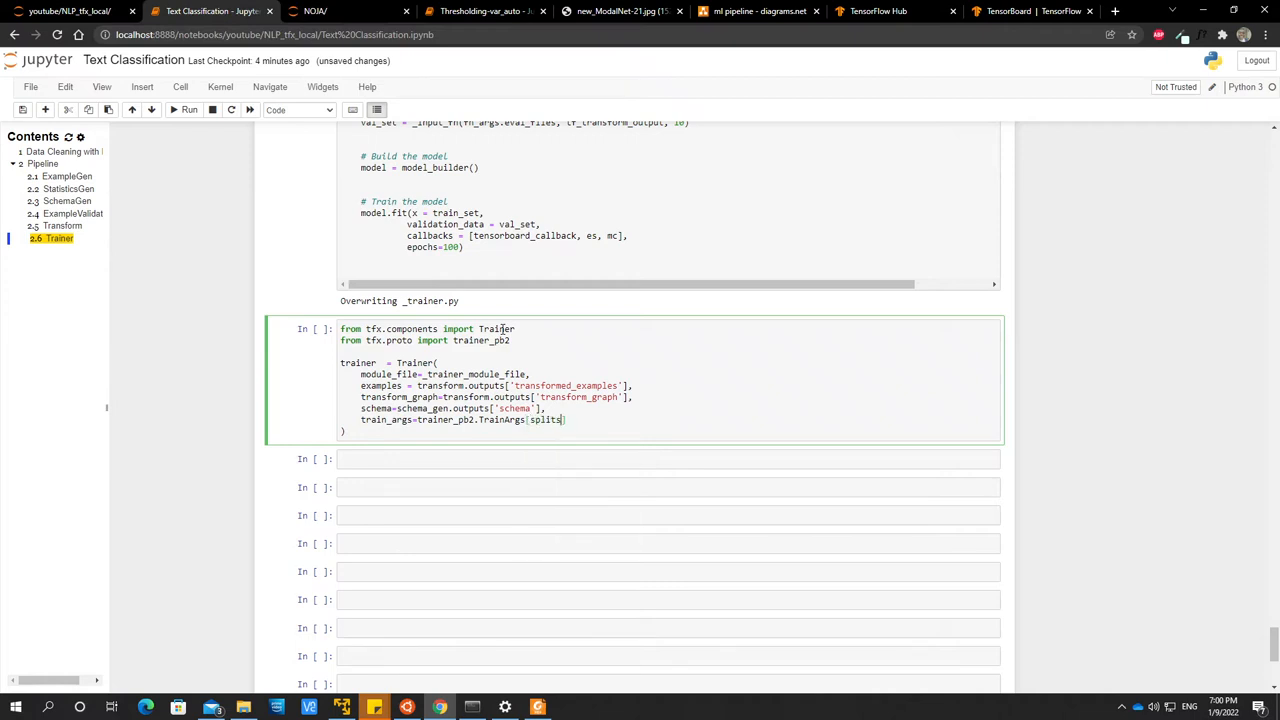
pyautogui.write('=')
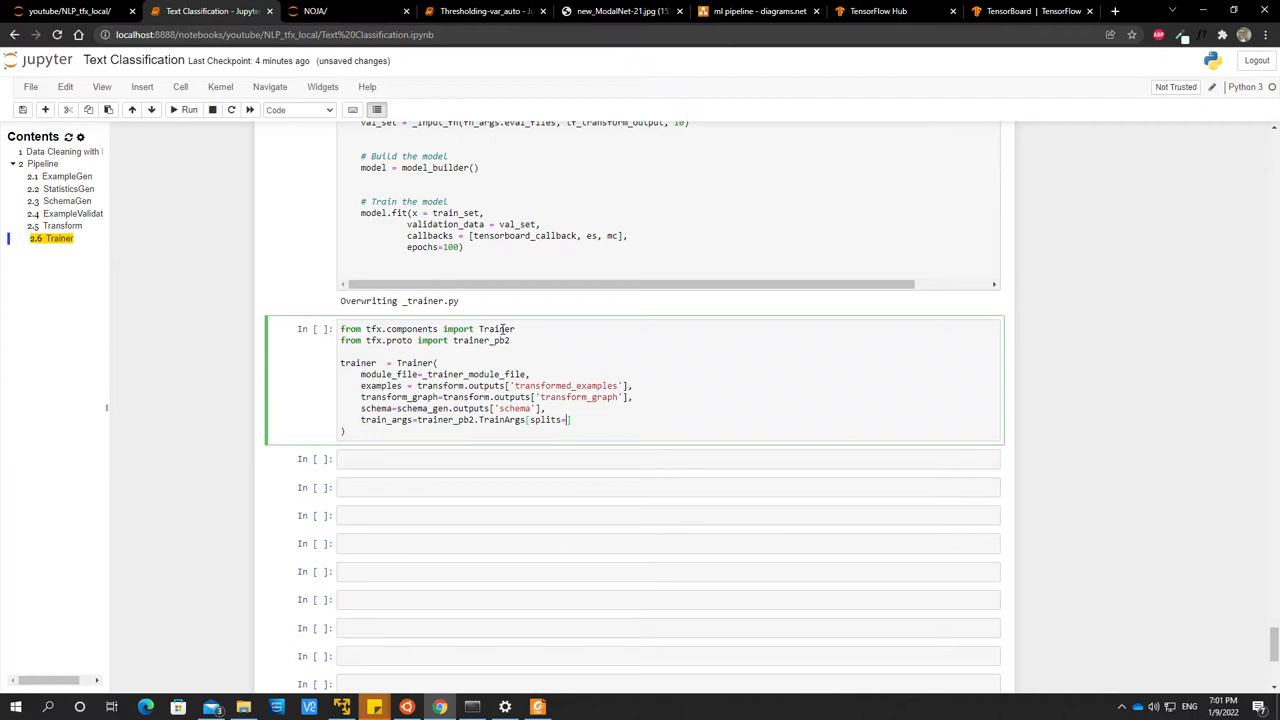
pyautogui.write('trai]')
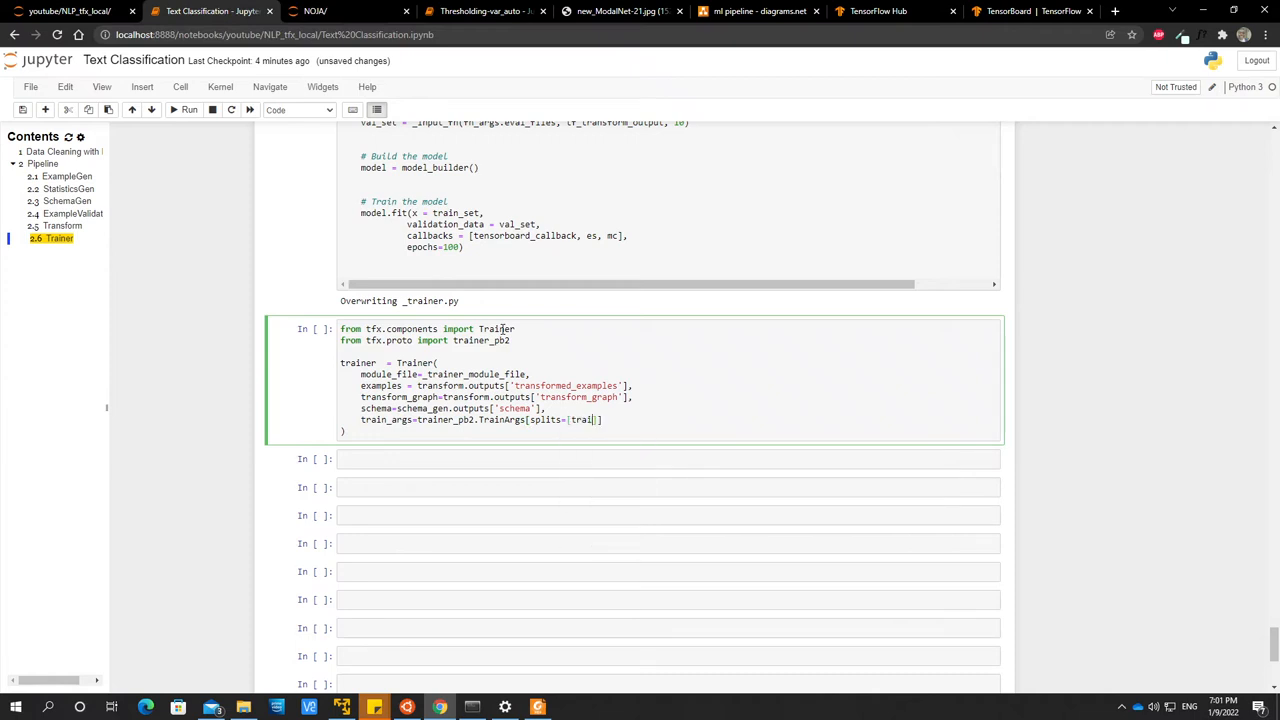
pyautogui.write('n')
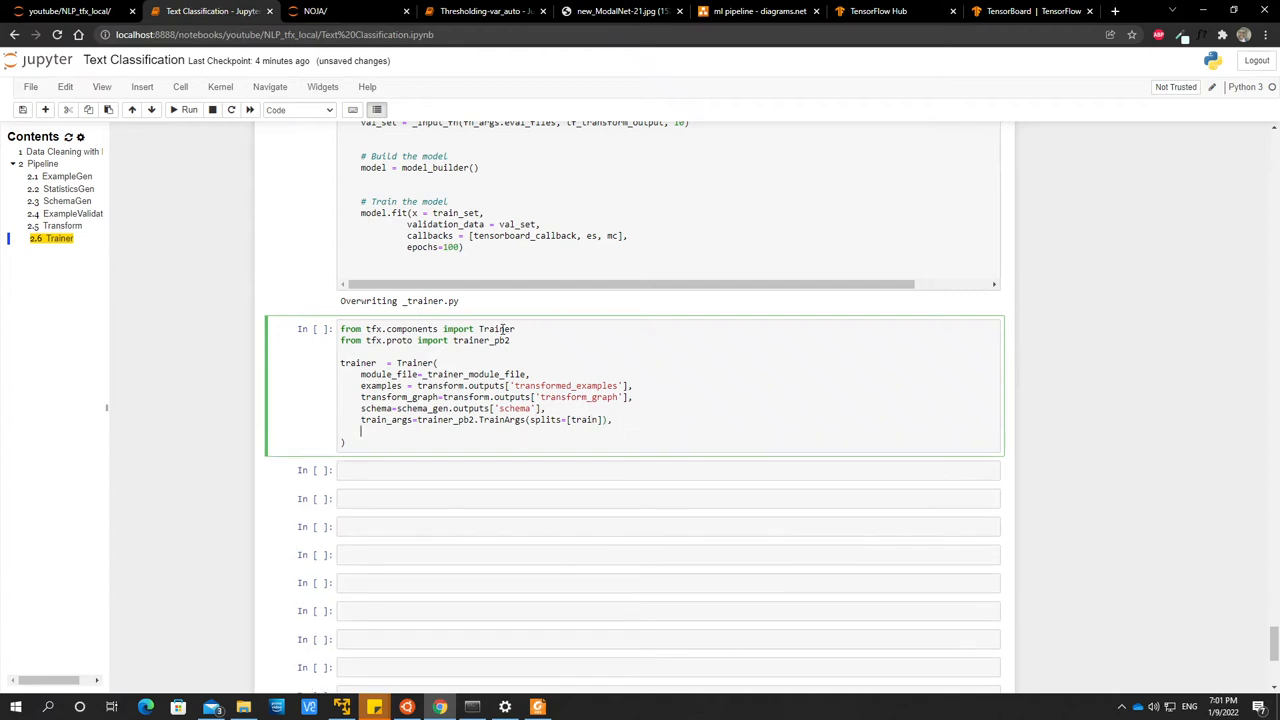
# Add eval_args using trainer_pb2.TrainArgs with splits=['eval'].
pyautogui.write('eval_args=')
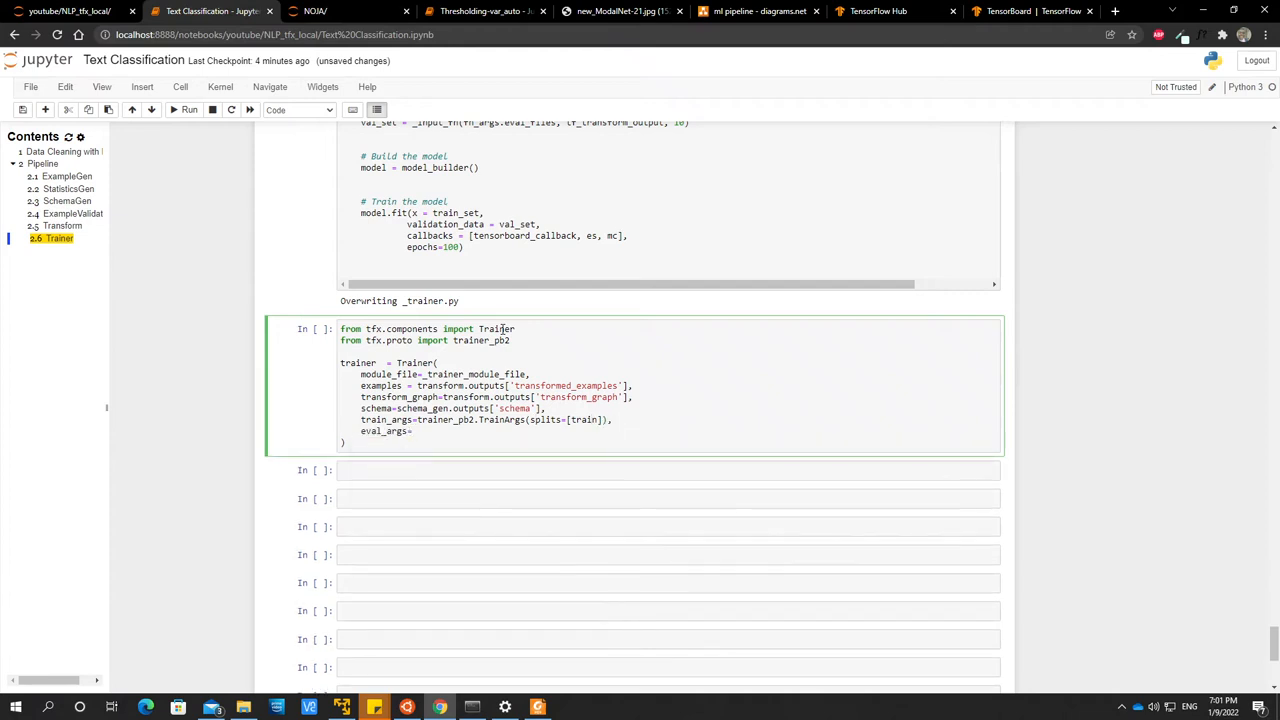
pyautogui.write('trainer_pb2.')
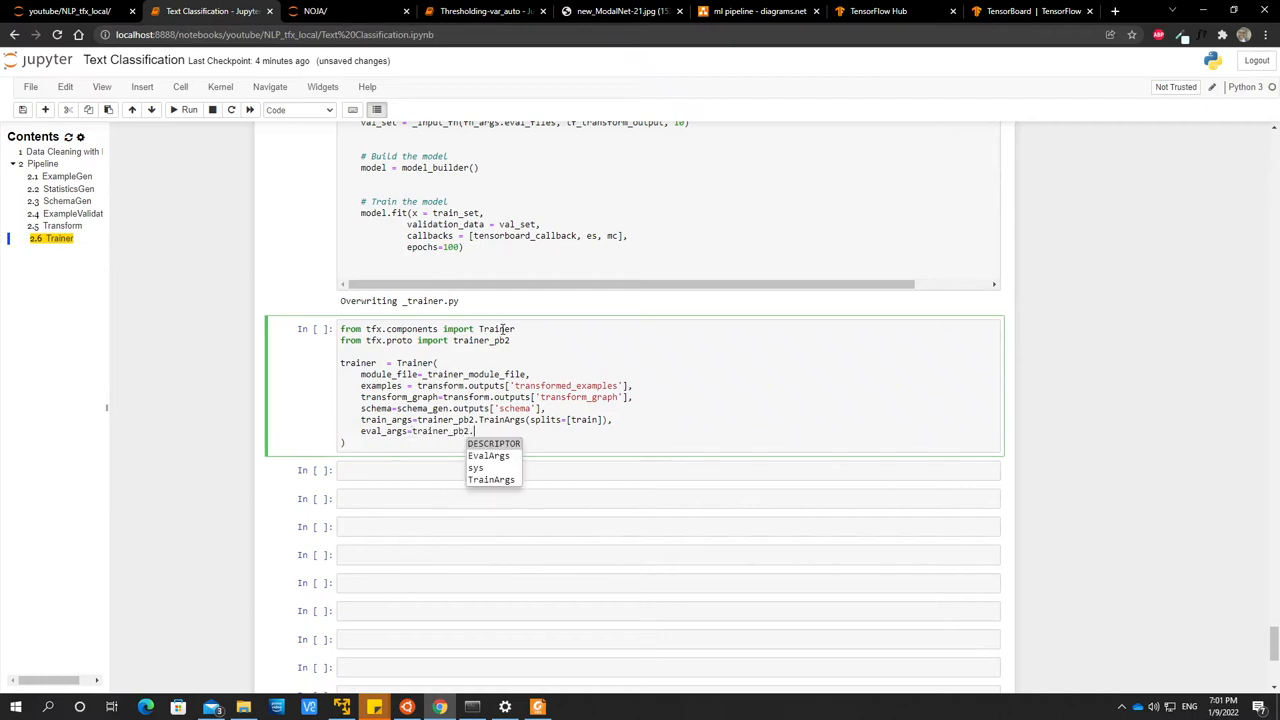
pyautogui.write('TrainArgs')
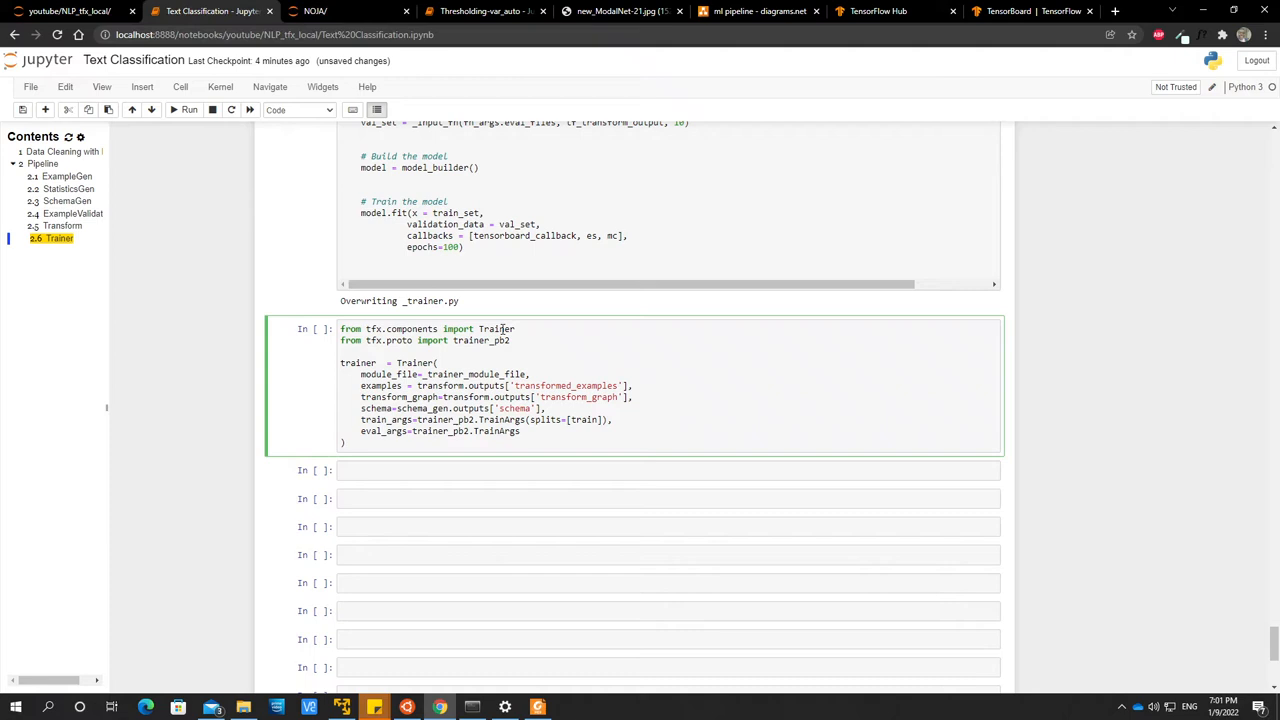
pyautogui.write("(splits=['eval")
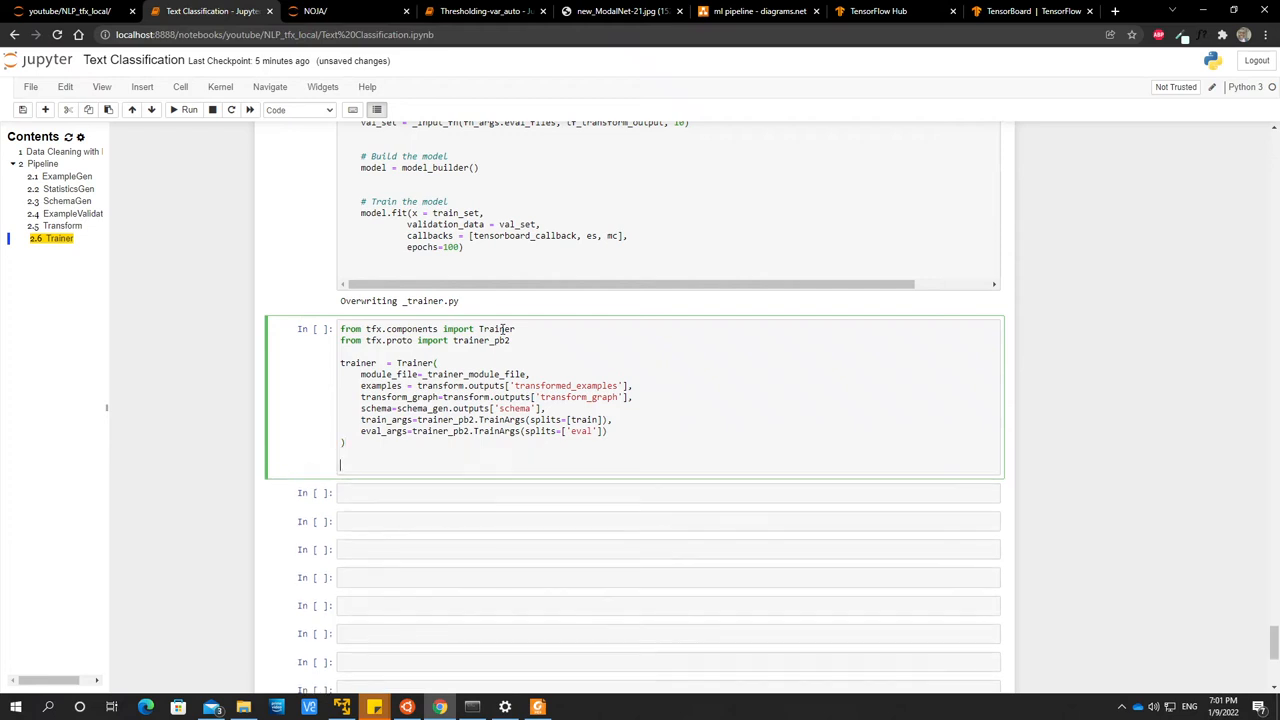
# In model_builder, change the sentence-encoder embedding from hub.load( to hub.KerasLayer(.
pyautogui.write('conter')
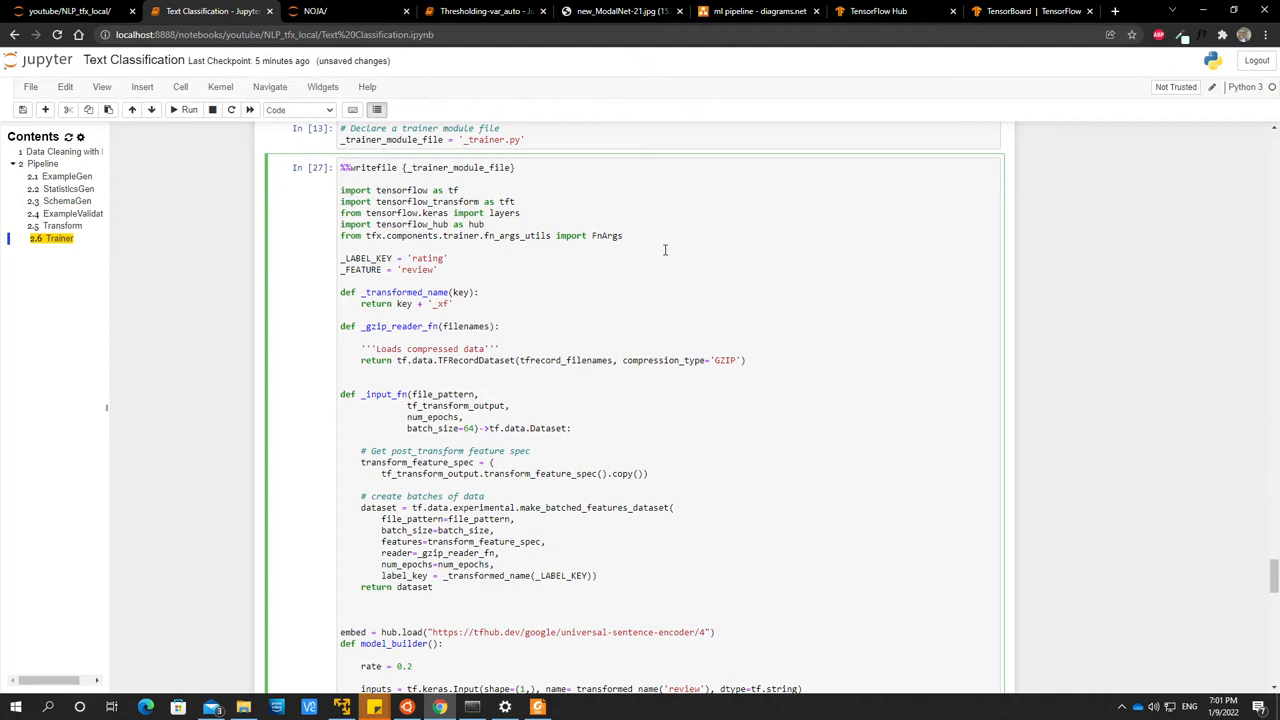
pyautogui.scroll(-3)
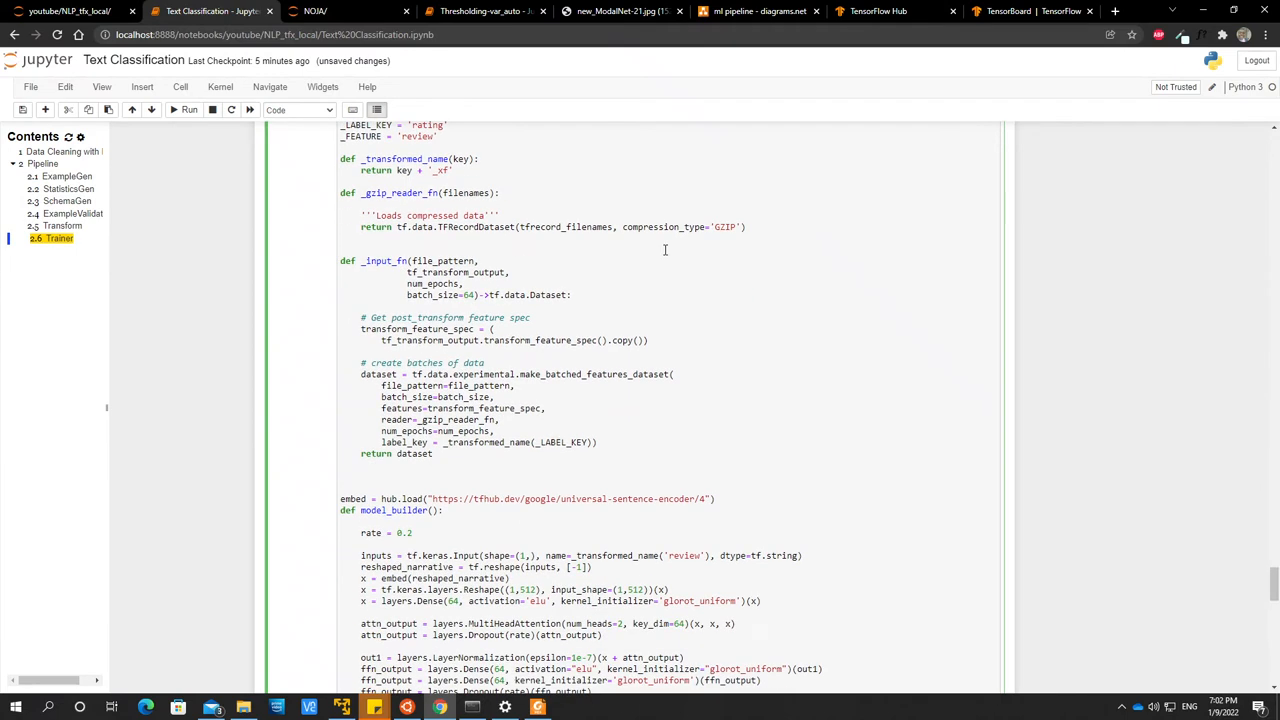
pyautogui.scroll(-3)
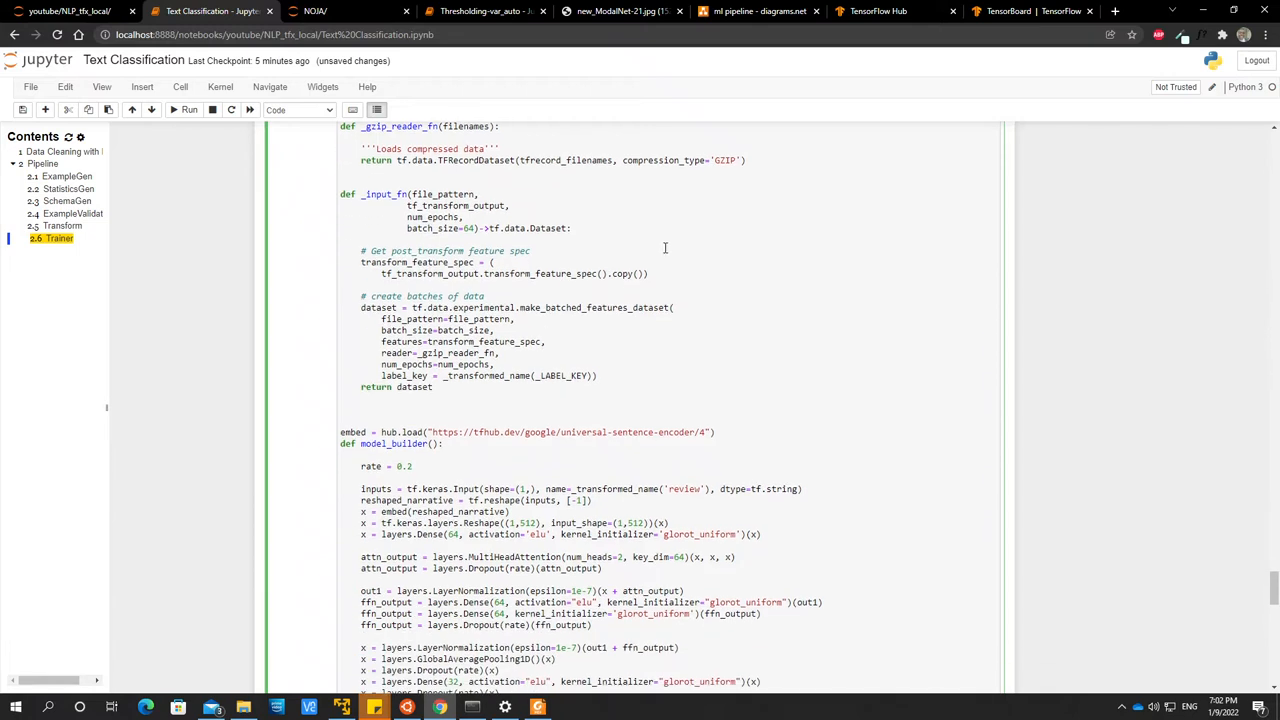
pyautogui.moveTo(588, 268)
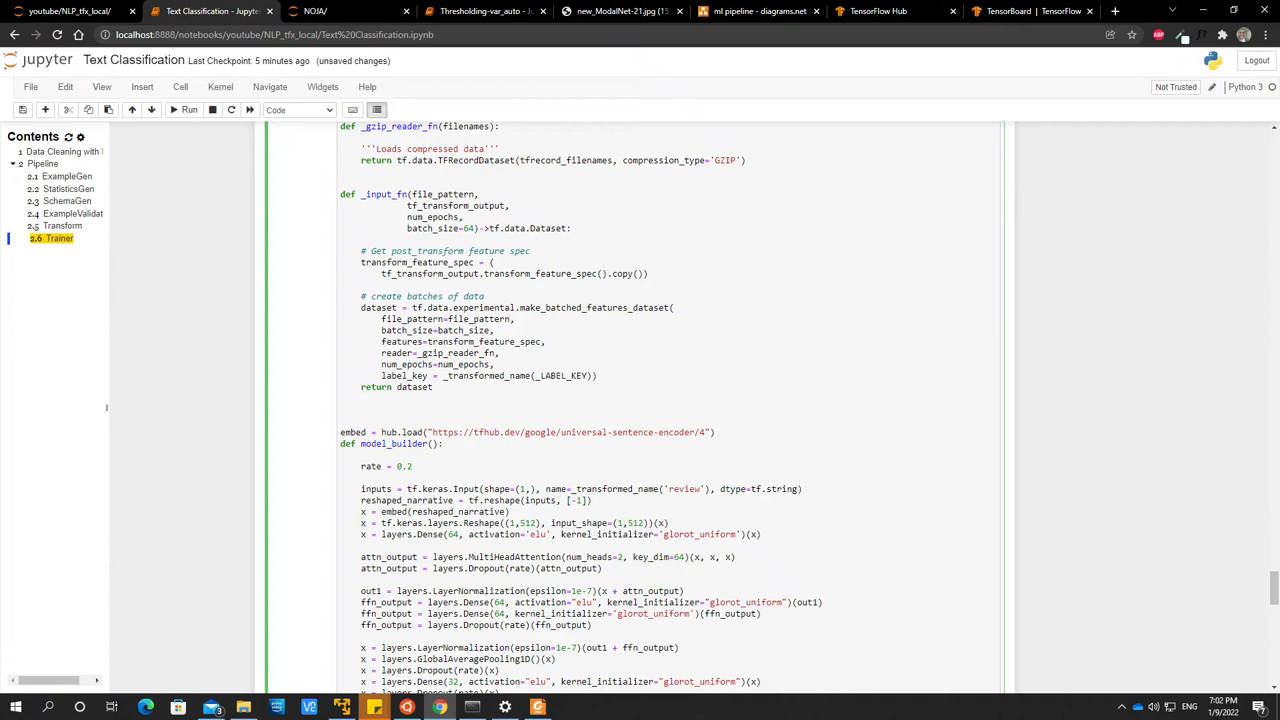
pyautogui.moveTo(478, 272)
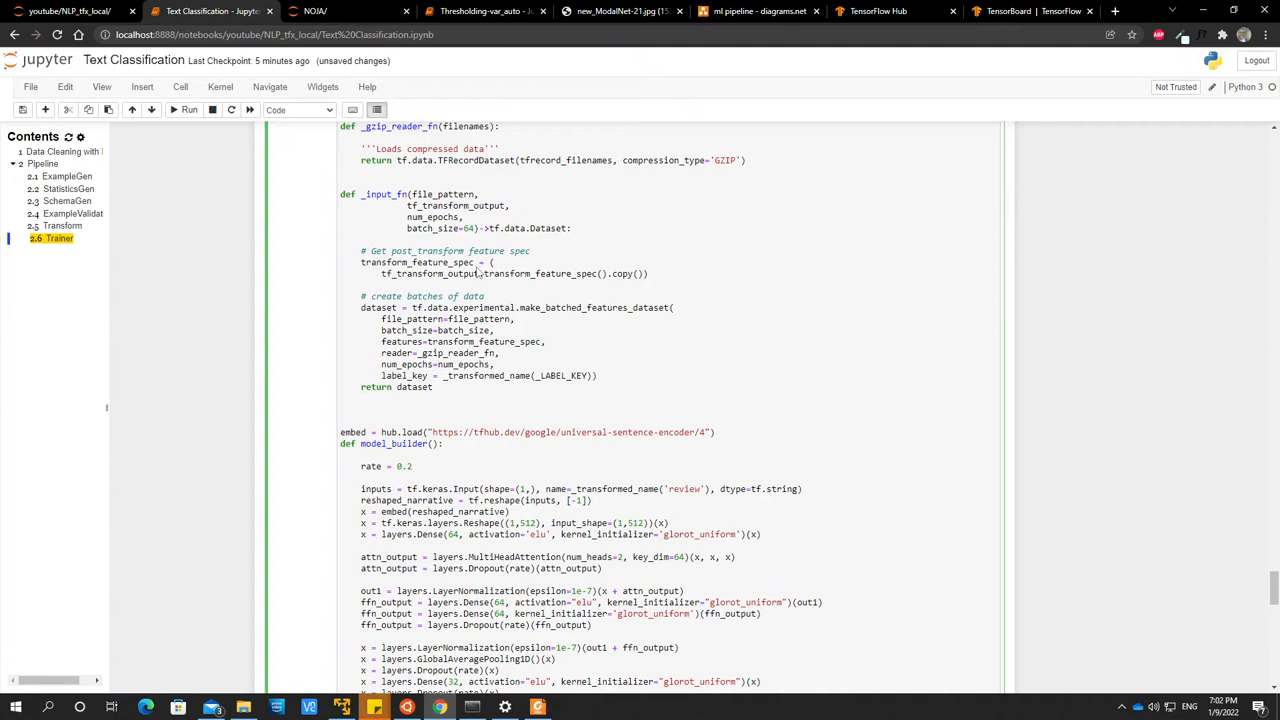
pyautogui.moveTo(518, 284)
pyautogui.write('ed')
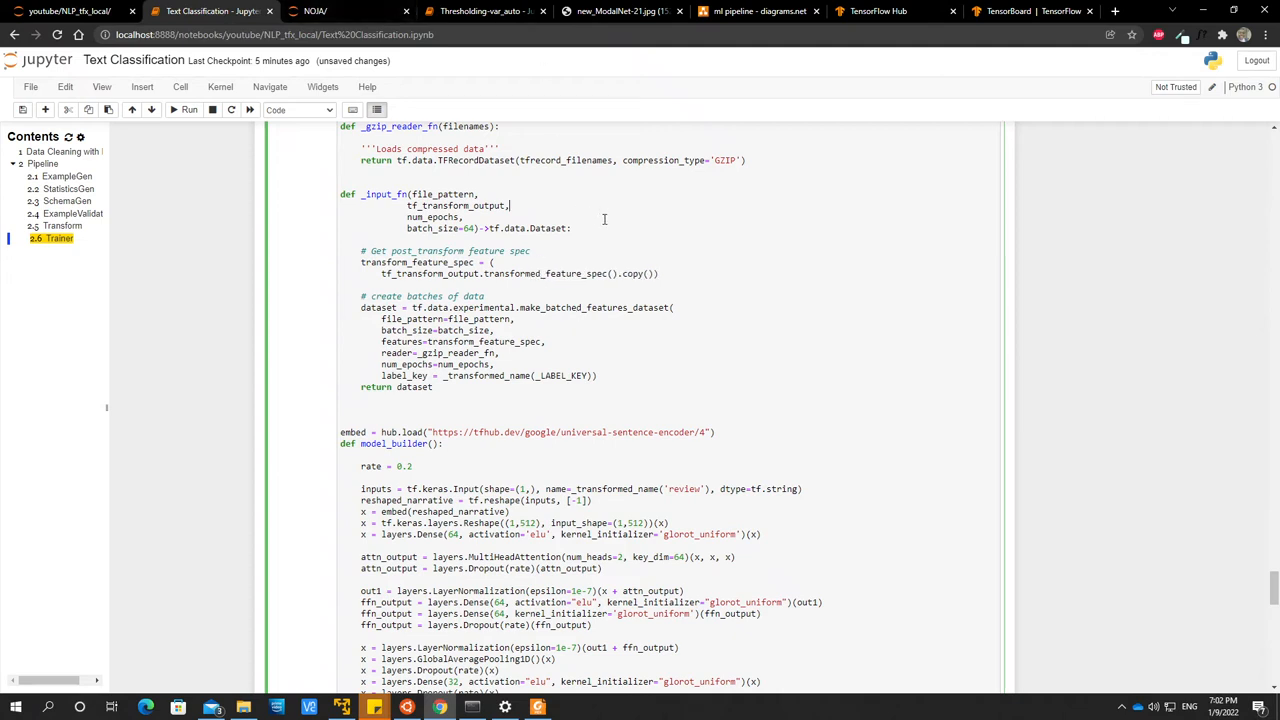
pyautogui.scroll(-3)
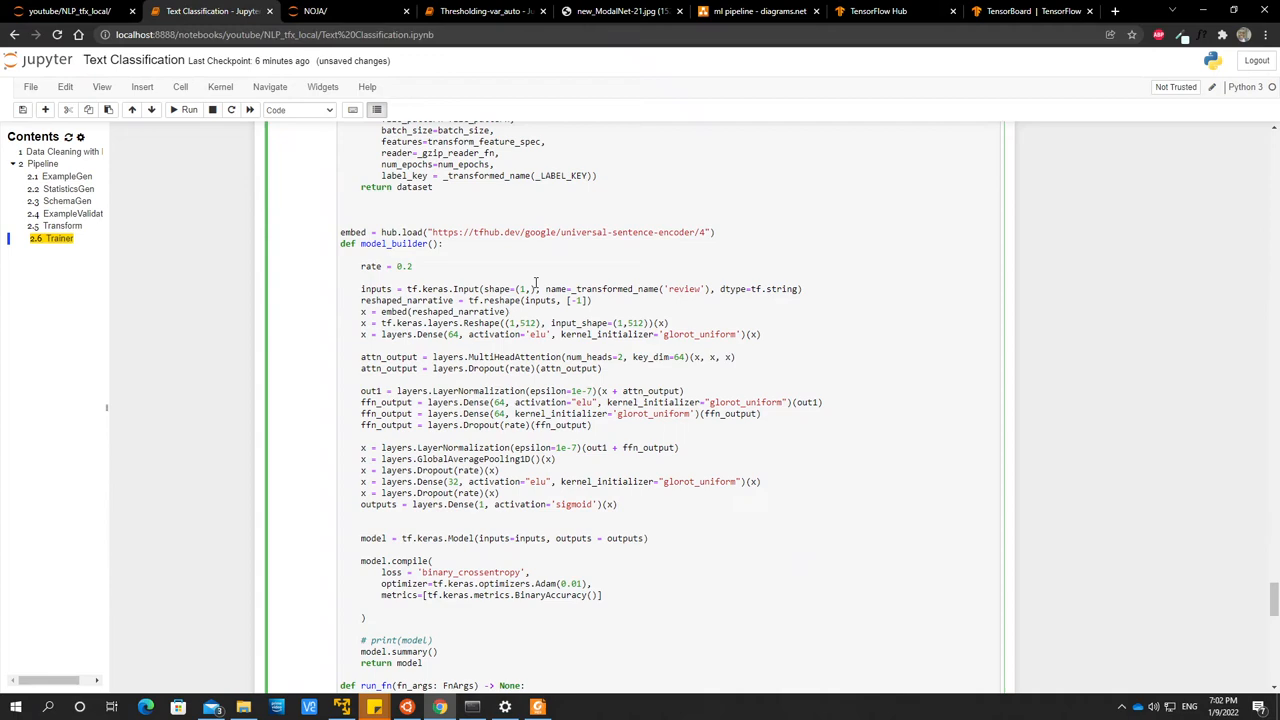
pyautogui.scroll(-3)
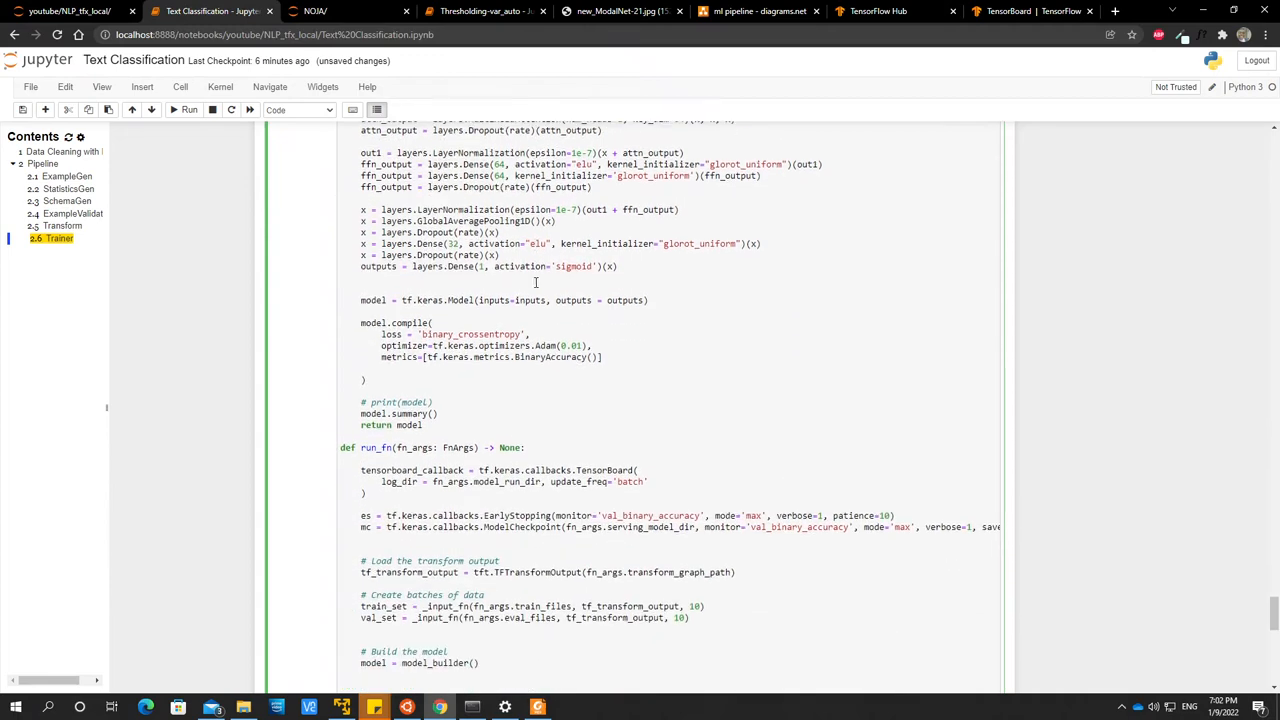
pyautogui.scroll(-3)
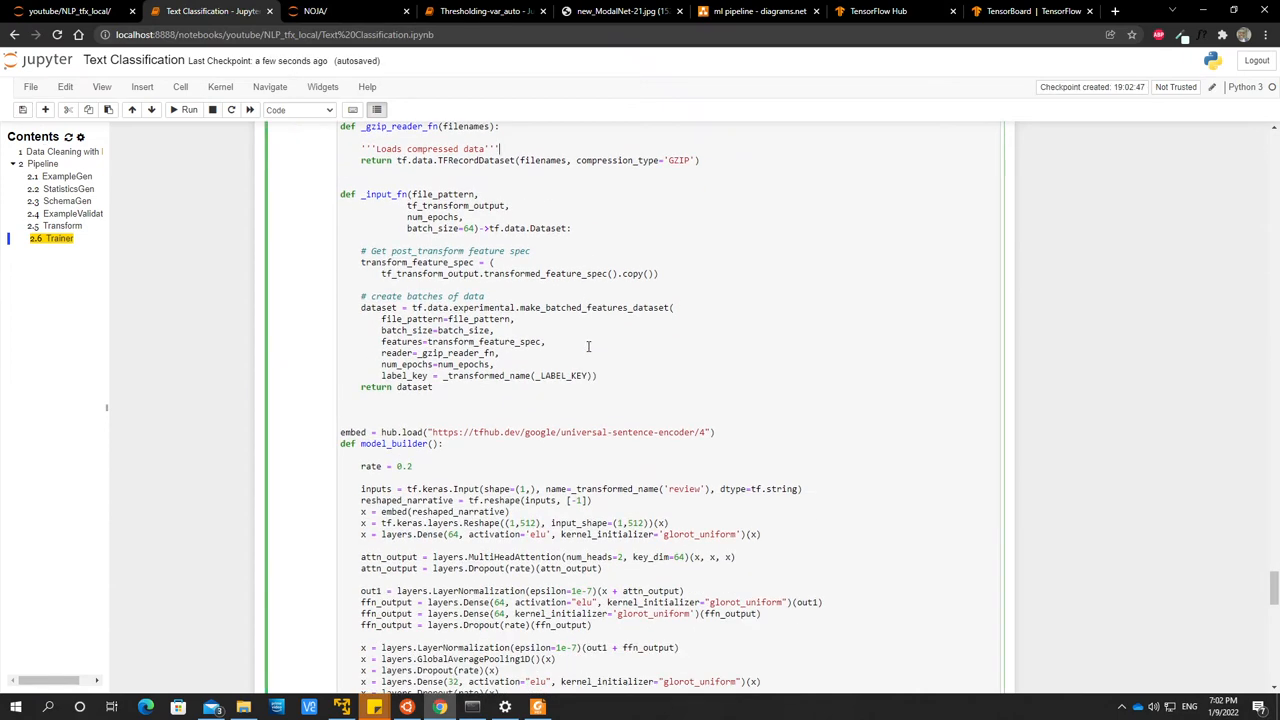
pyautogui.scroll(-3)
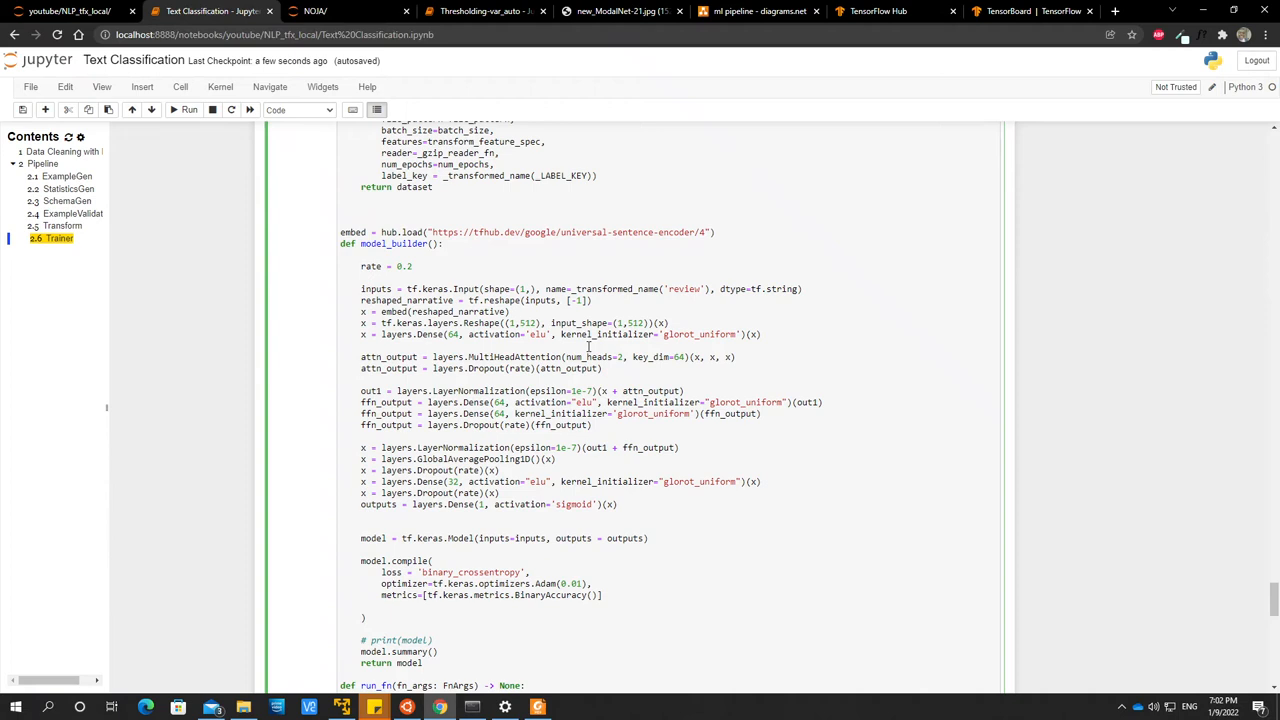
pyautogui.scroll(3)
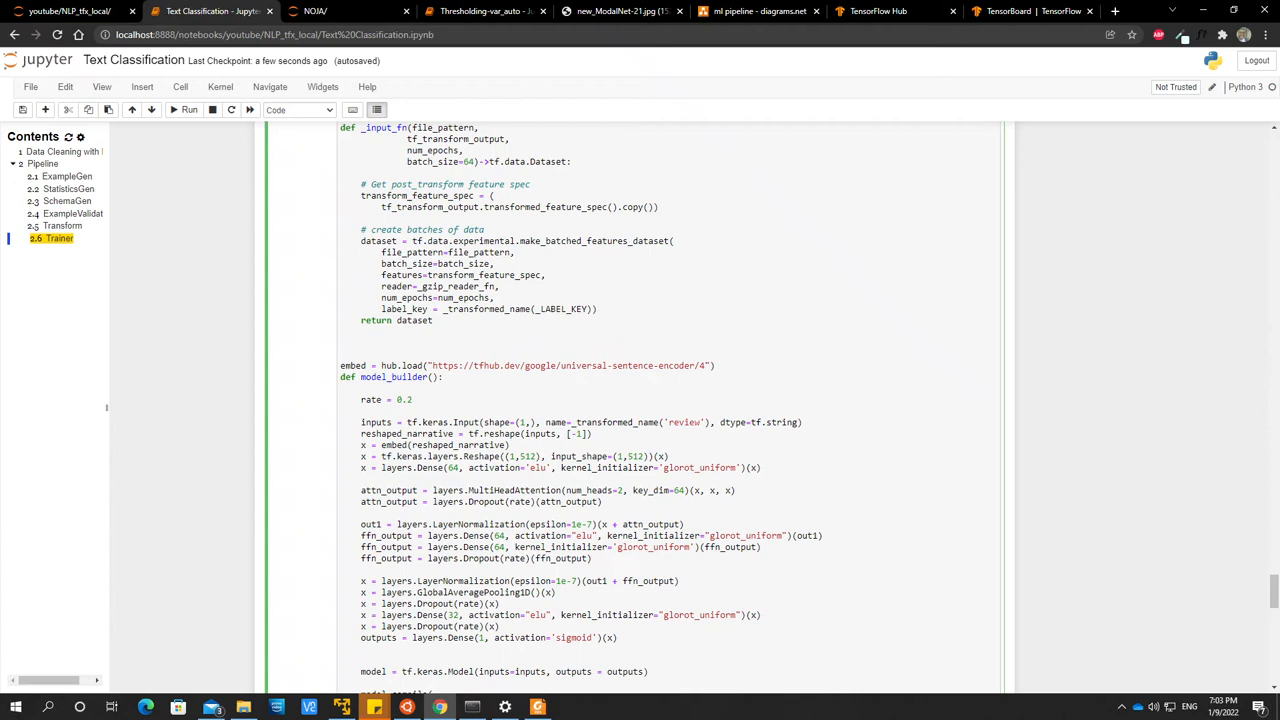
pyautogui.click(436, 376)
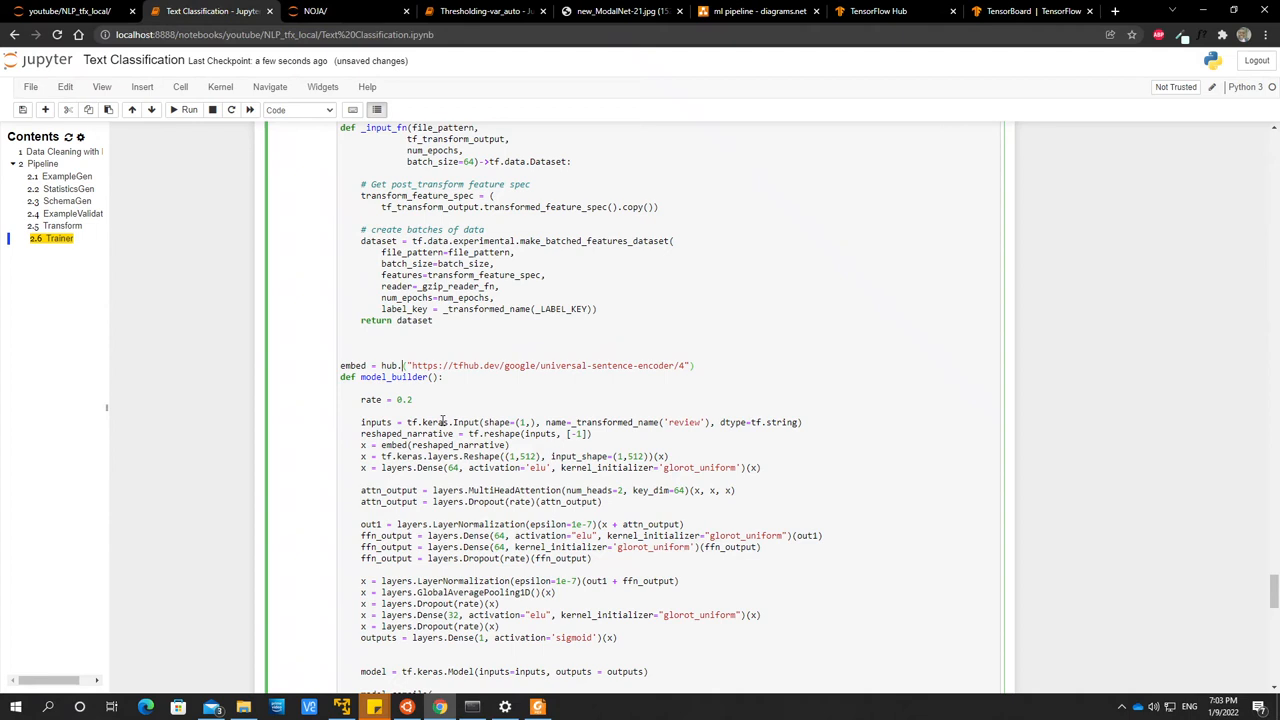
pyautogui.write('KerasLayer(')
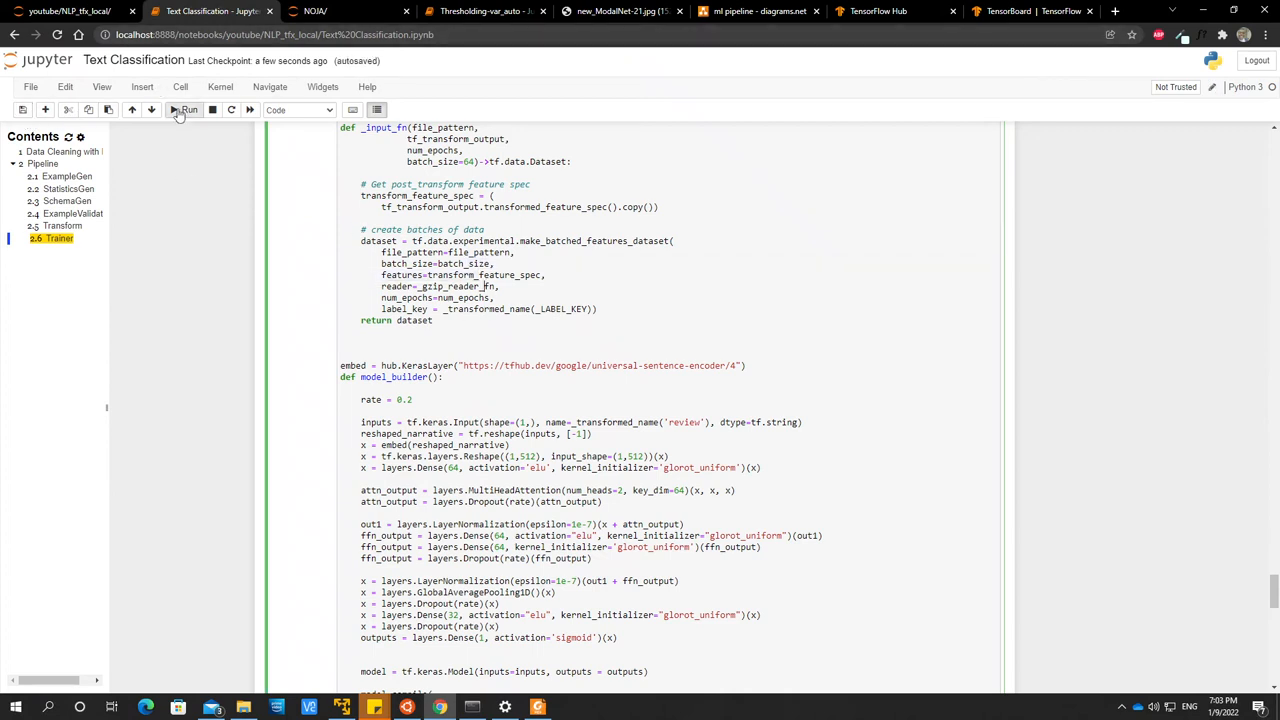
# Run the %%writefile trainer module cell and the Trainer cell, yielding a TypeError traceback.
pyautogui.click(186, 110)
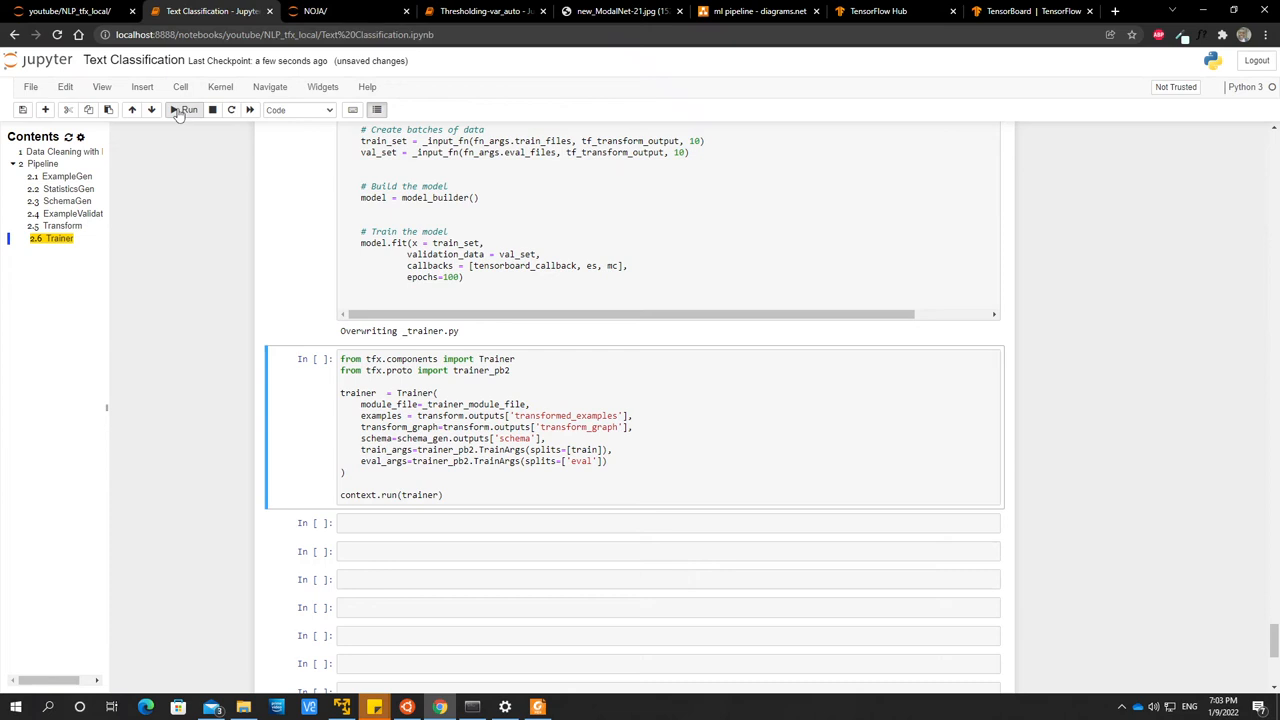
pyautogui.click(184, 110)
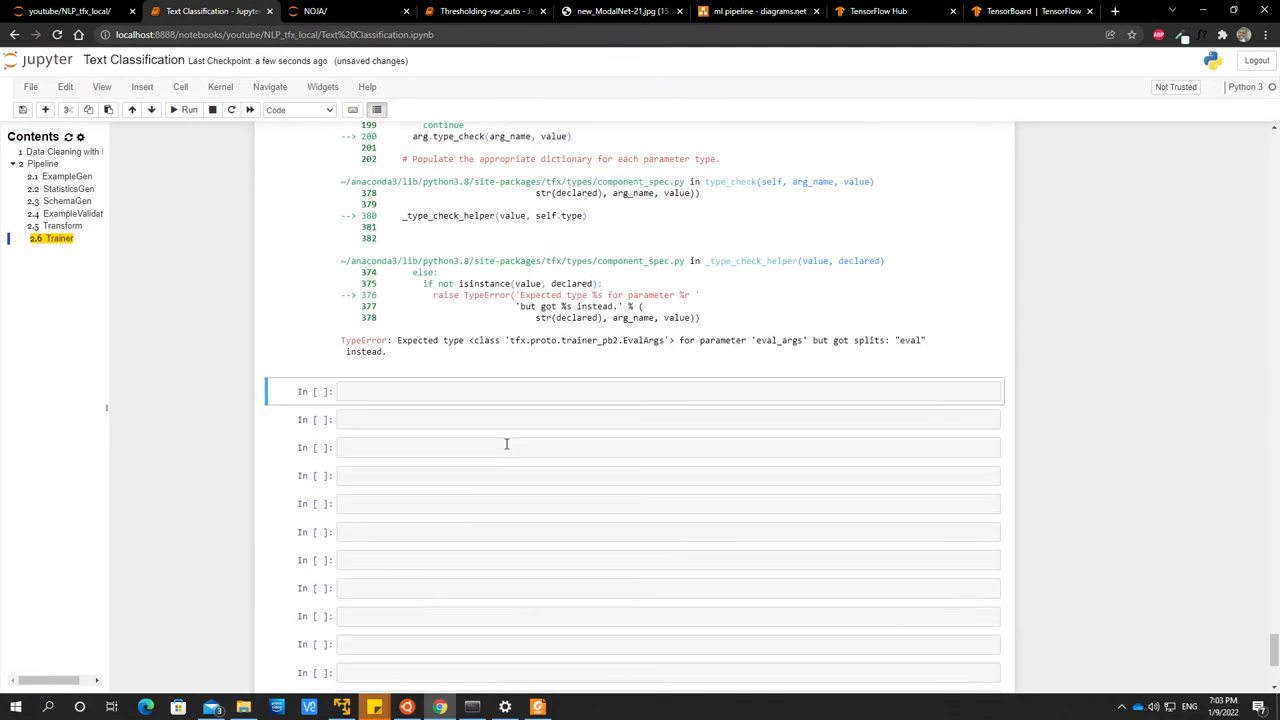
pyautogui.scroll(-3)
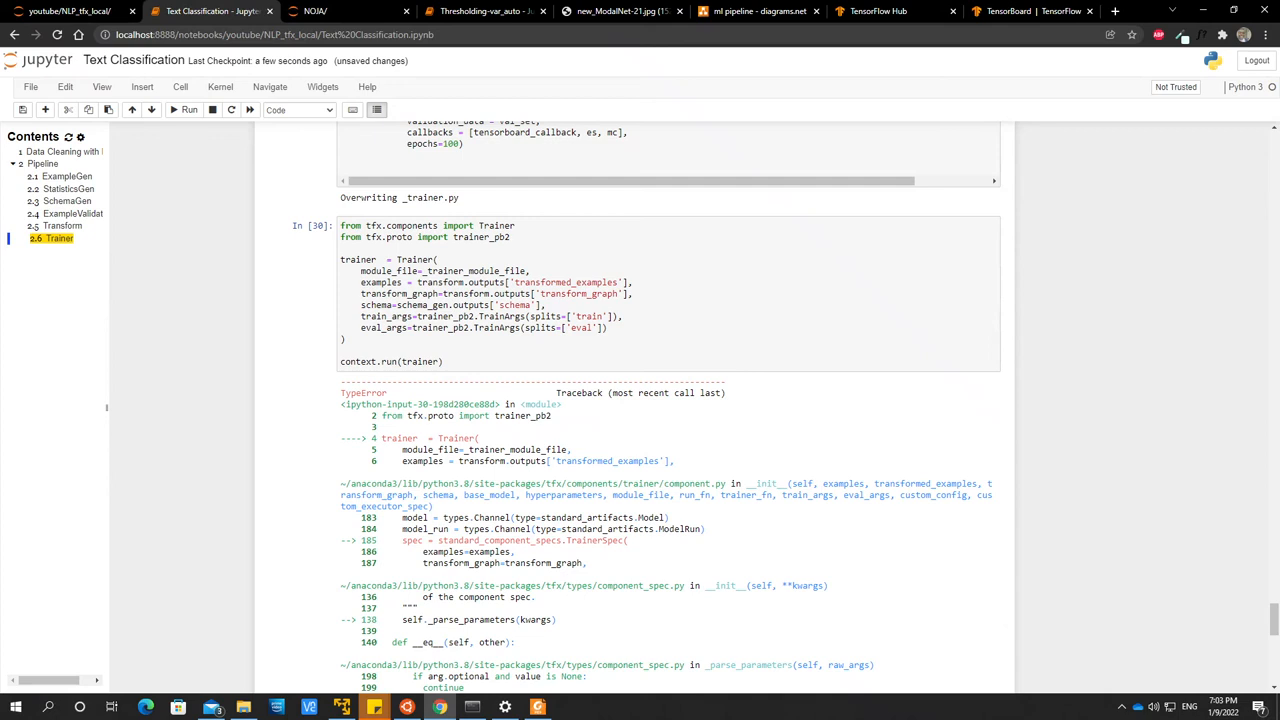
pyautogui.moveTo(520, 324)
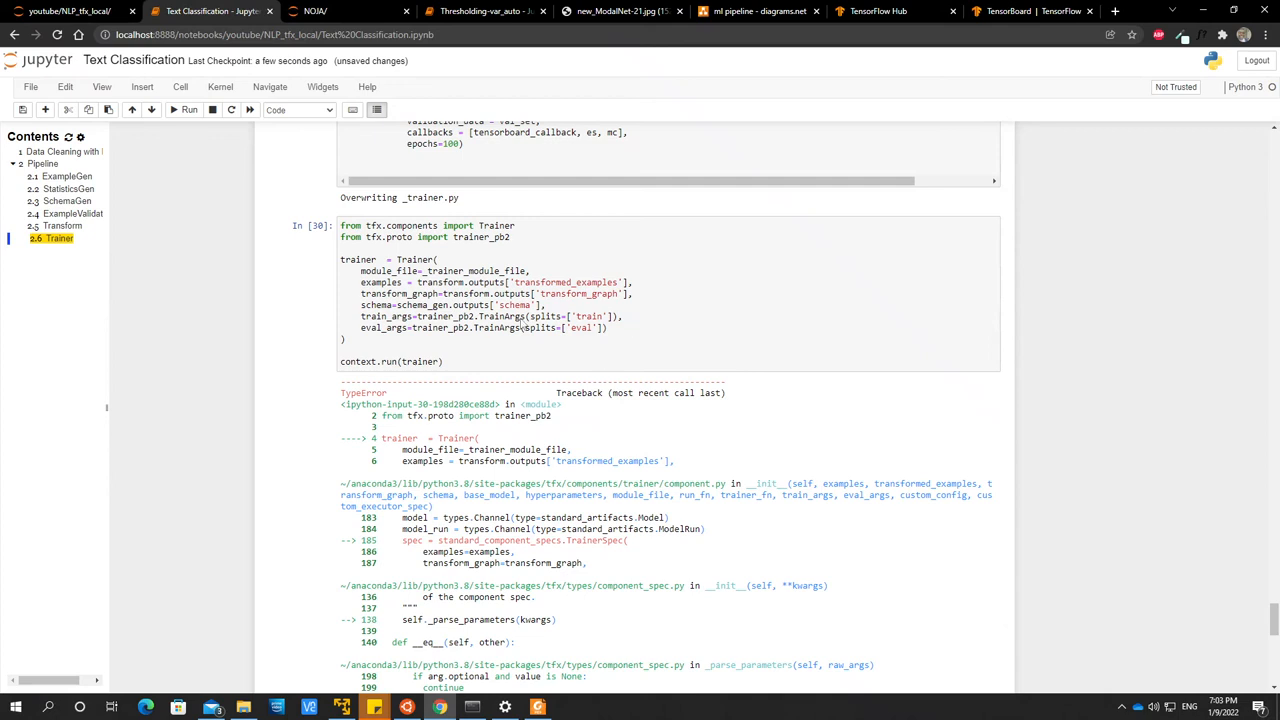
# Rerun the Trainer cell with eval_args now using EvalArgs.
pyautogui.click(570, 360)
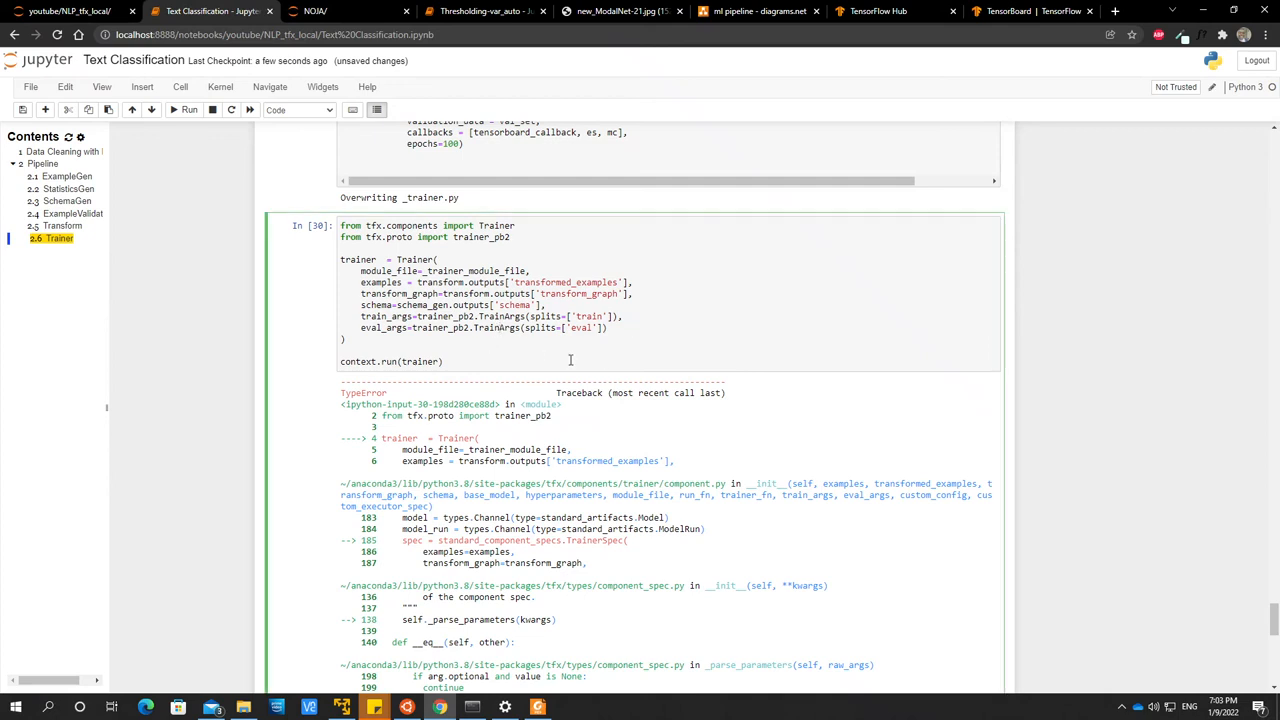
pyautogui.moveTo(488, 328)
pyautogui.write('Eval')
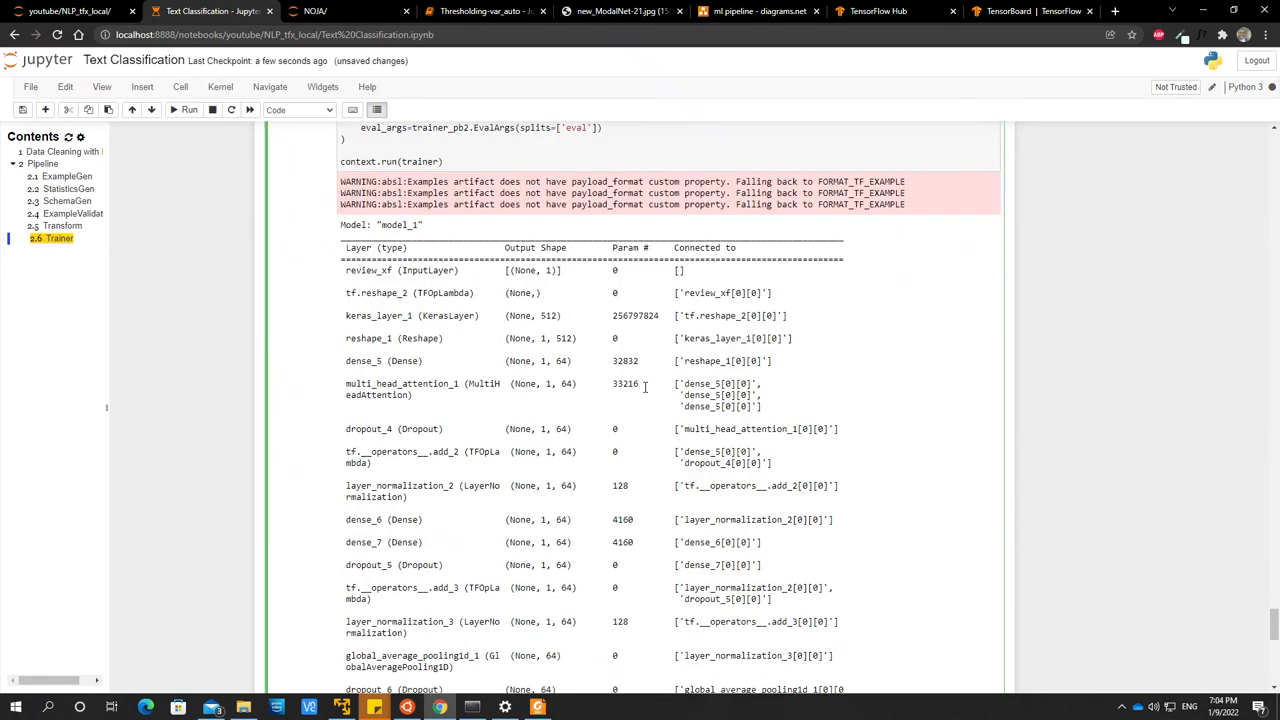
# Scroll the Trainer output to follow the model_1 summary and Epoch 1/100 progress.
pyautogui.scroll(3)
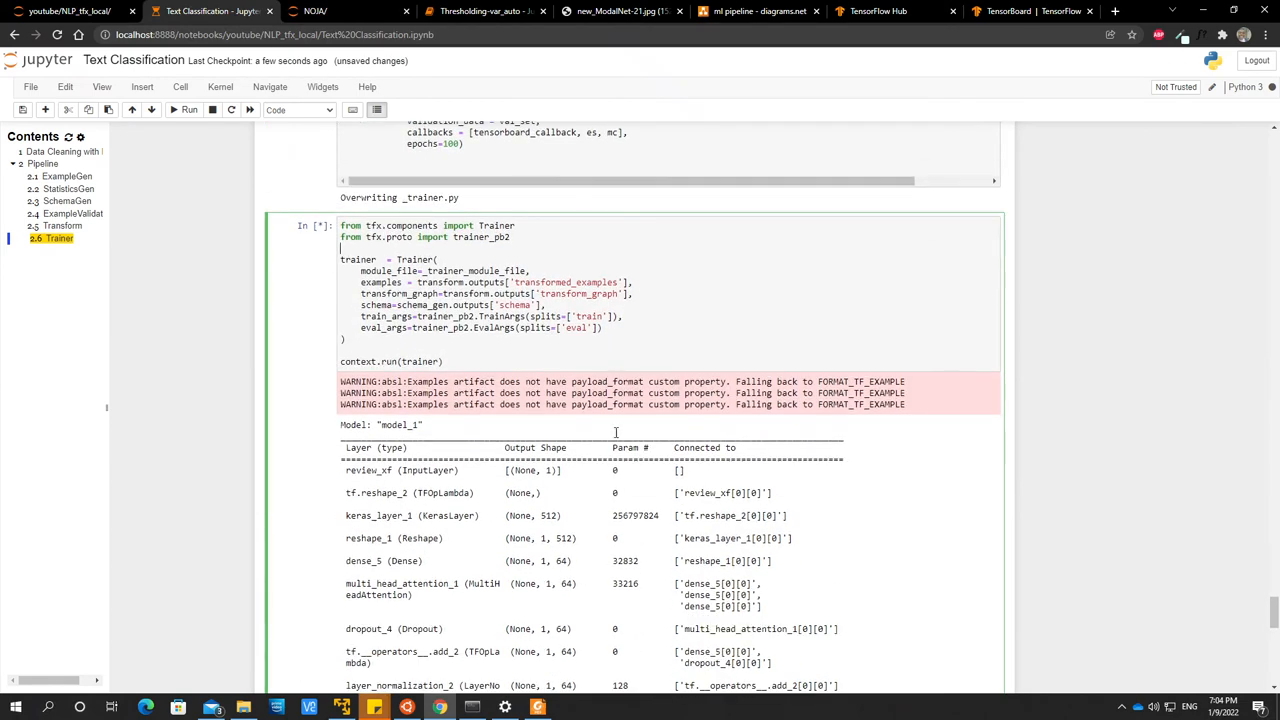
pyautogui.scroll(-3)
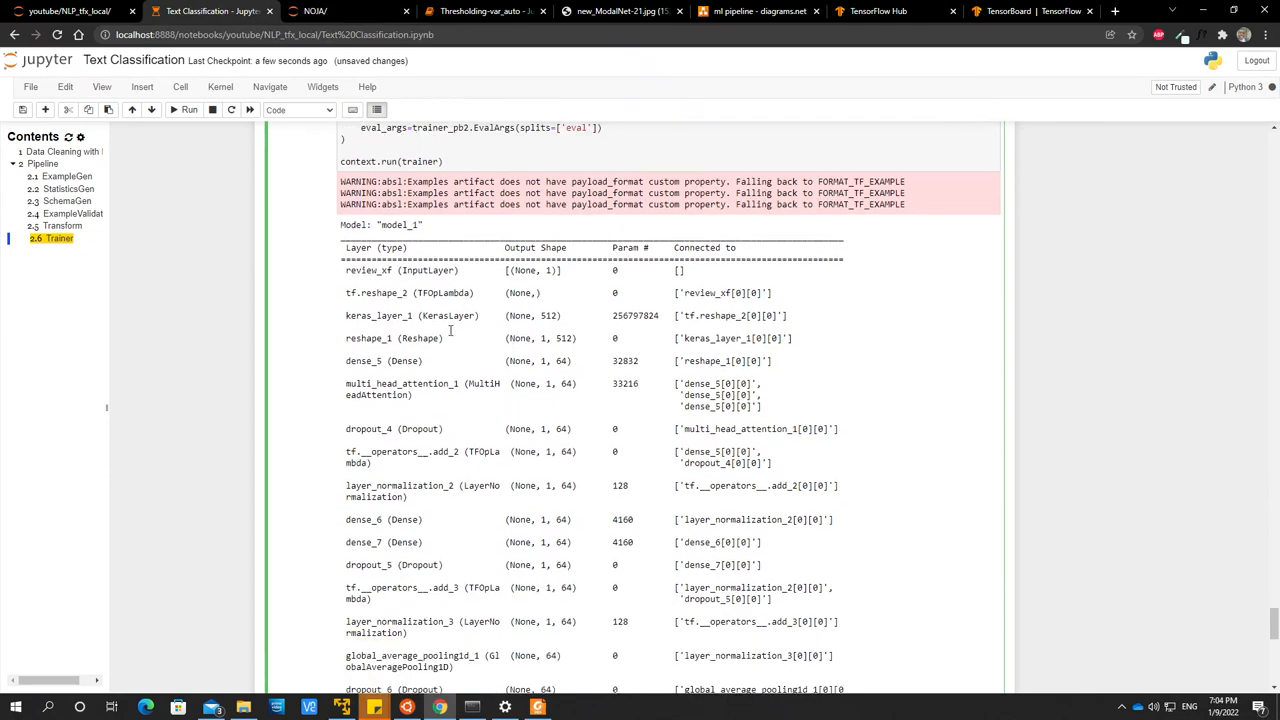
pyautogui.moveTo(470, 328)
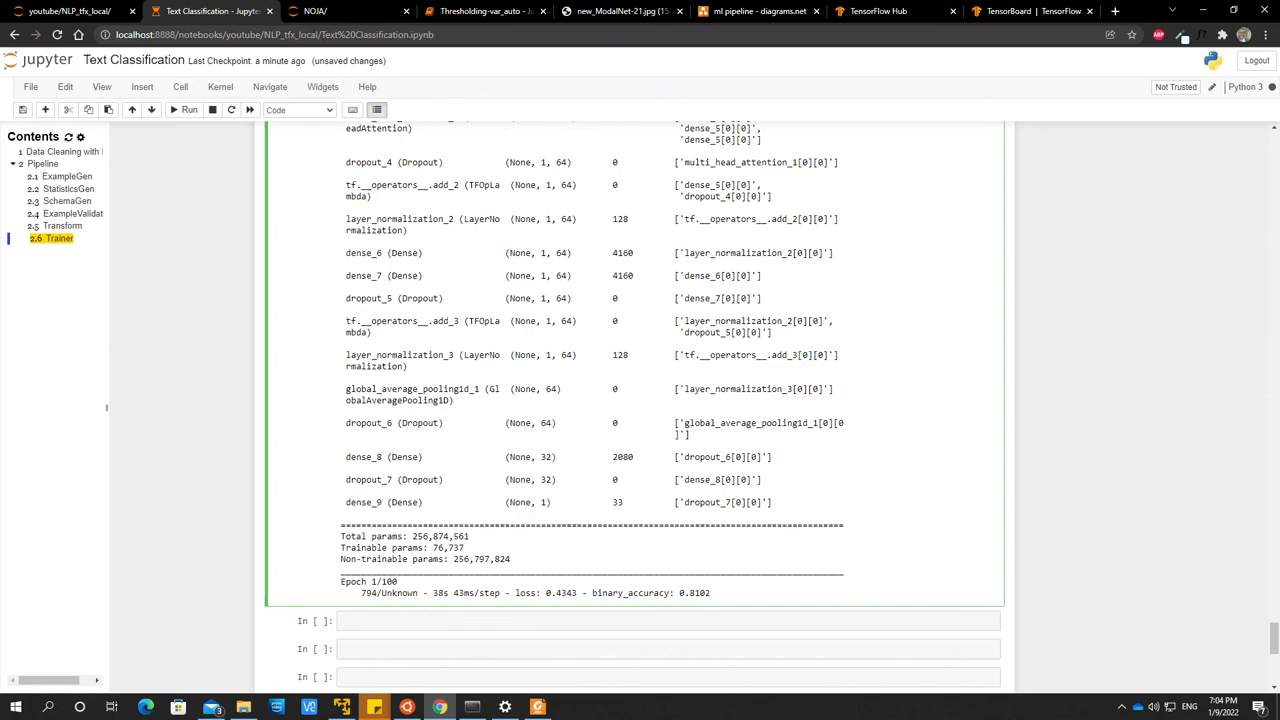
pyautogui.moveTo(568, 288)
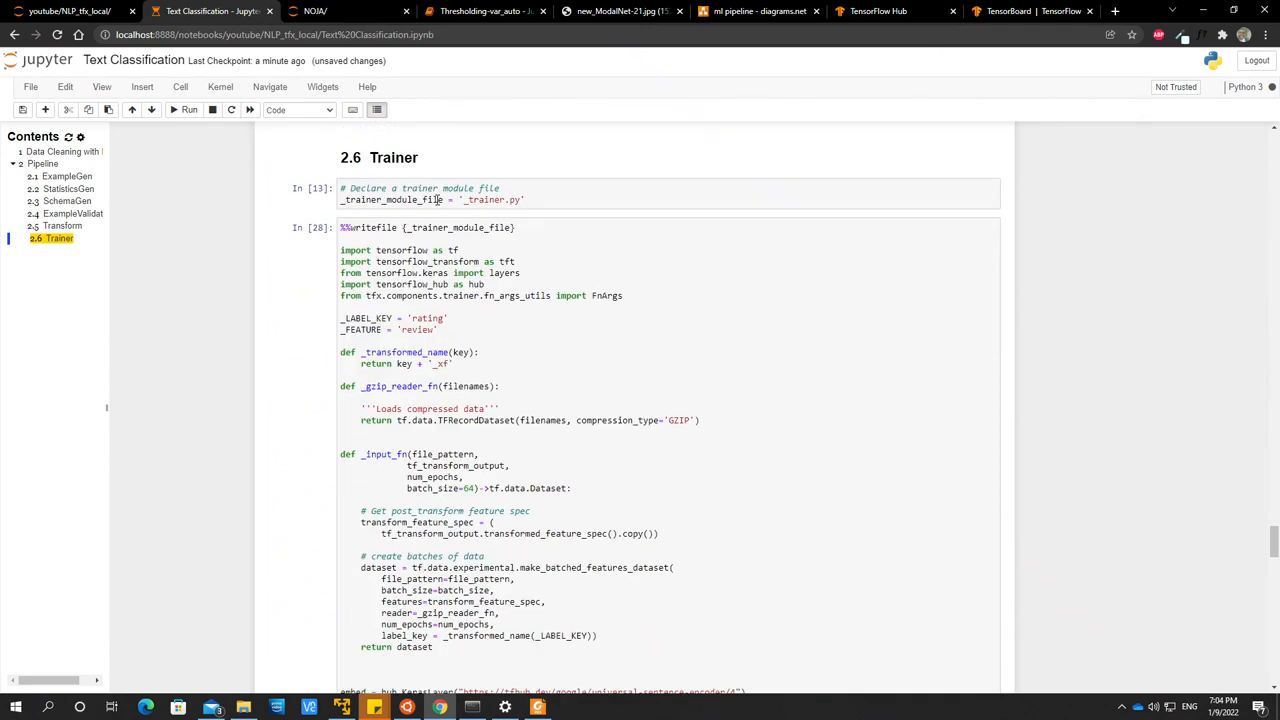
# Interrupt the kernel to stop the running Trainer training at epoch 1.
pyautogui.scroll(-3)
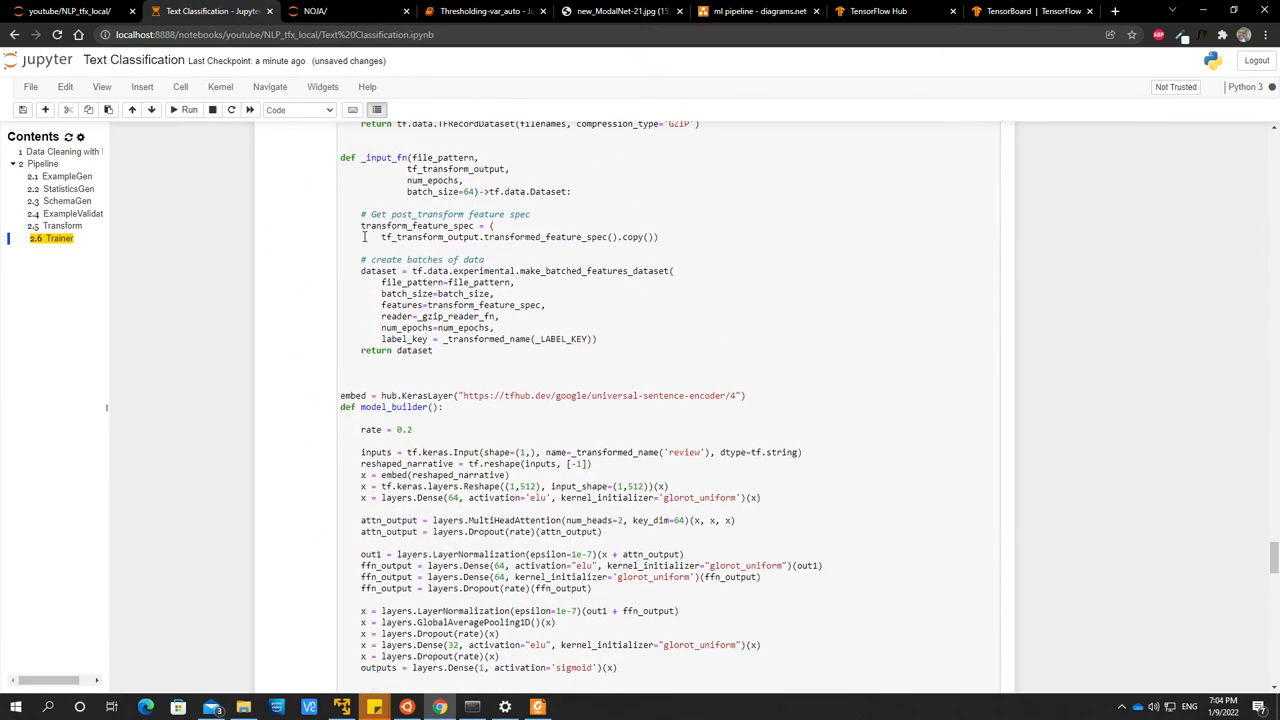
pyautogui.scroll(-3)
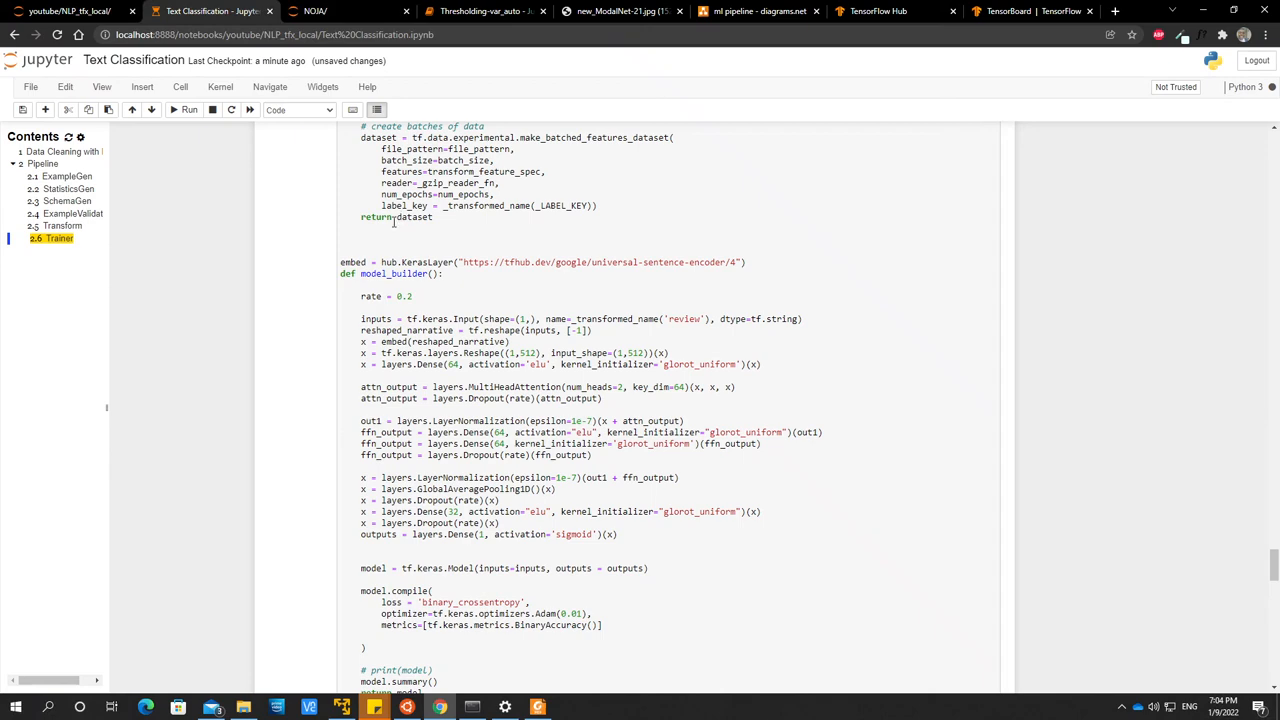
pyautogui.scroll(-3)
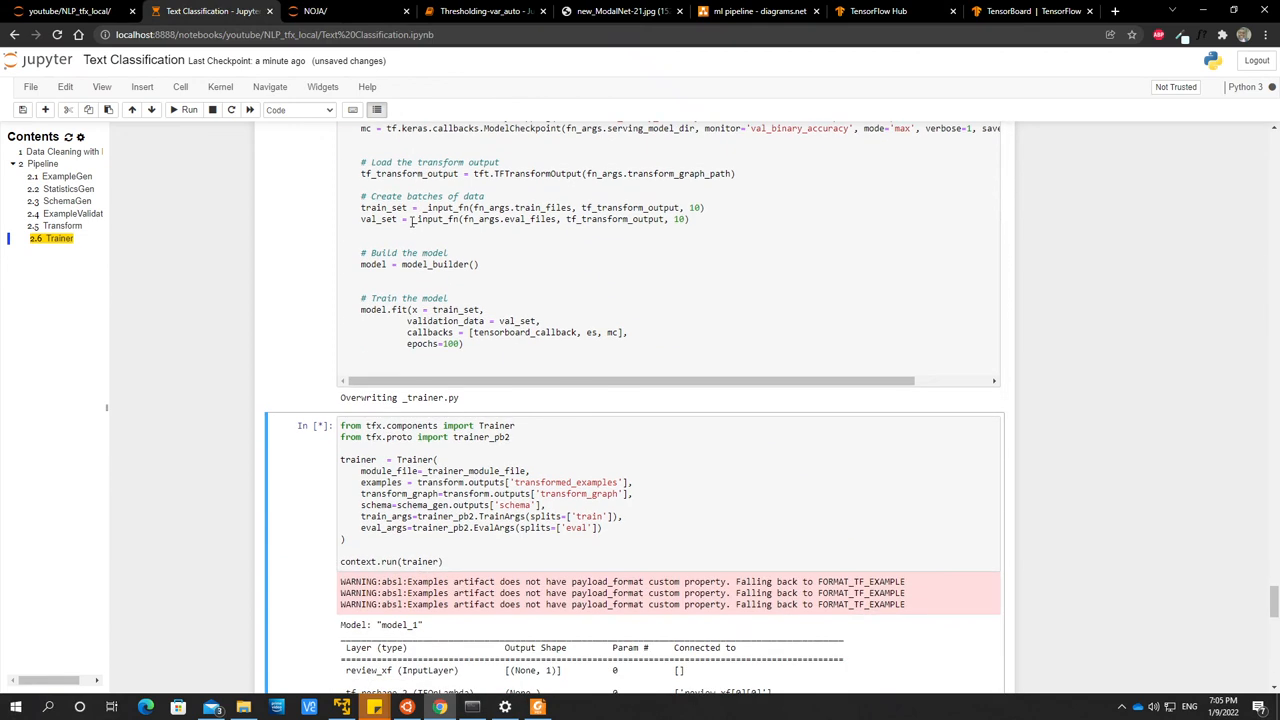
pyautogui.click(212, 110)
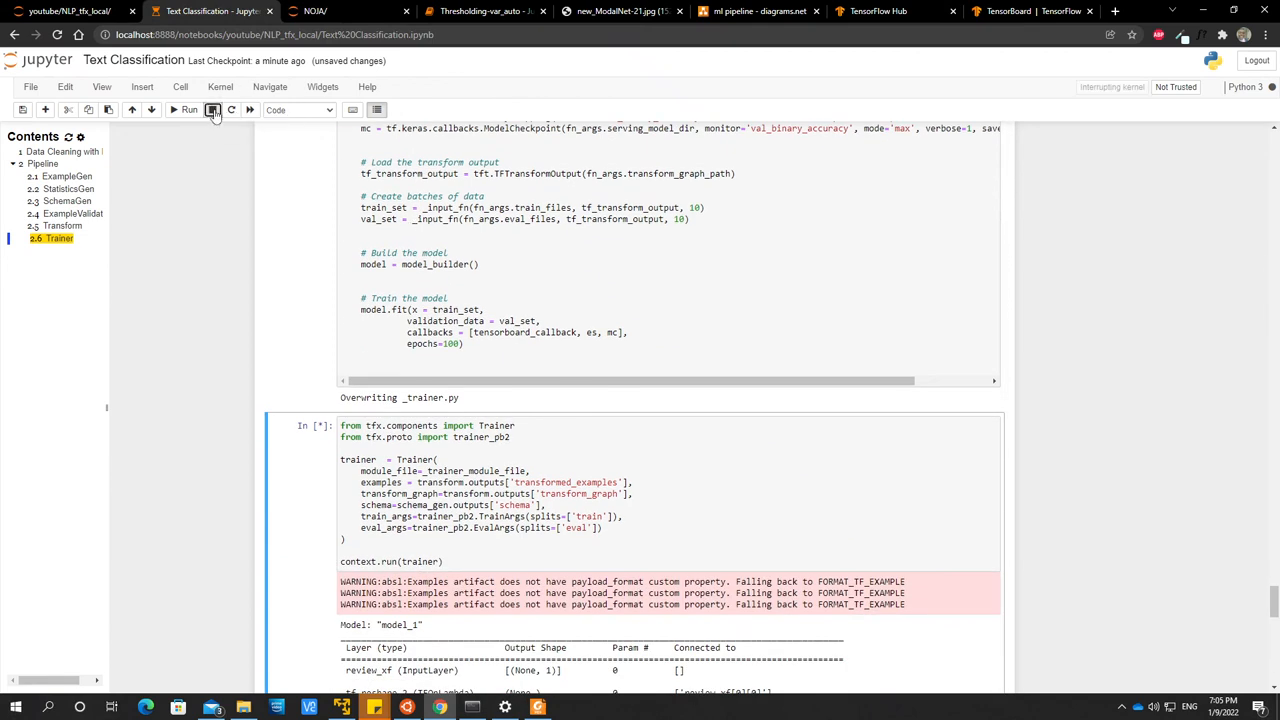